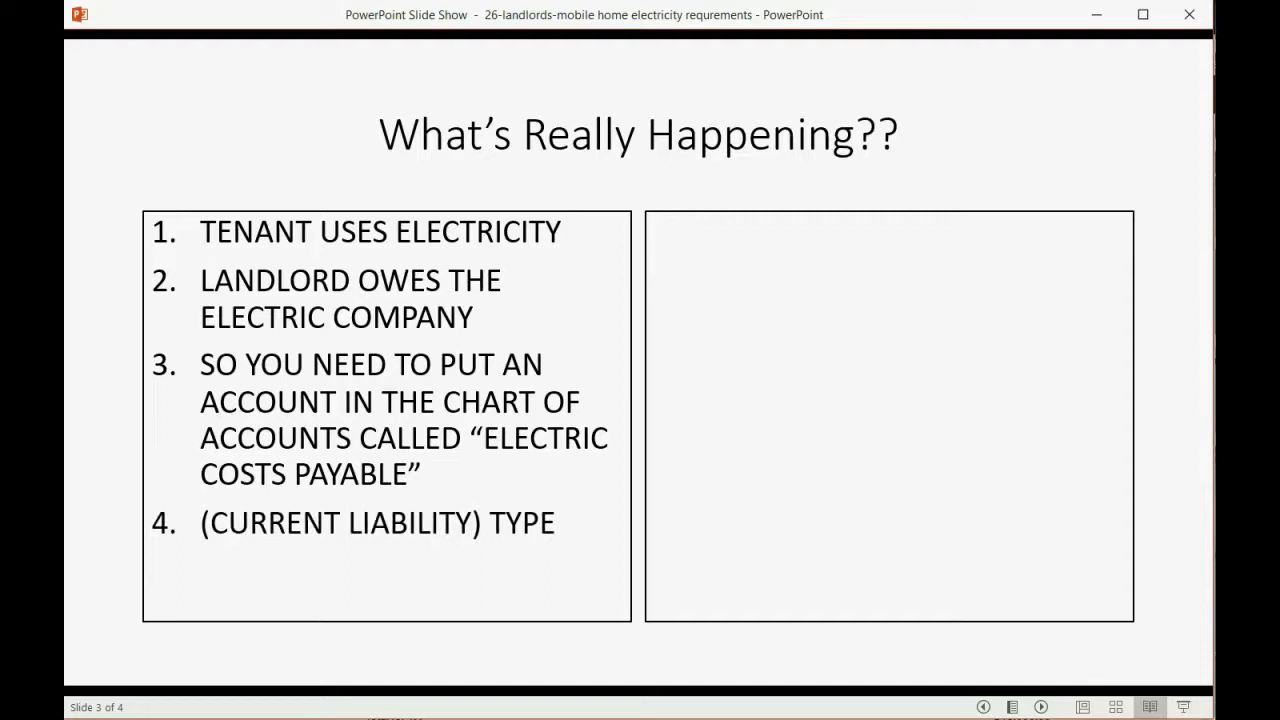
{"action": "mouse_move", "coordinate": [457, 450]}
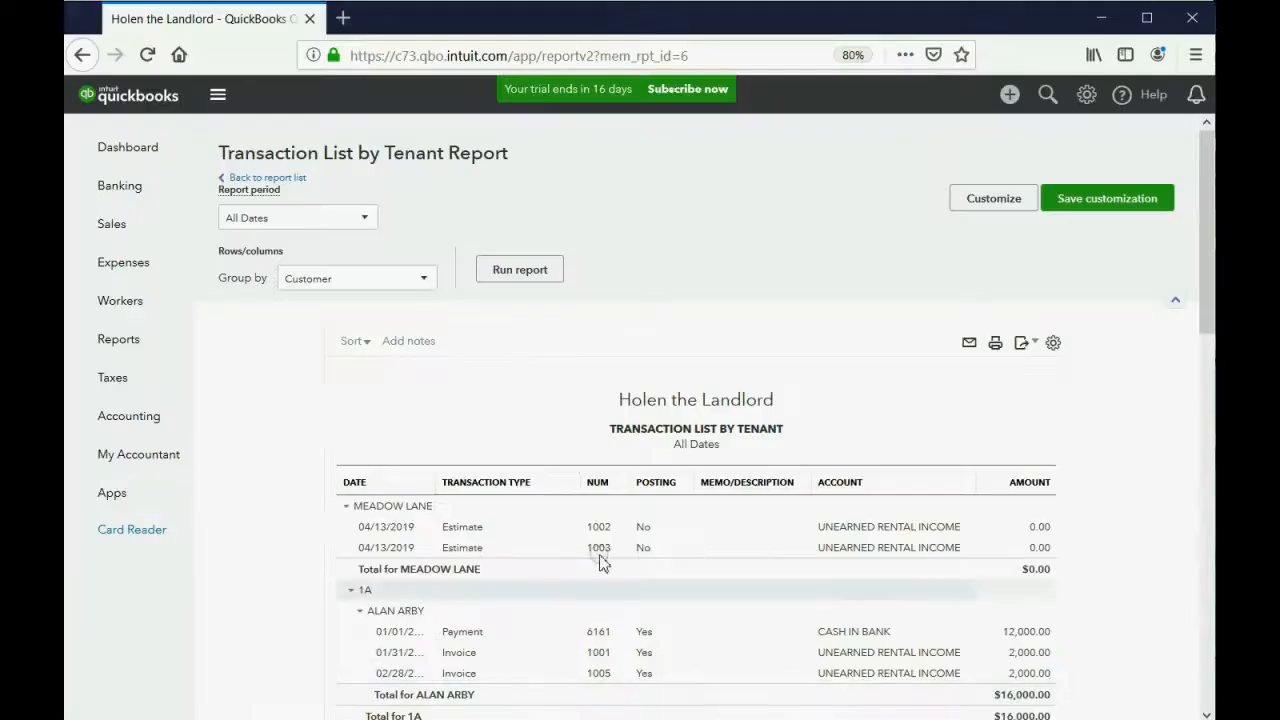
Open the Chart of Accounts from the Accounting menu and start a new account
{"action": "left_click", "coordinate": [128, 415]}
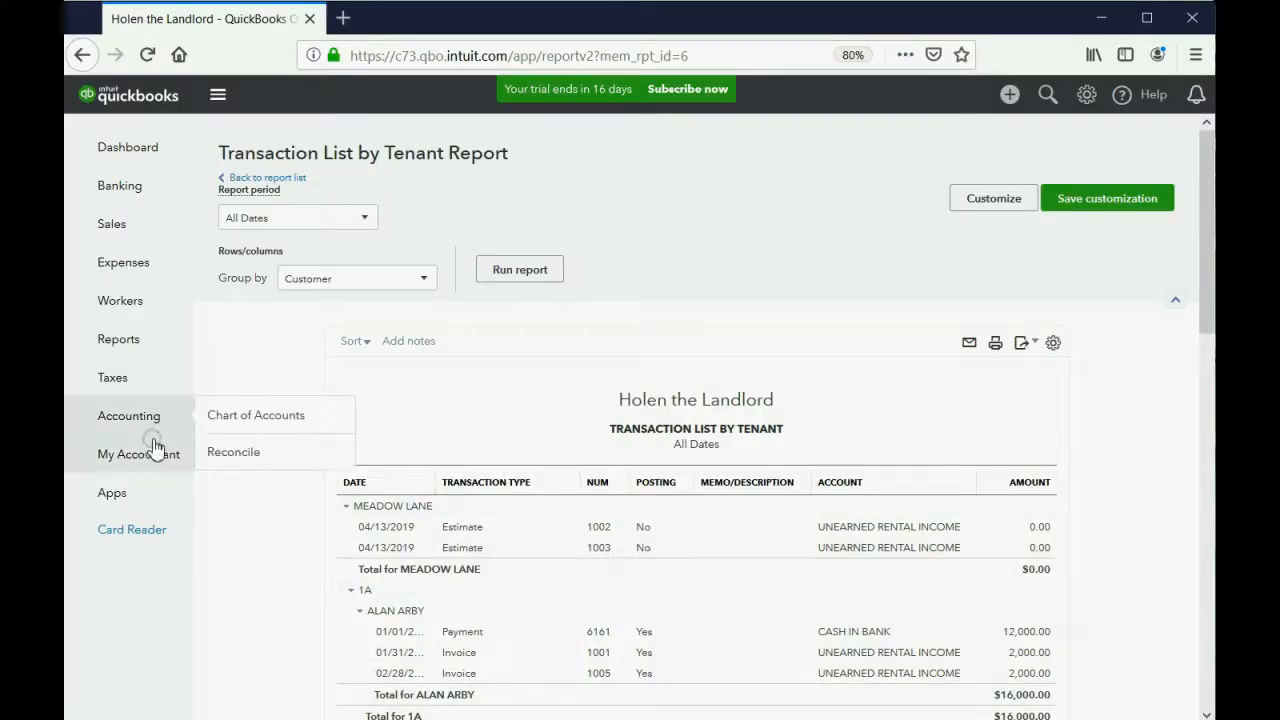
{"action": "left_click", "coordinate": [256, 414]}
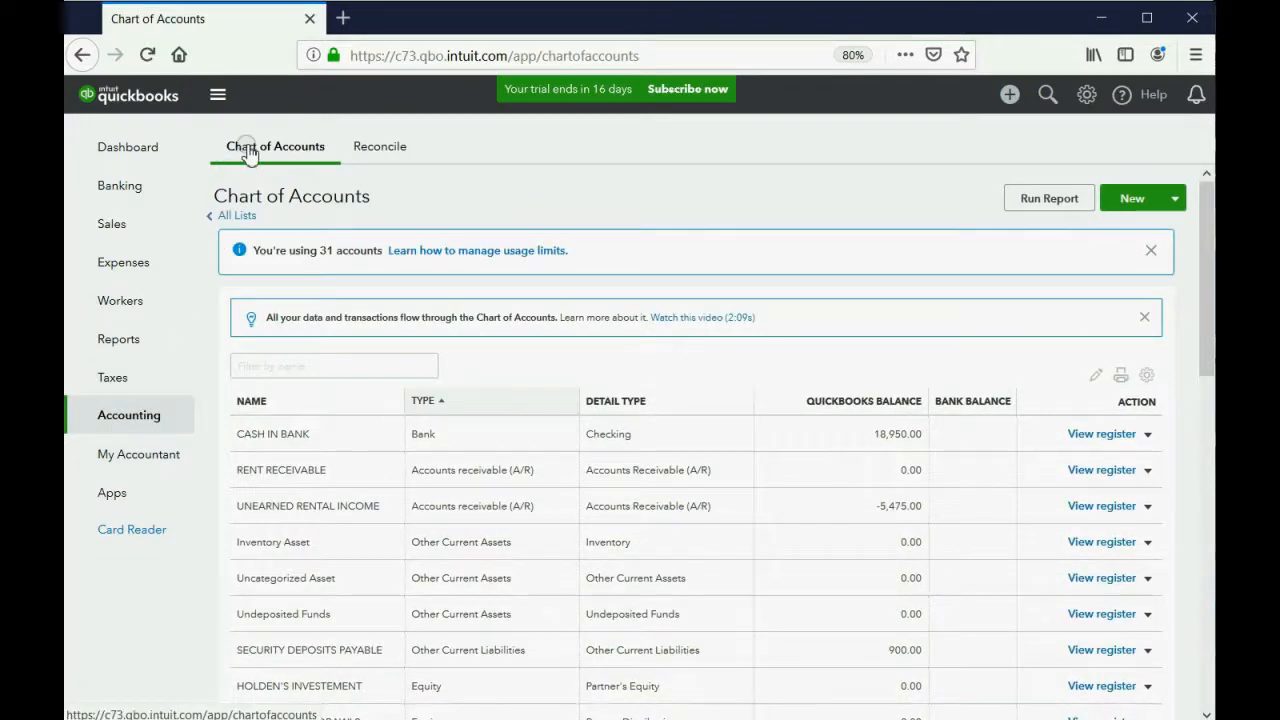
{"action": "left_click", "coordinate": [1131, 198]}
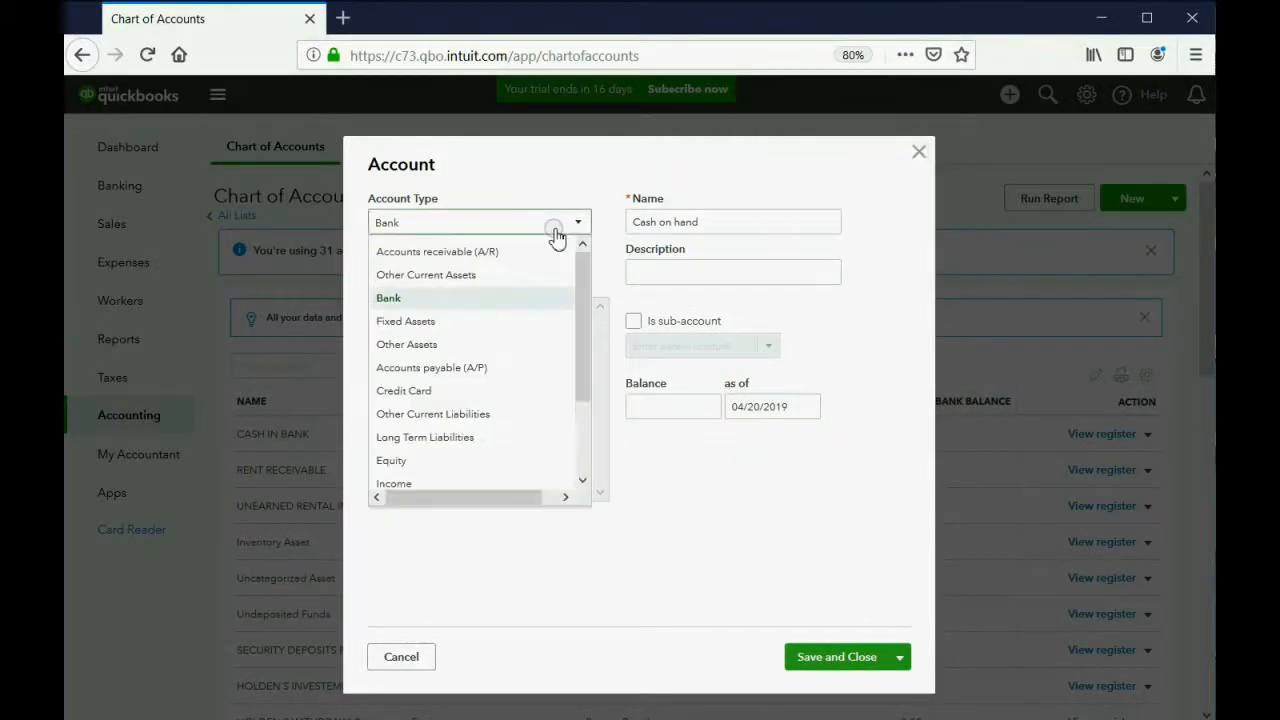
{"action": "mouse_move", "coordinate": [468, 396]}
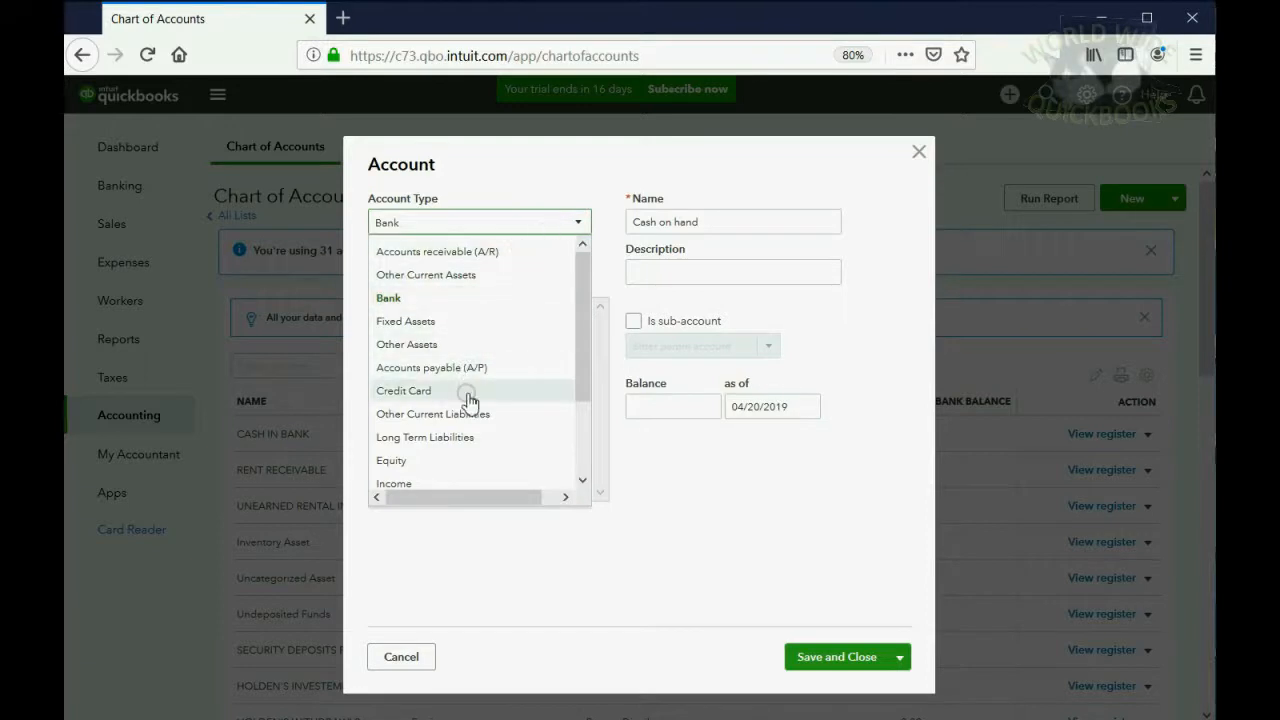
Save ELECTRIC COST PAYABLE with Other Current Liabilities as both type and detail type
{"action": "left_click", "coordinate": [433, 414]}
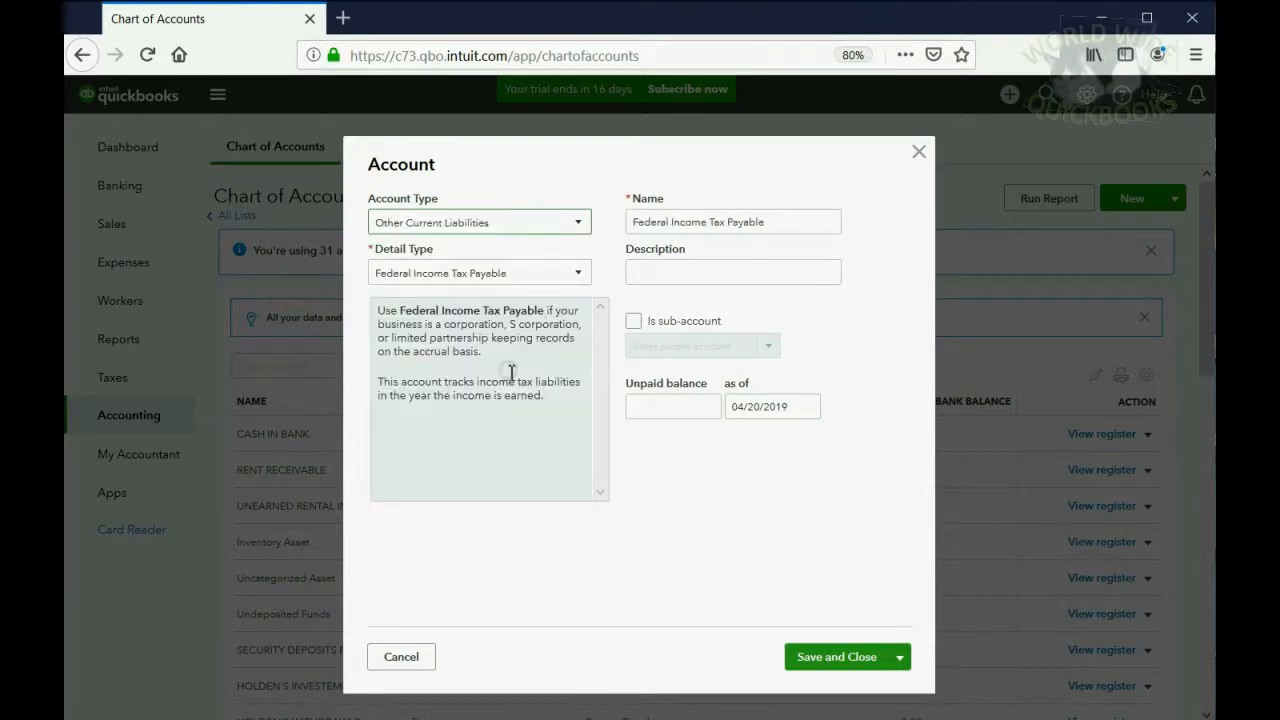
{"action": "left_click", "coordinate": [478, 272]}
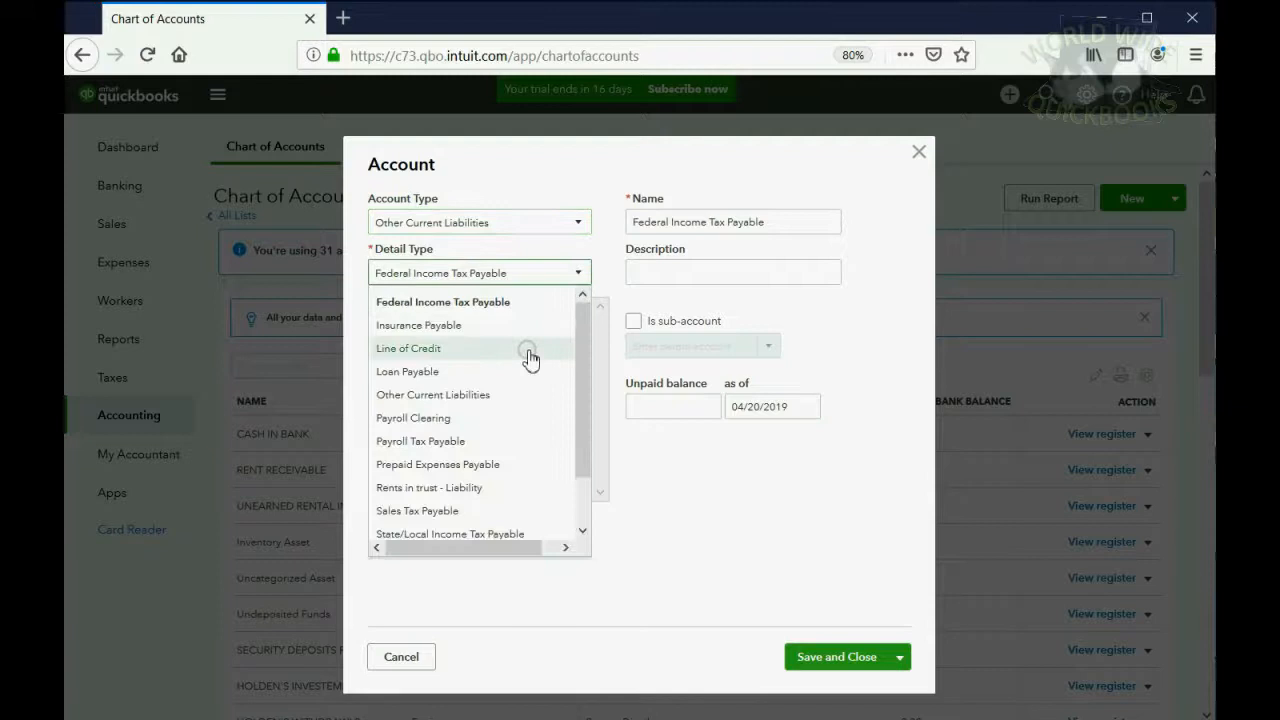
{"action": "mouse_move", "coordinate": [495, 394]}
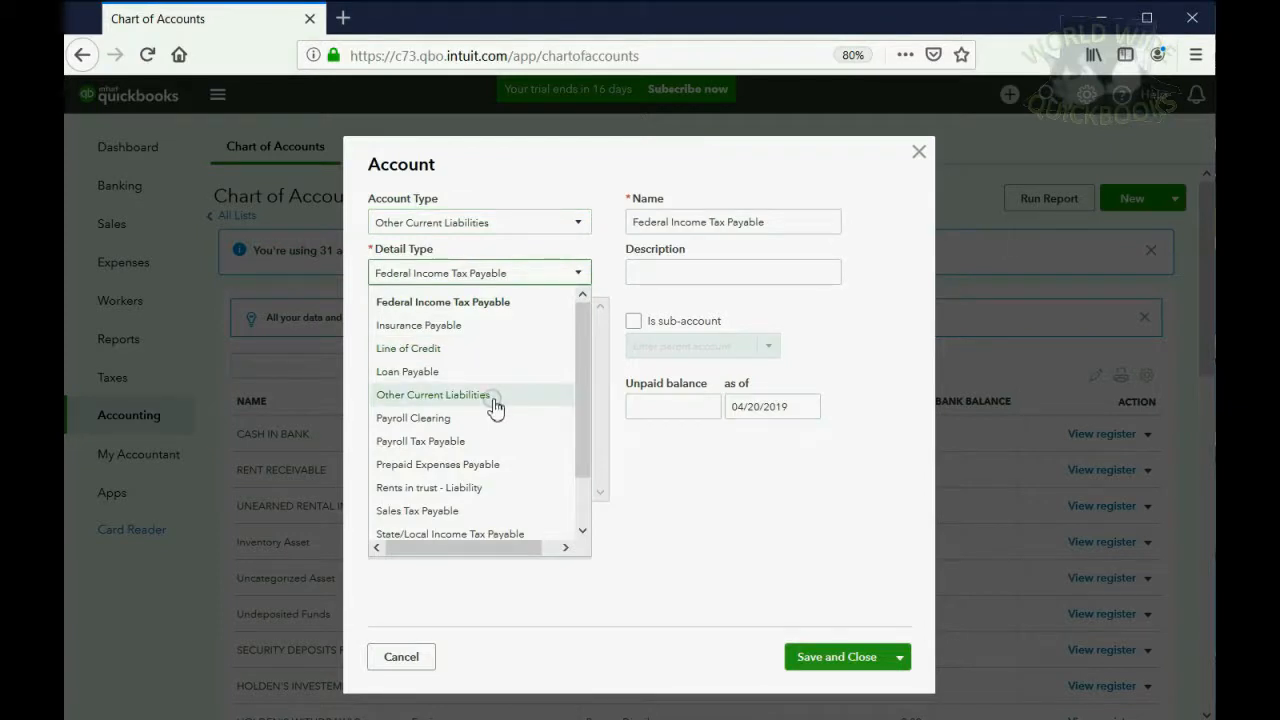
{"action": "left_click", "coordinate": [433, 394]}
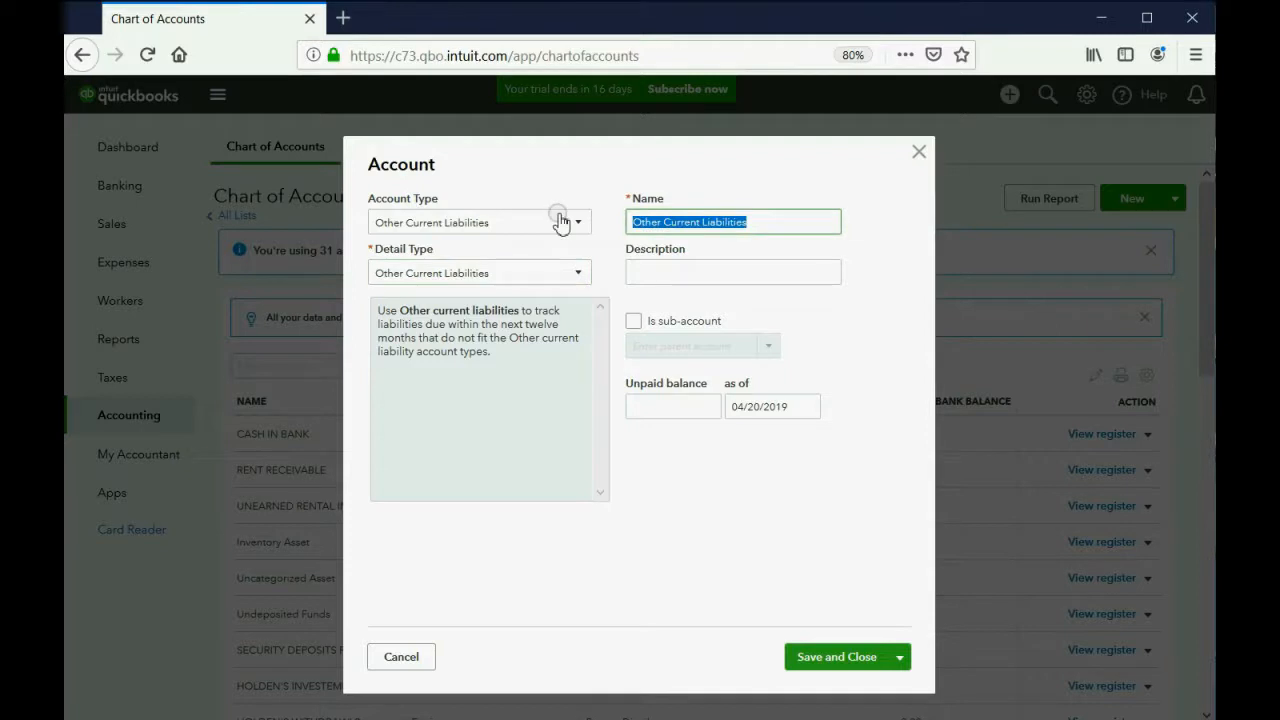
{"action": "type", "text": "El"}
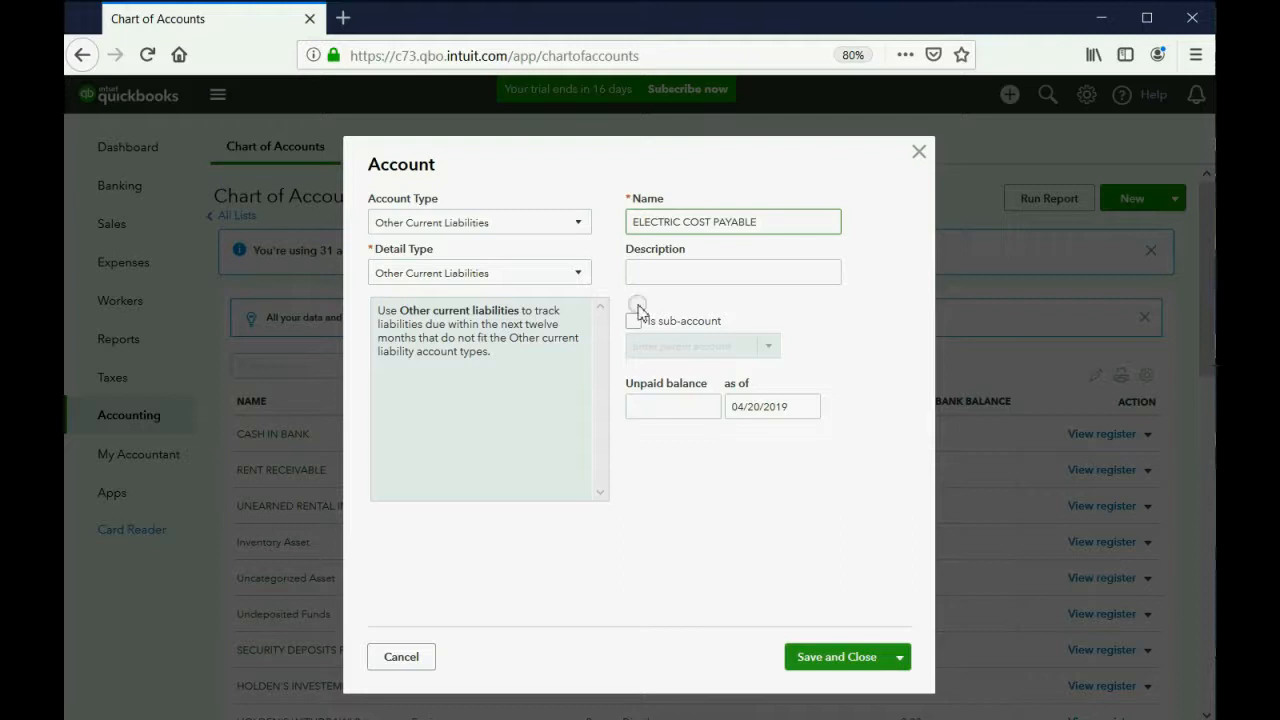
{"action": "left_click", "coordinate": [836, 656]}
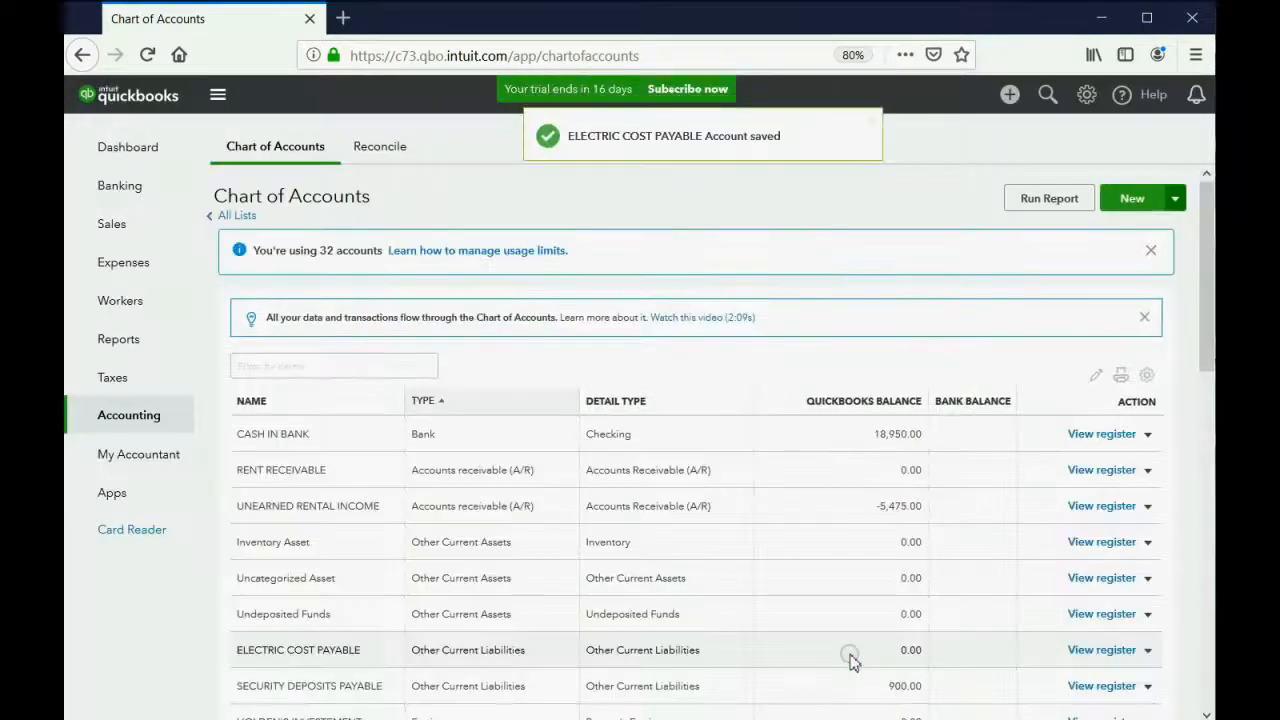
{"action": "mouse_move", "coordinate": [830, 614]}
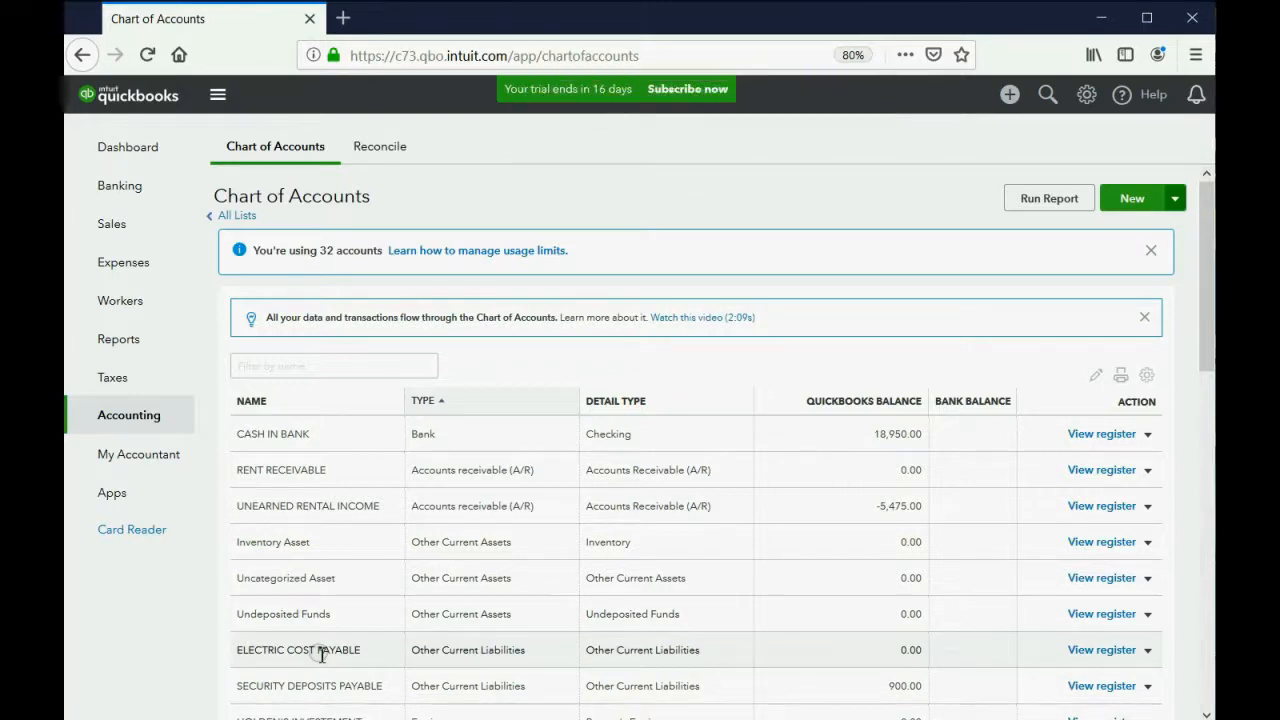
{"action": "mouse_move", "coordinate": [320, 654]}
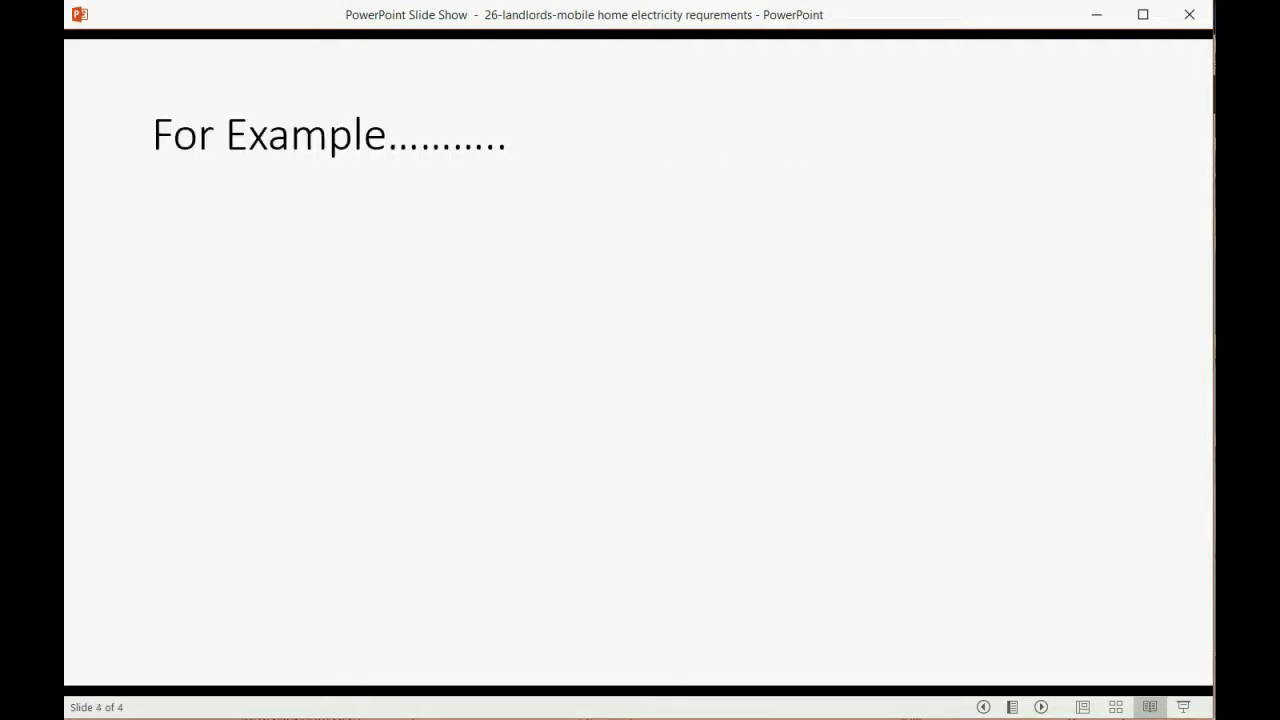
Advance slide 4 to show Dave's March 1 billing and the $25 flat fee plus usage
{"action": "left_click", "coordinate": [983, 707]}
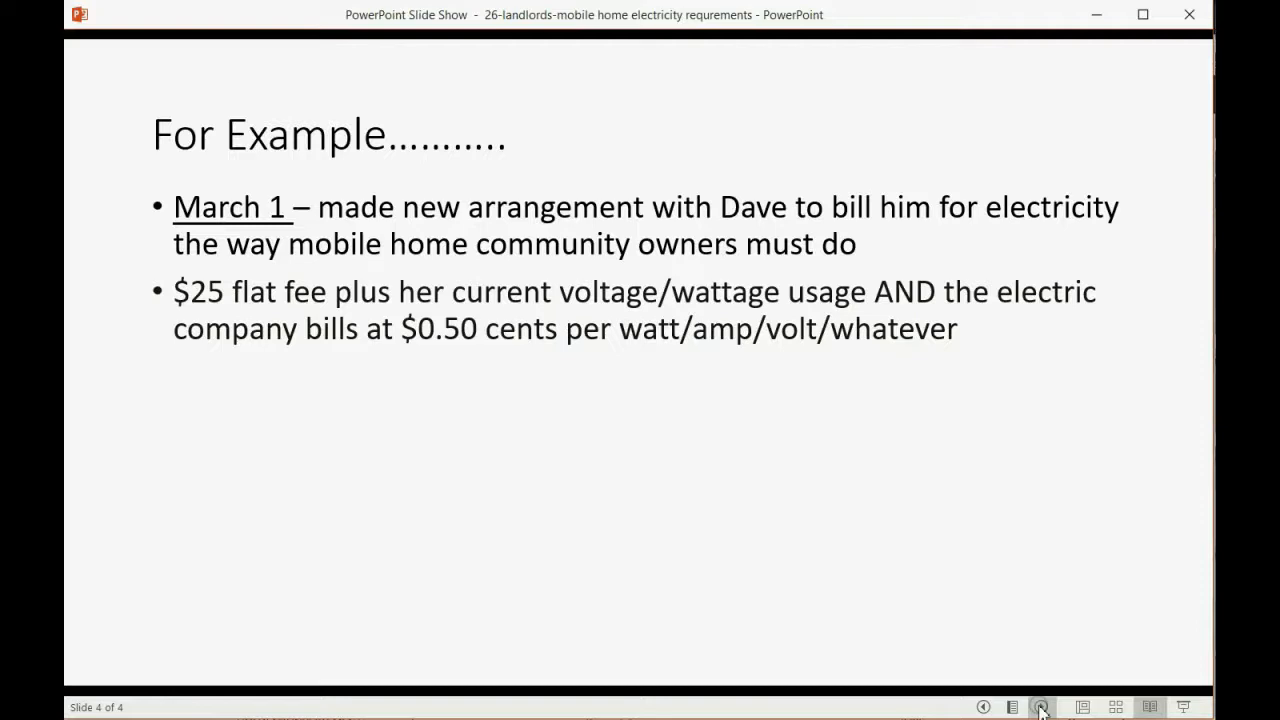
{"action": "mouse_move", "coordinate": [651, 502]}
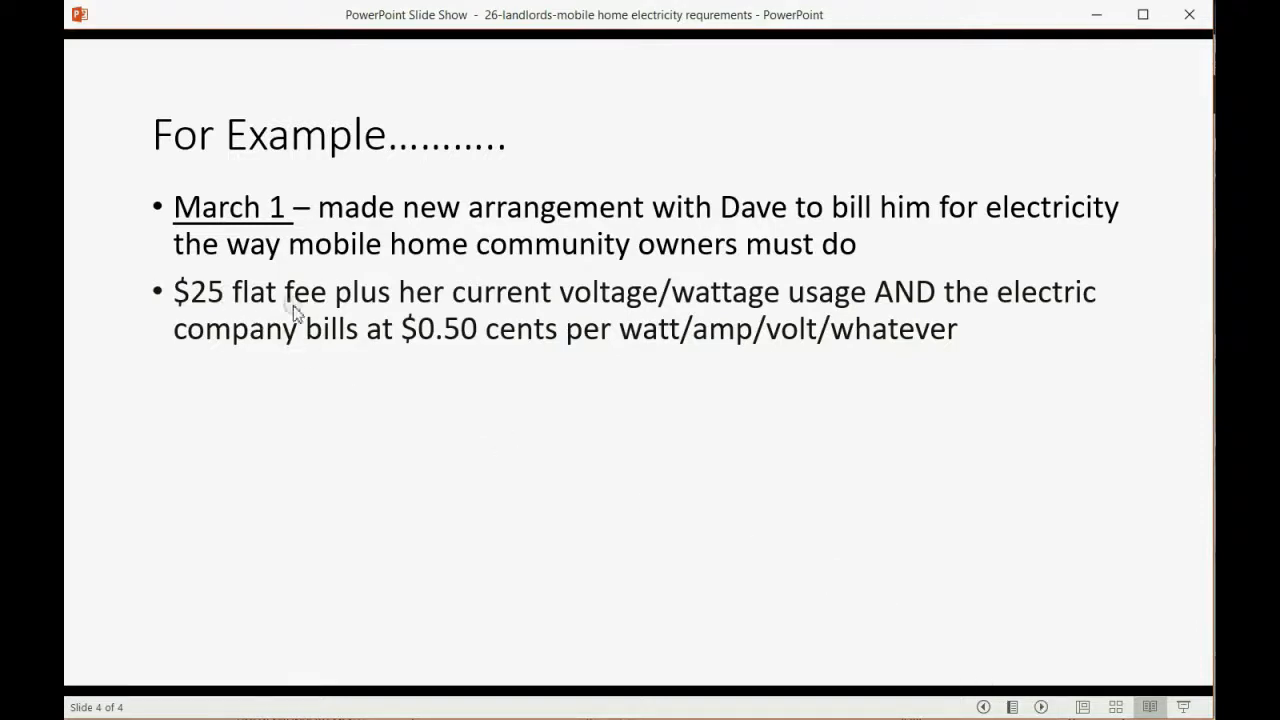
{"action": "mouse_move", "coordinate": [445, 345]}
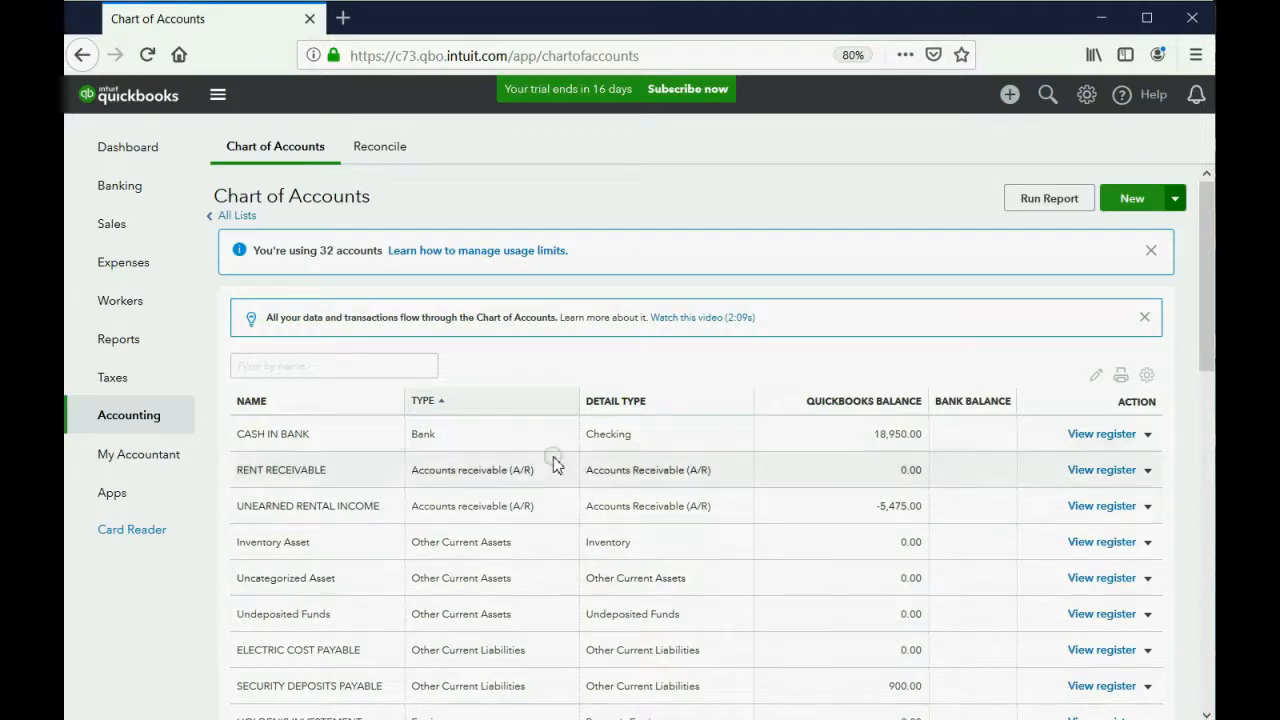
{"action": "mouse_move", "coordinate": [1022, 162]}
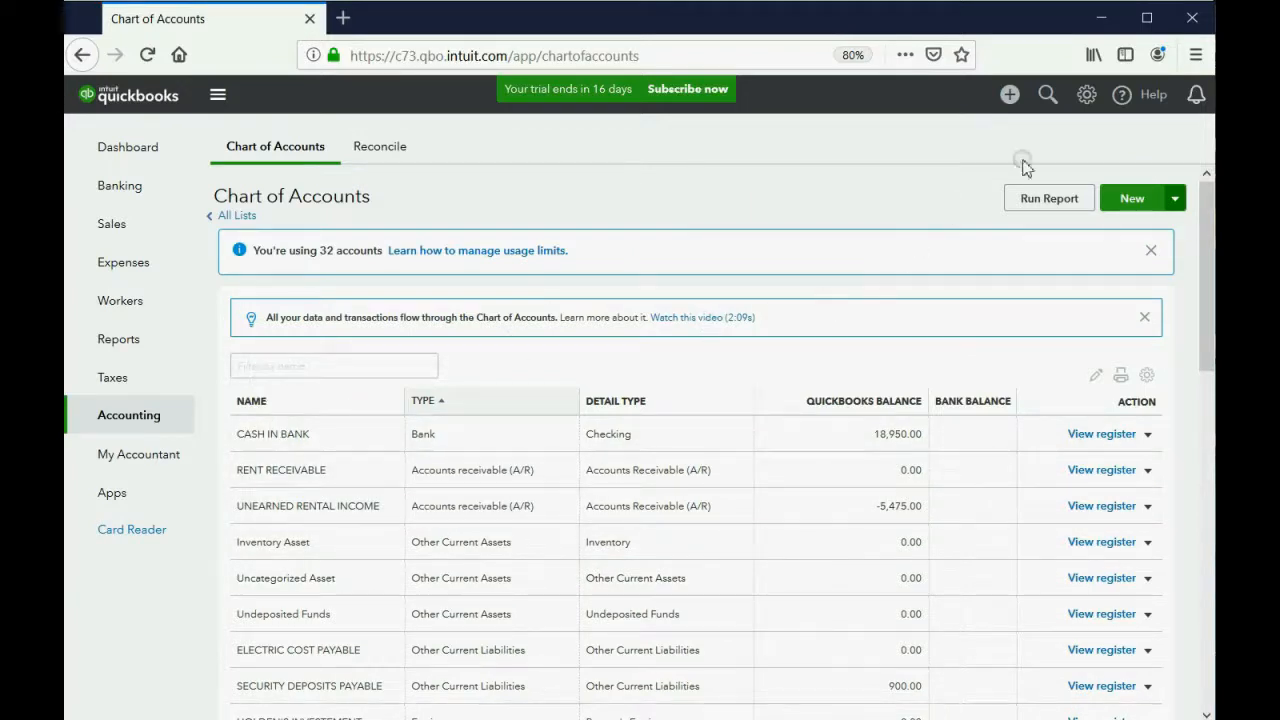
Open the Products and Services list from the gear menu's Lists
{"action": "left_click", "coordinate": [1086, 94]}
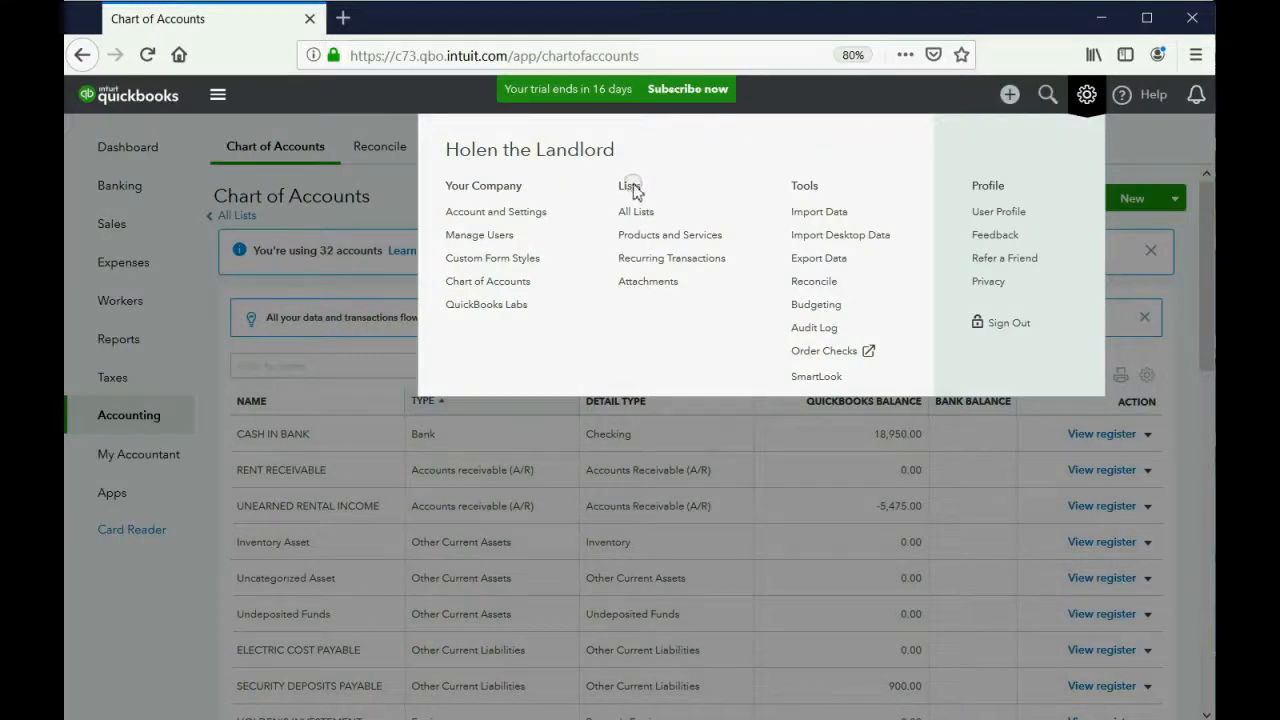
{"action": "mouse_move", "coordinate": [670, 234]}
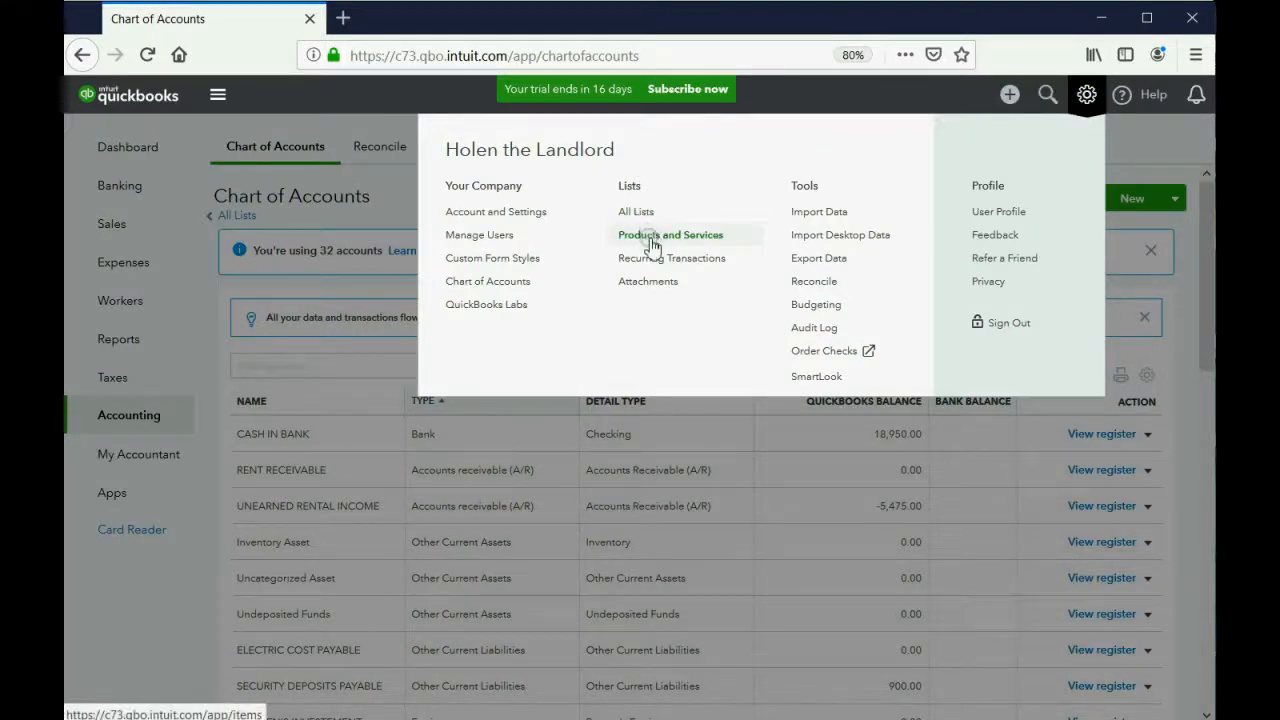
{"action": "left_click", "coordinate": [670, 234]}
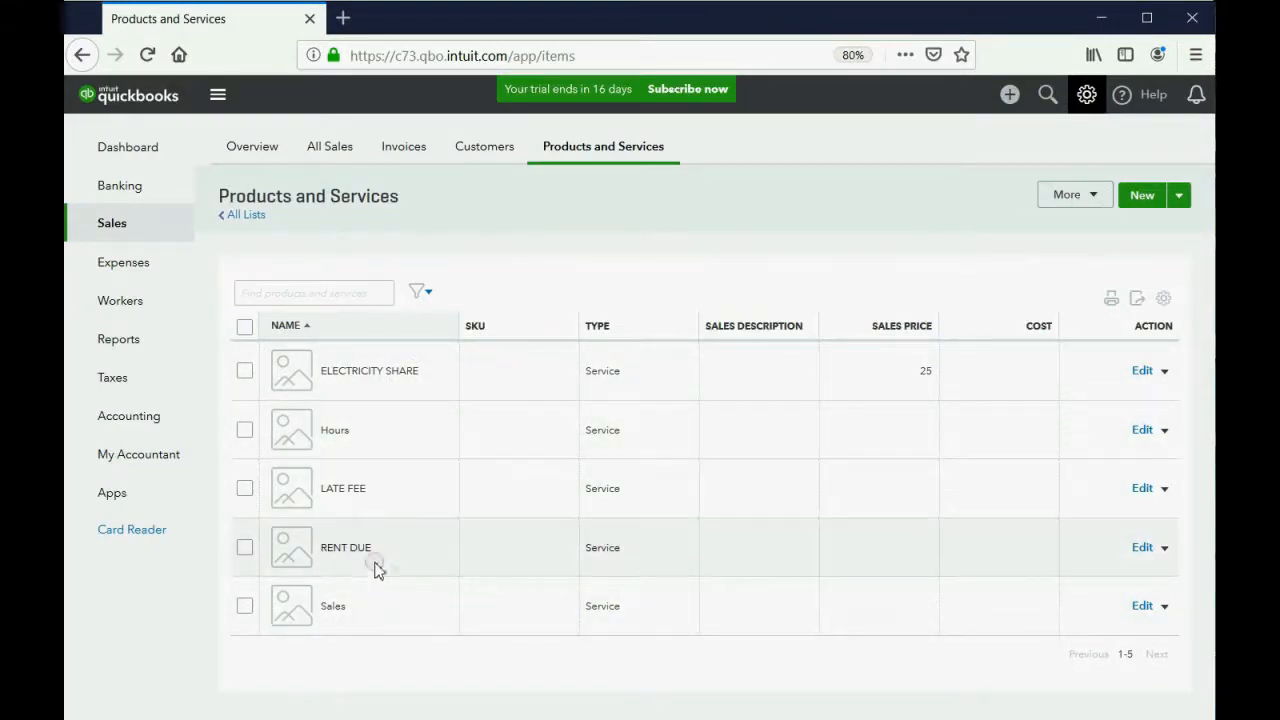
{"action": "mouse_move", "coordinate": [1142, 195]}
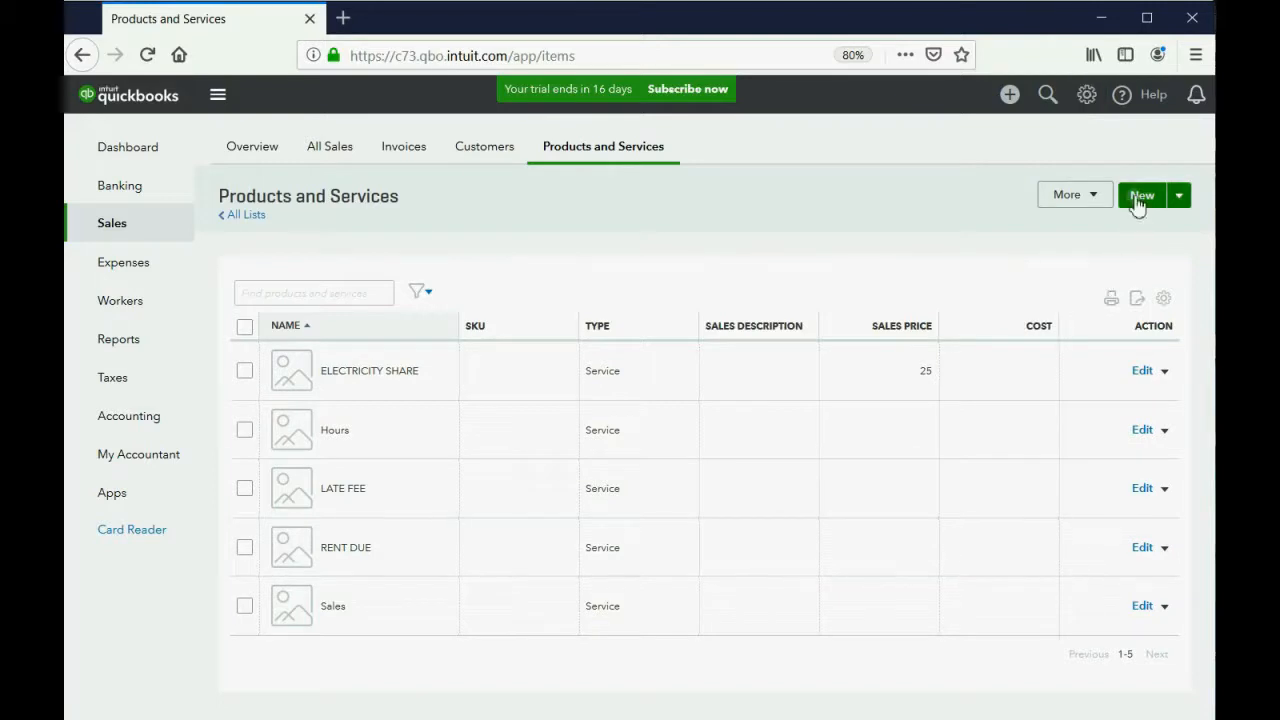
Create the ELECTRICITY - FLAT FEE service priced 25, posting to ELECTRIC COST PAYABLE
{"action": "left_click", "coordinate": [1142, 194]}
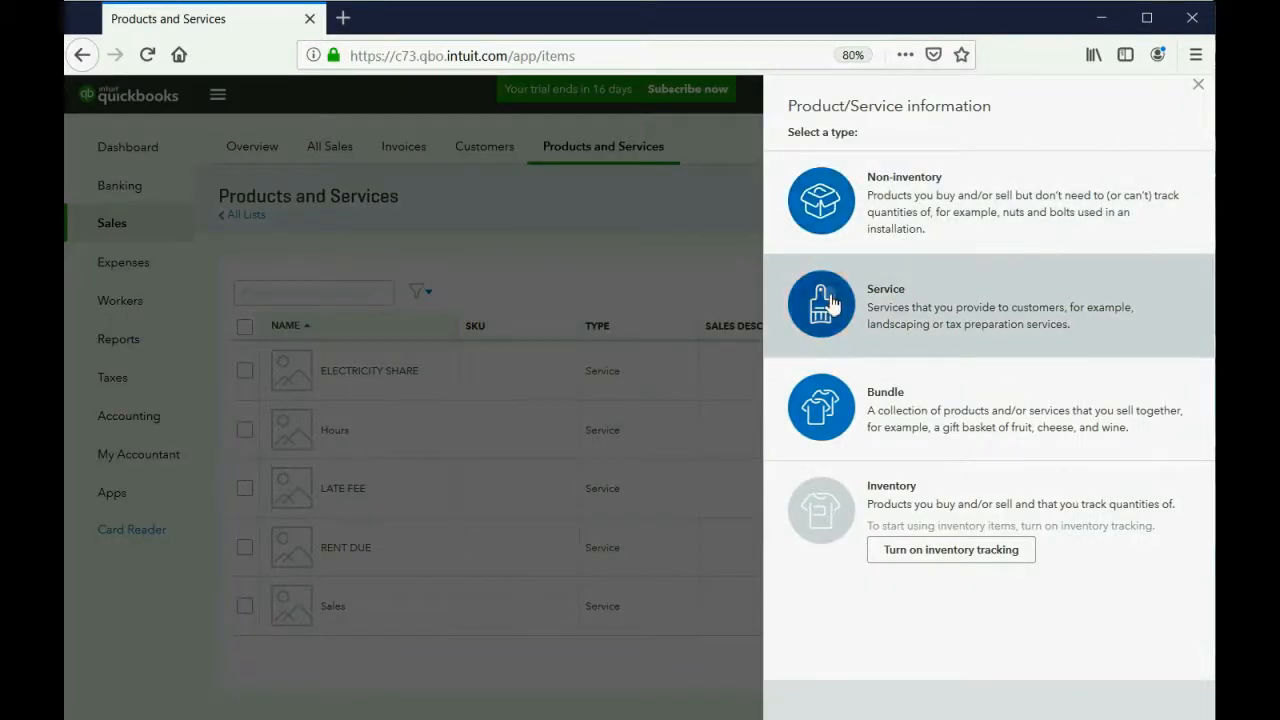
{"action": "left_click", "coordinate": [820, 305]}
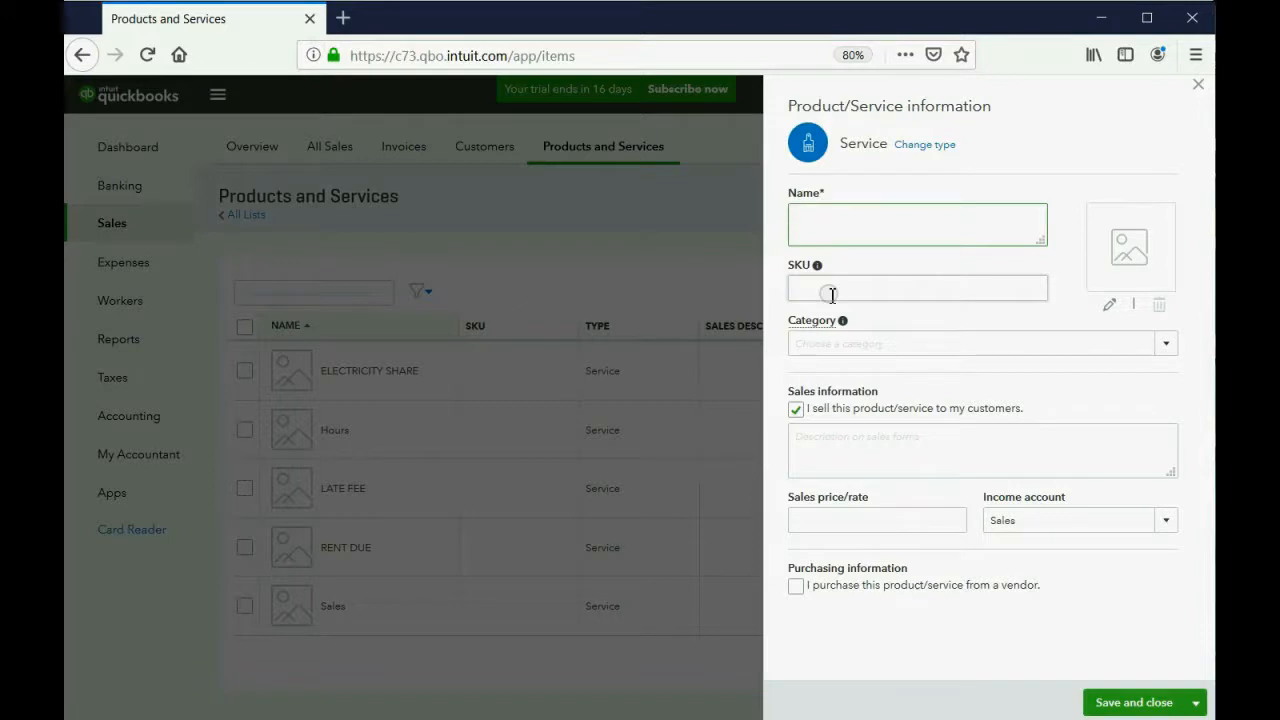
{"action": "type", "text": "ELECRICITIY - FLAT"}
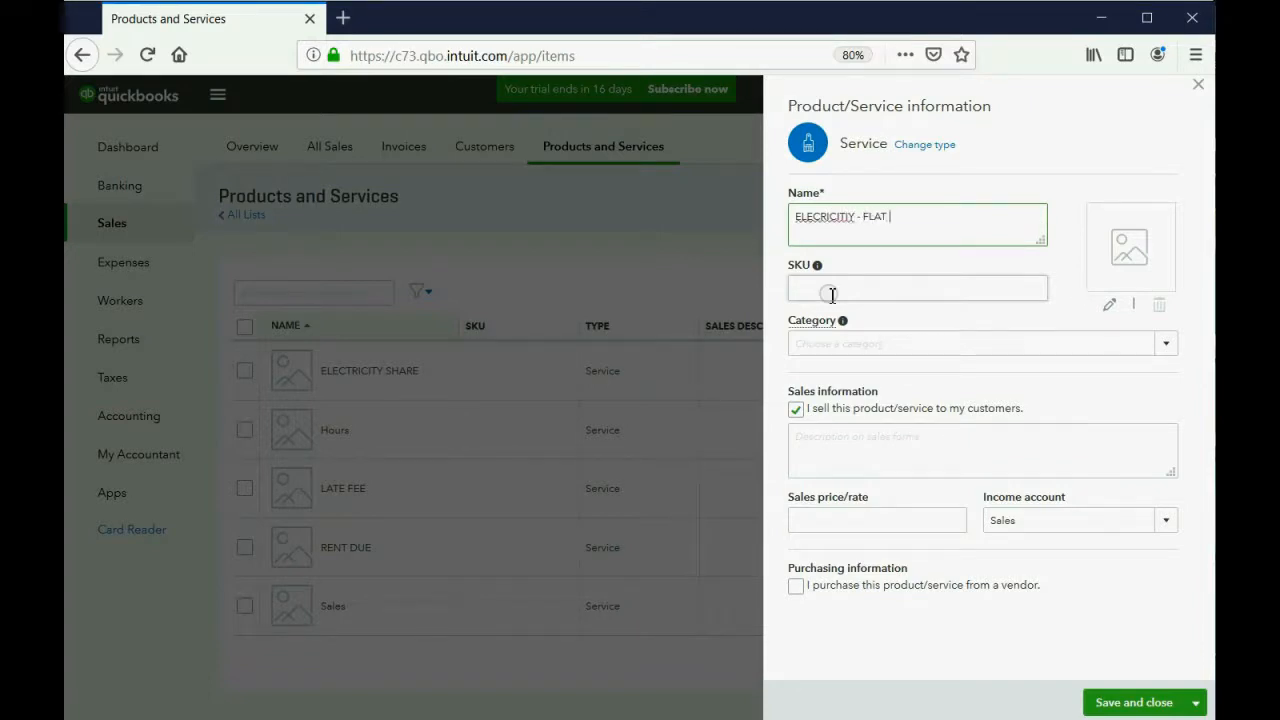
{"action": "type", "text": "FEE"}
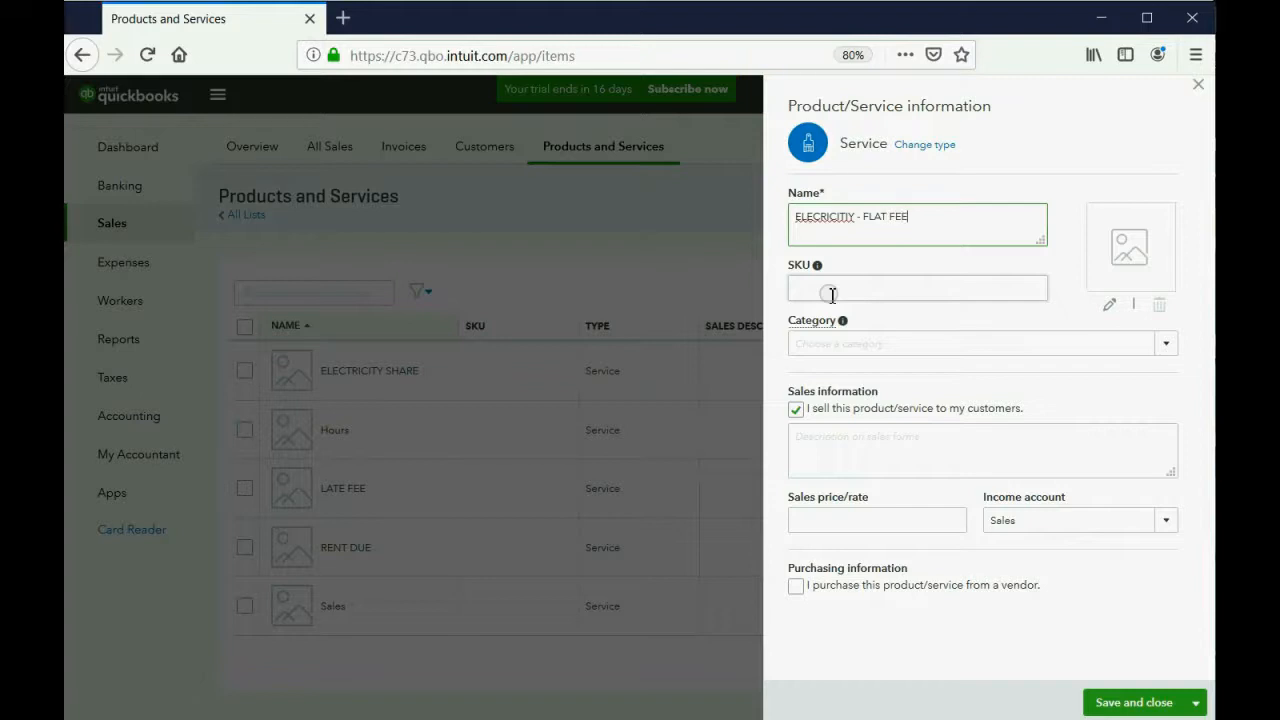
{"action": "right_click", "coordinate": [824, 217]}
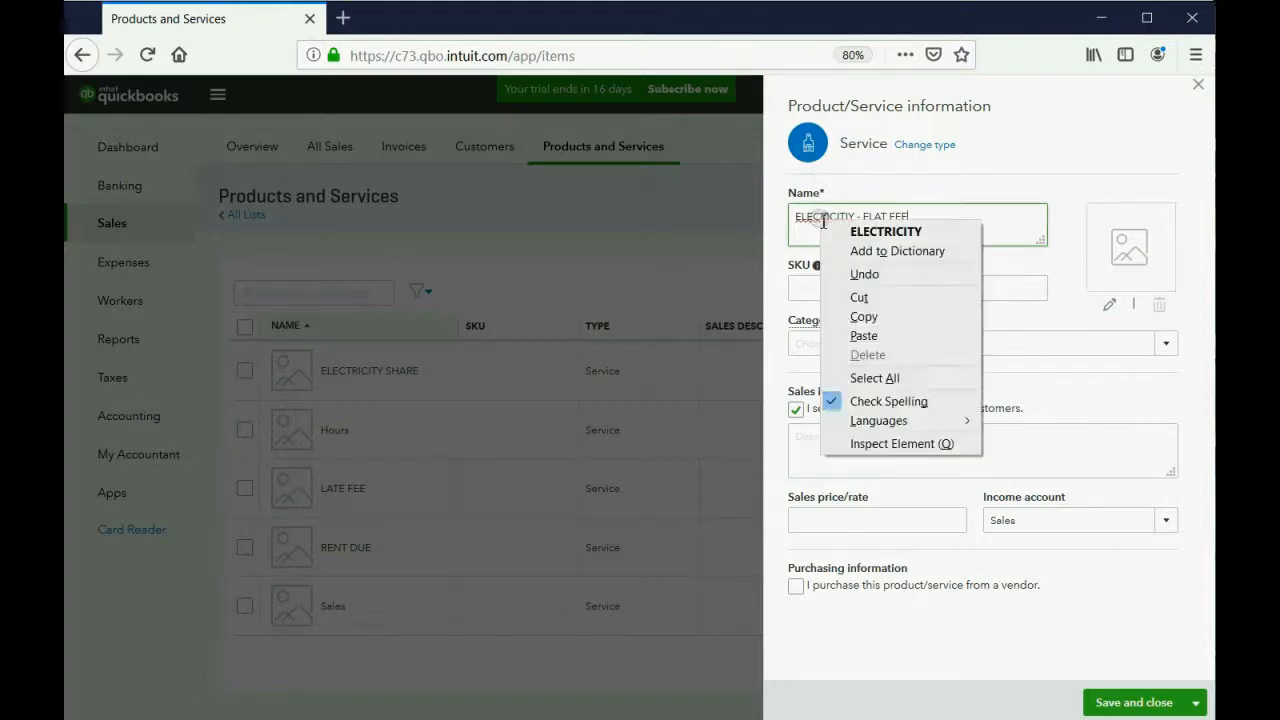
{"action": "left_click", "coordinate": [850, 245]}
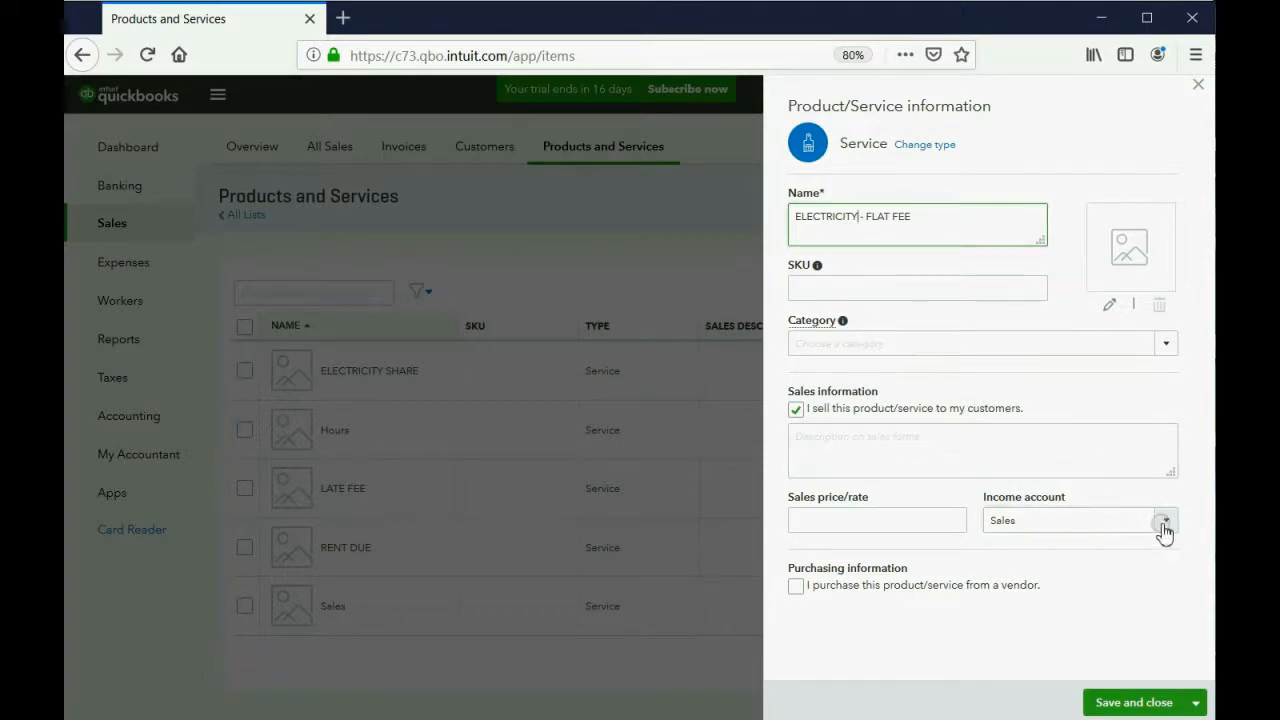
{"action": "left_click", "coordinate": [1164, 520]}
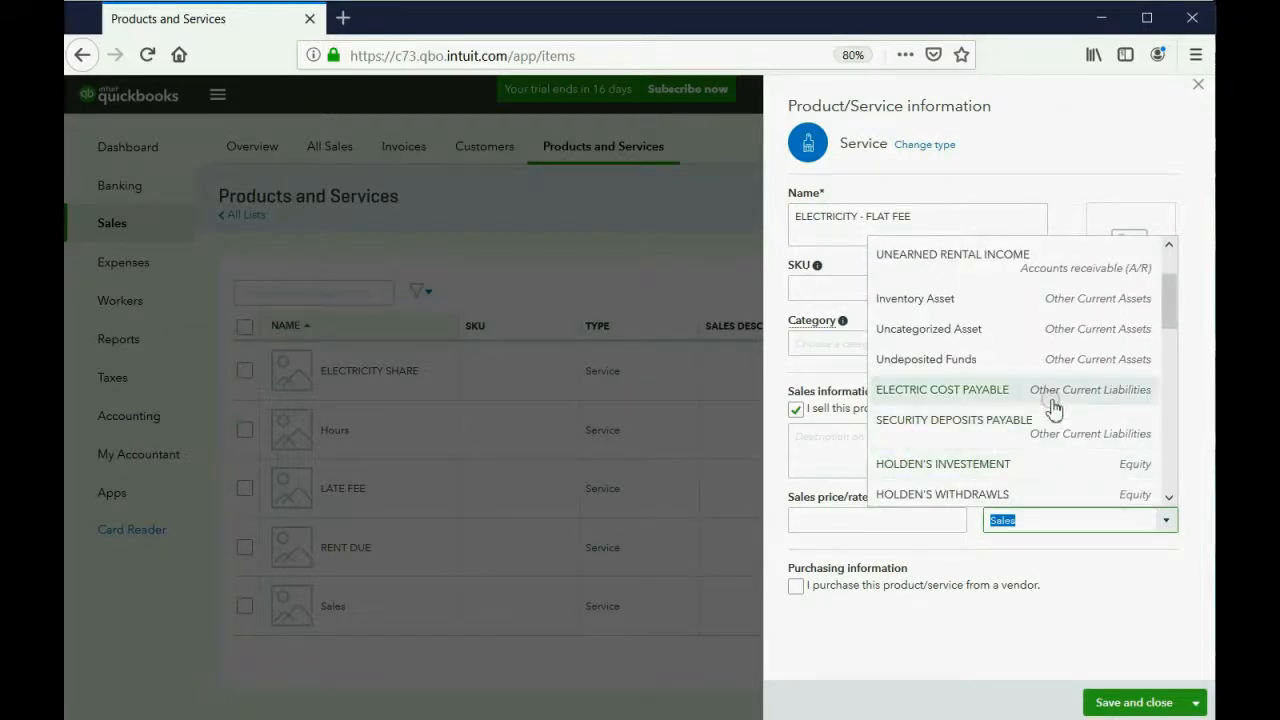
{"action": "left_click", "coordinate": [941, 389]}
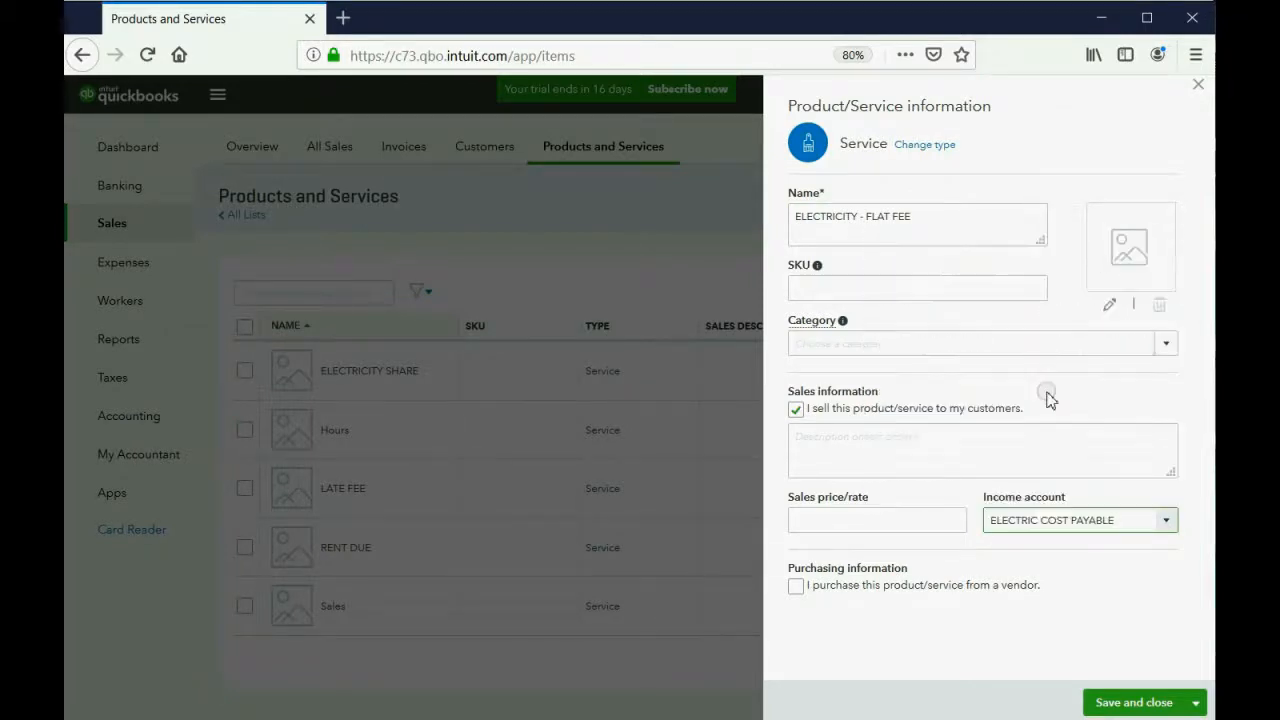
{"action": "left_click", "coordinate": [877, 520]}
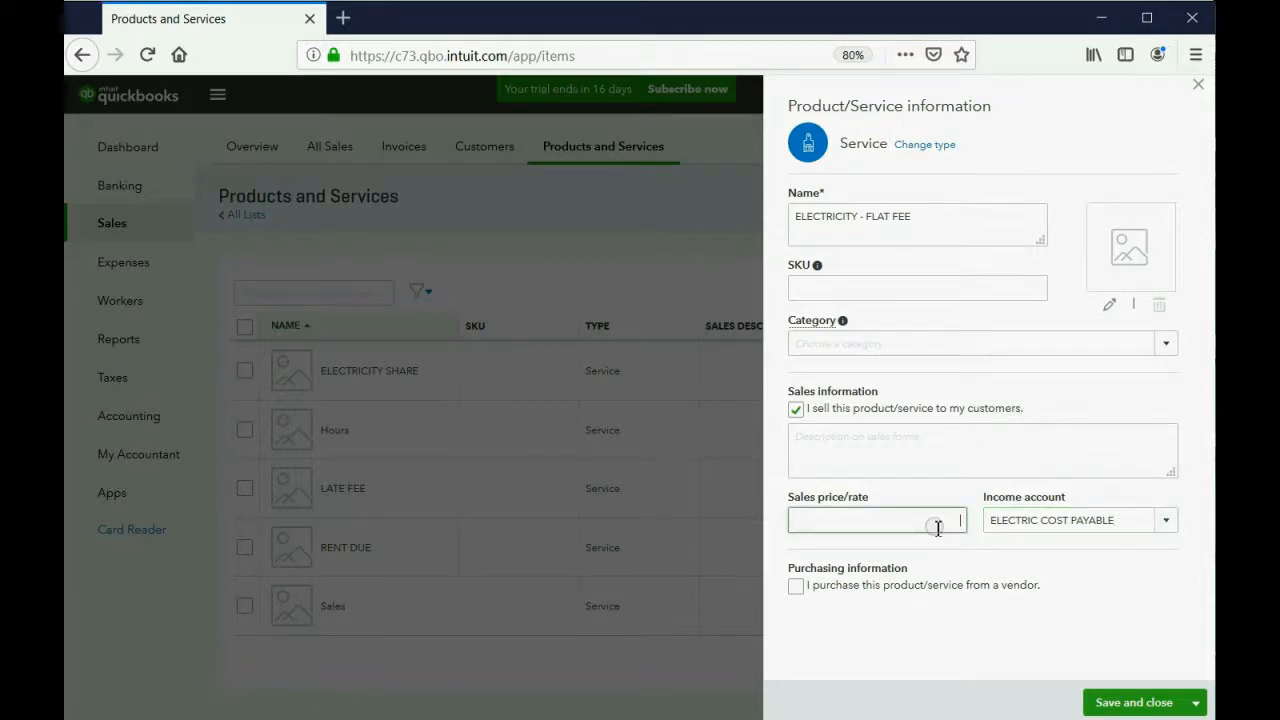
{"action": "type", "text": "25"}
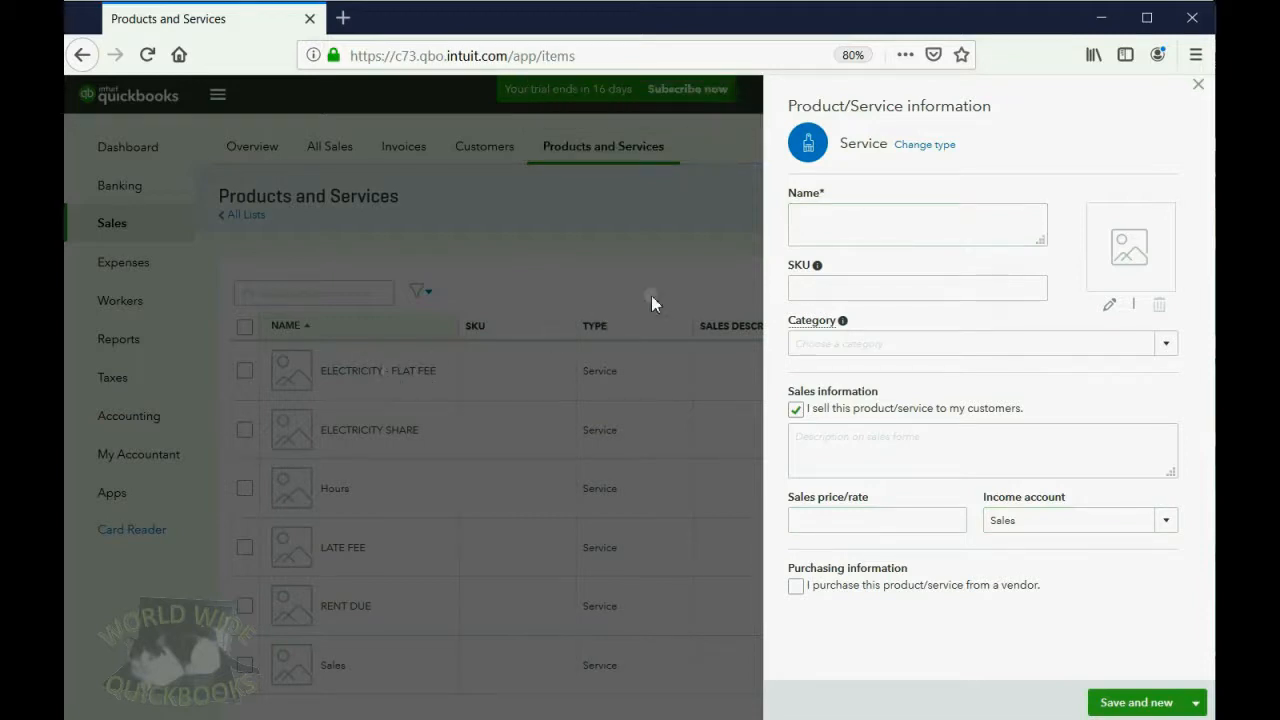
Save an ELECTRICITY USAGE service at rate 0.50 with ELECTRIC COST PAYABLE as income account
{"action": "type", "text": "E"}
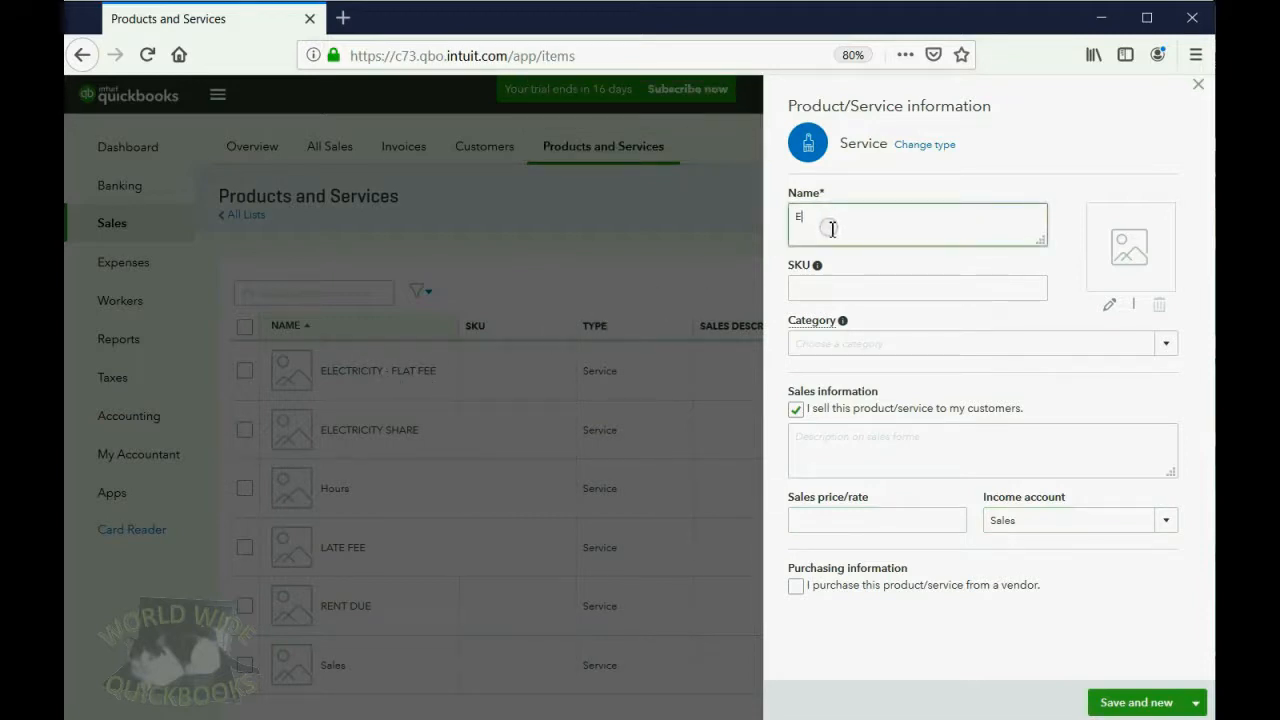
{"action": "type", "text": "LECTICITY USAGE"}
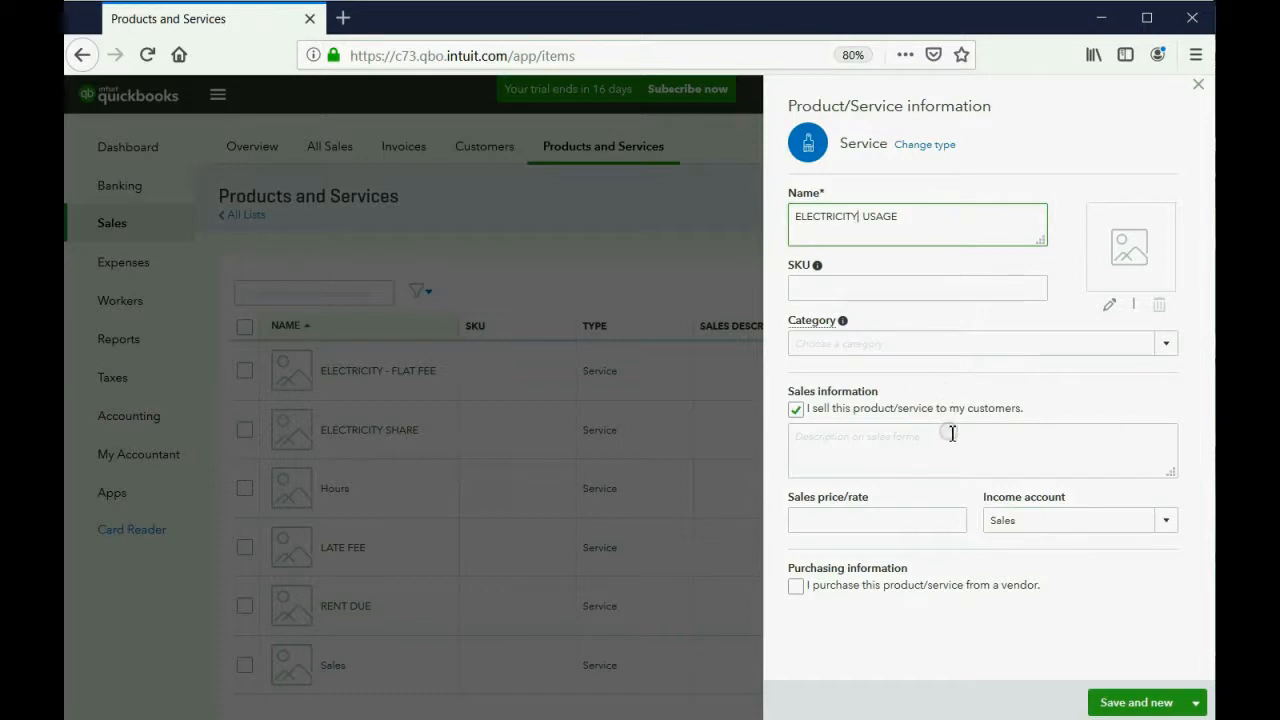
{"action": "left_click", "coordinate": [877, 520]}
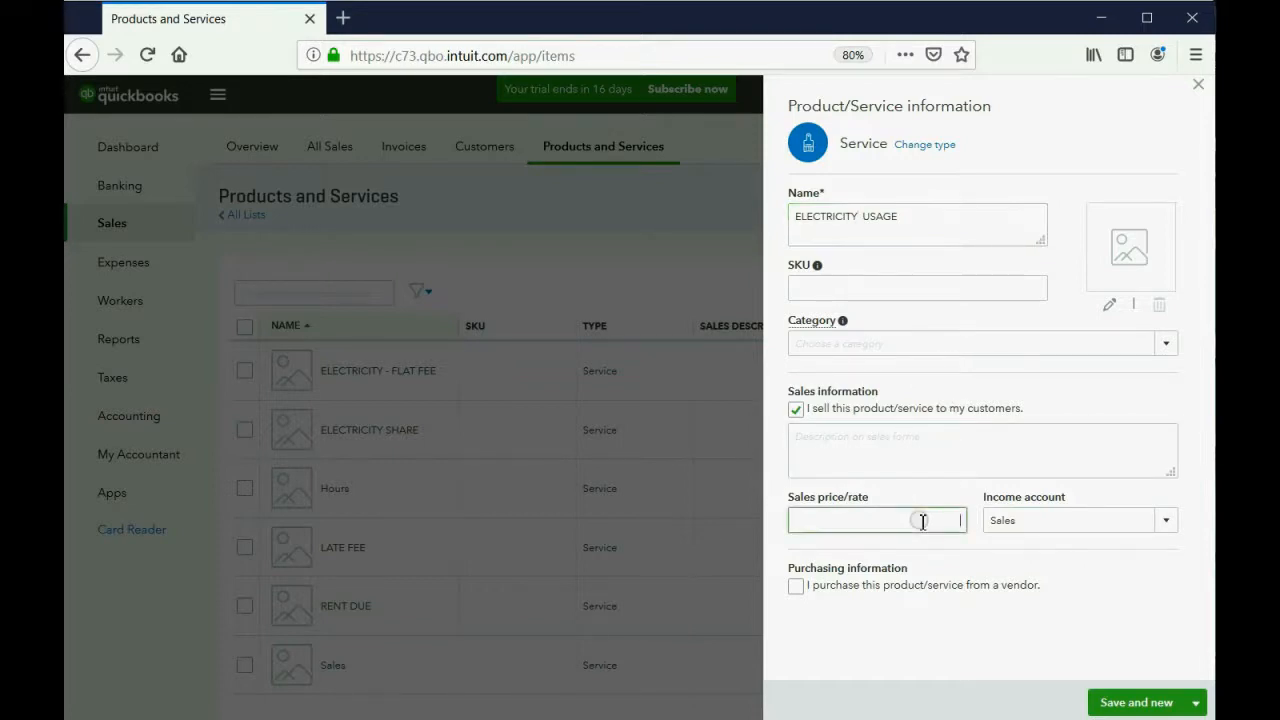
{"action": "type", "text": "0.50"}
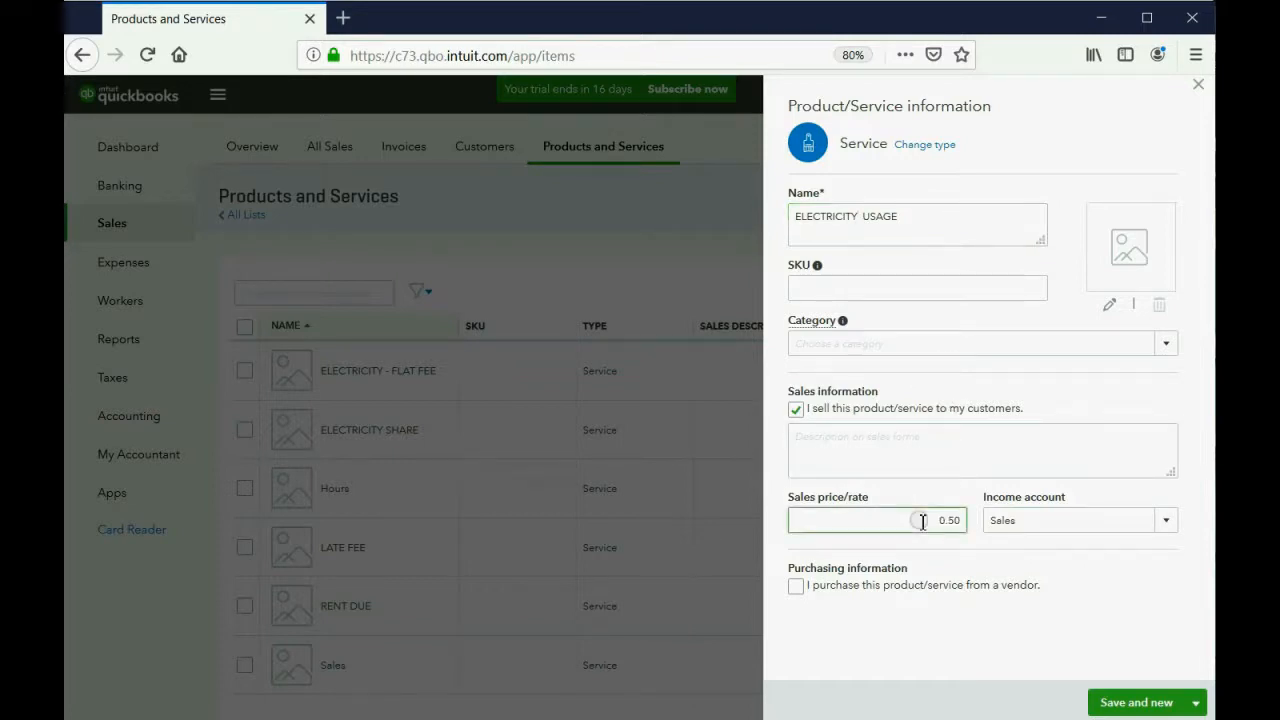
{"action": "left_click", "coordinate": [1070, 520]}
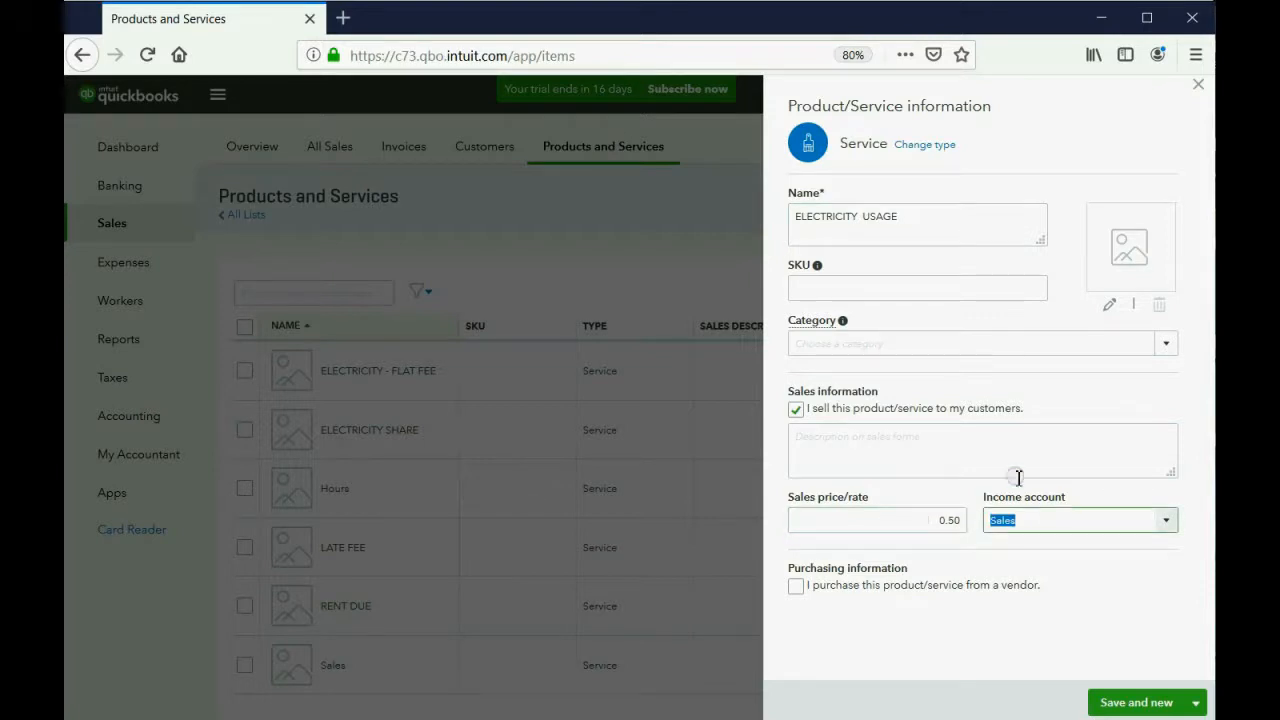
{"action": "left_click", "coordinate": [1165, 520]}
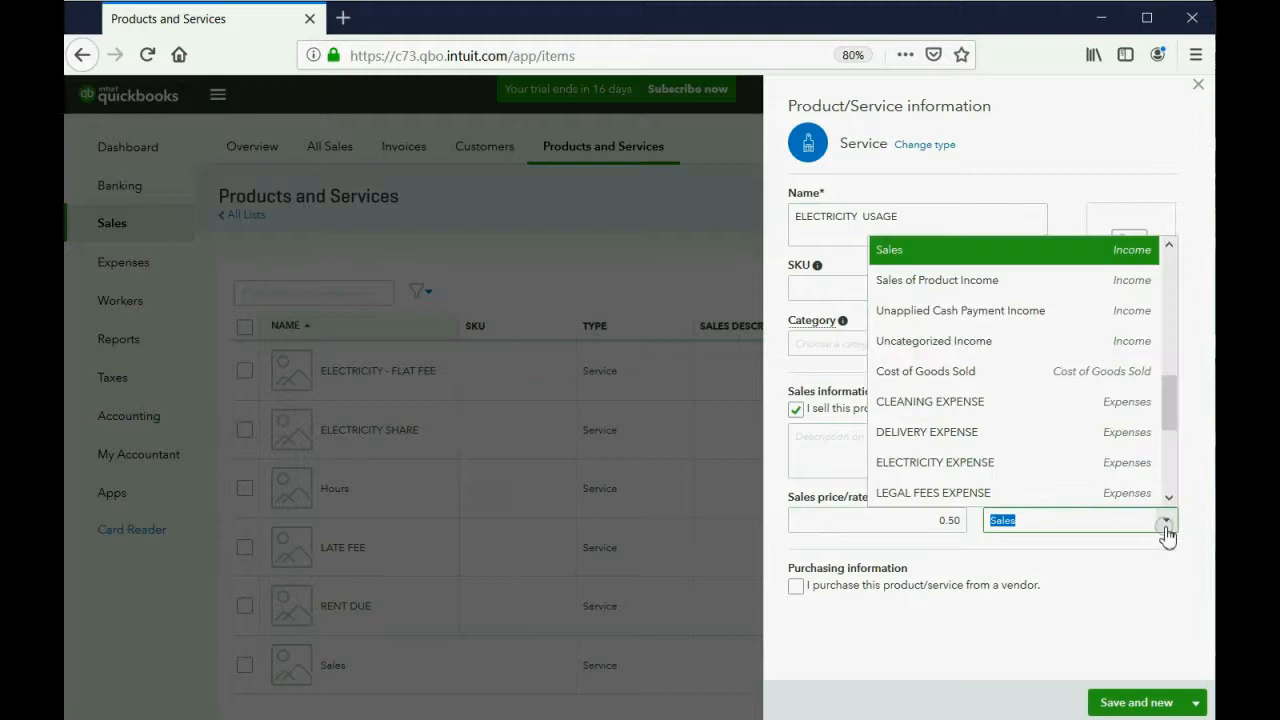
{"action": "mouse_move", "coordinate": [1128, 432]}
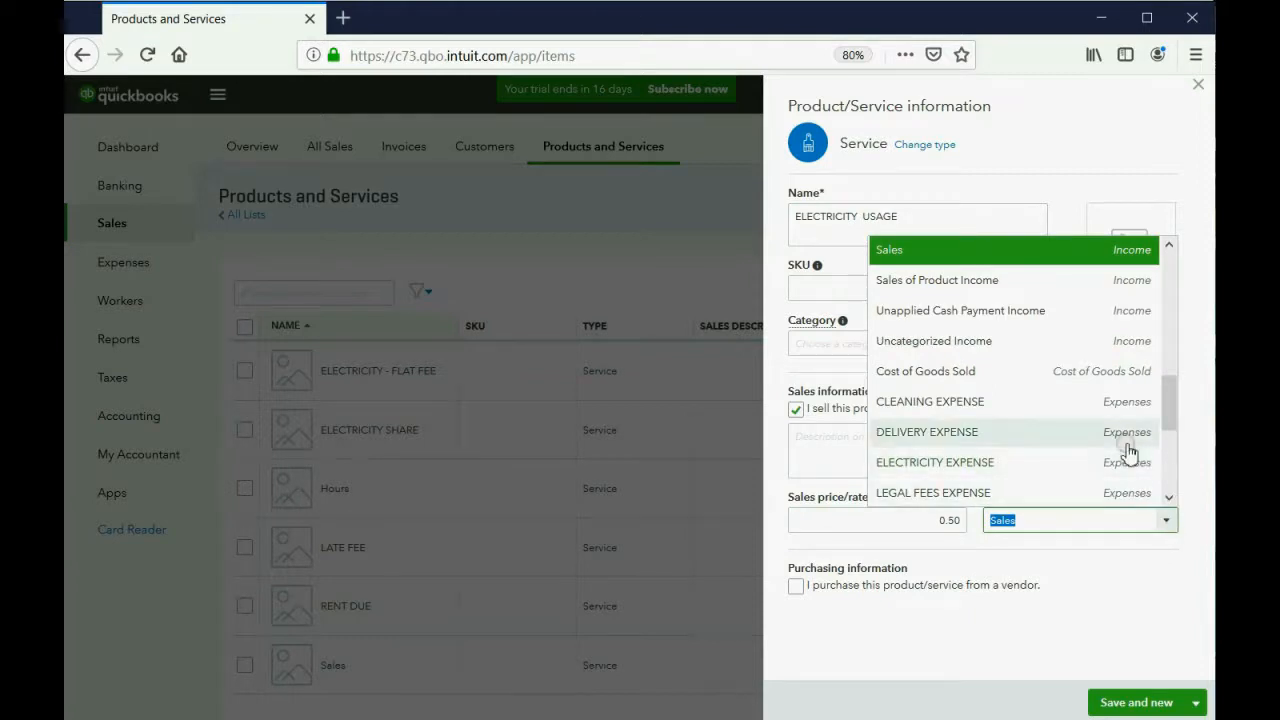
{"action": "scroll", "scroll_direction": "down", "scroll_amount": 3}
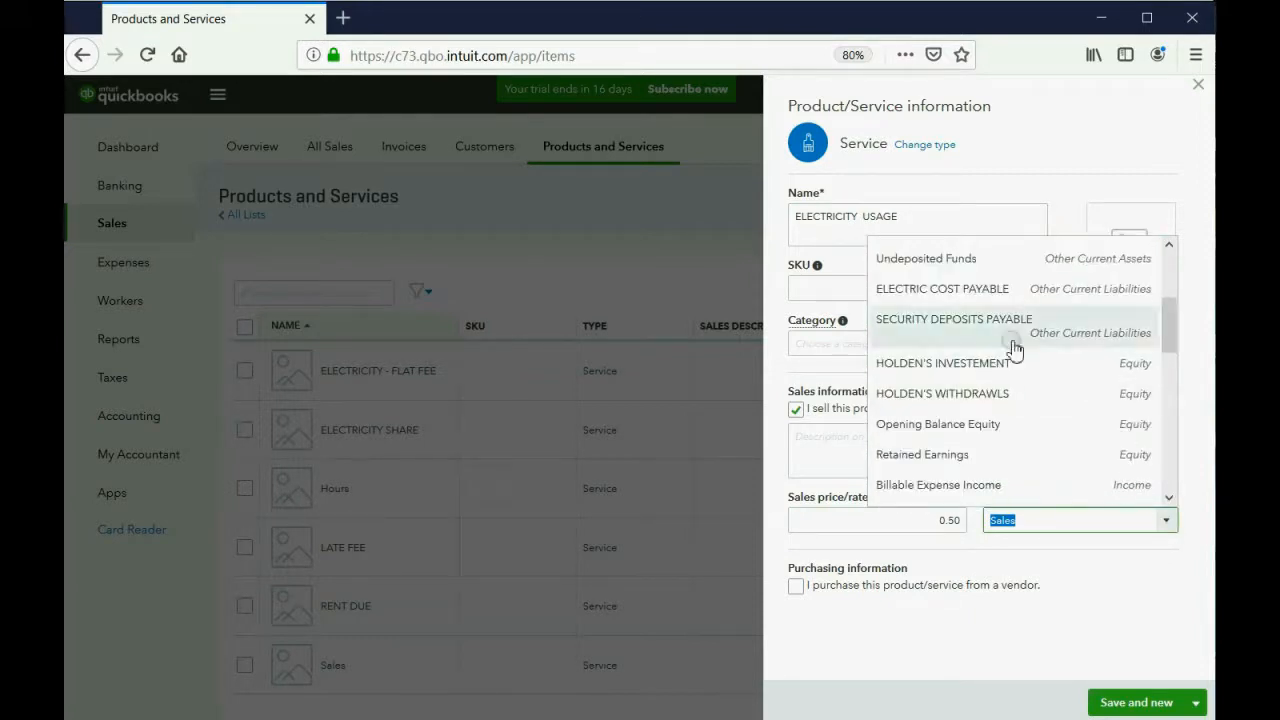
{"action": "left_click", "coordinate": [941, 288]}
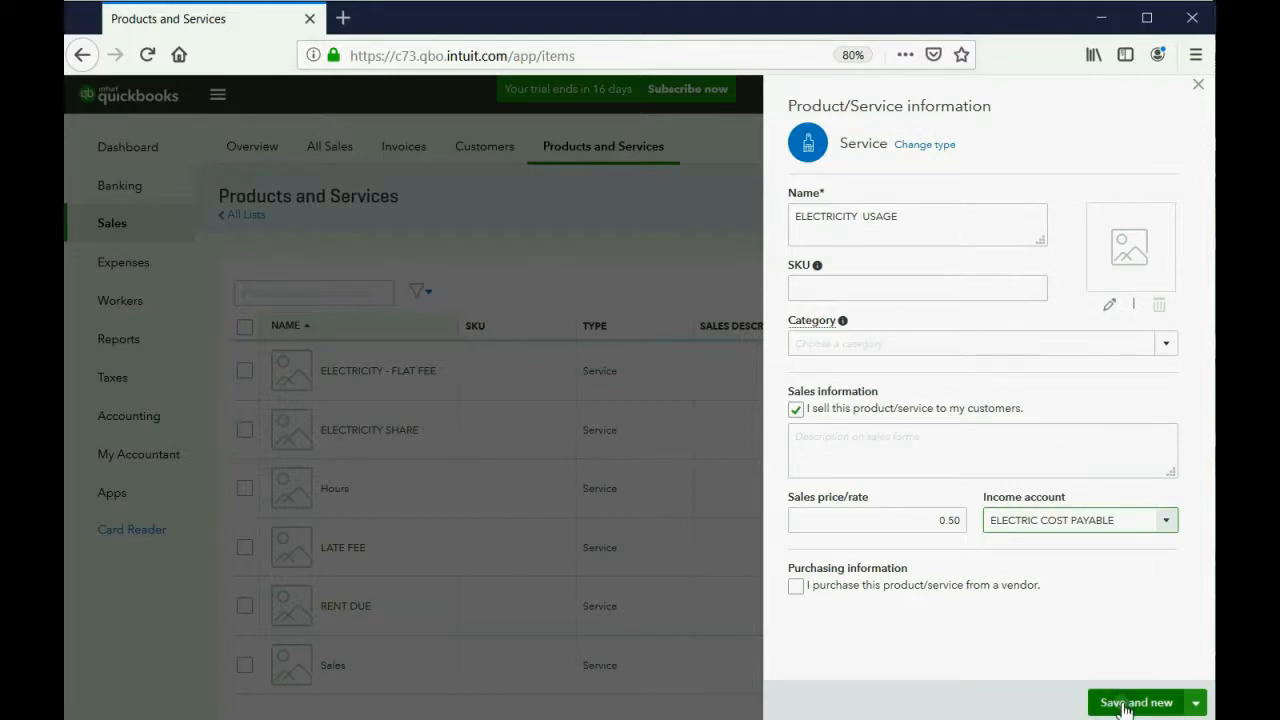
{"action": "left_click", "coordinate": [1135, 702]}
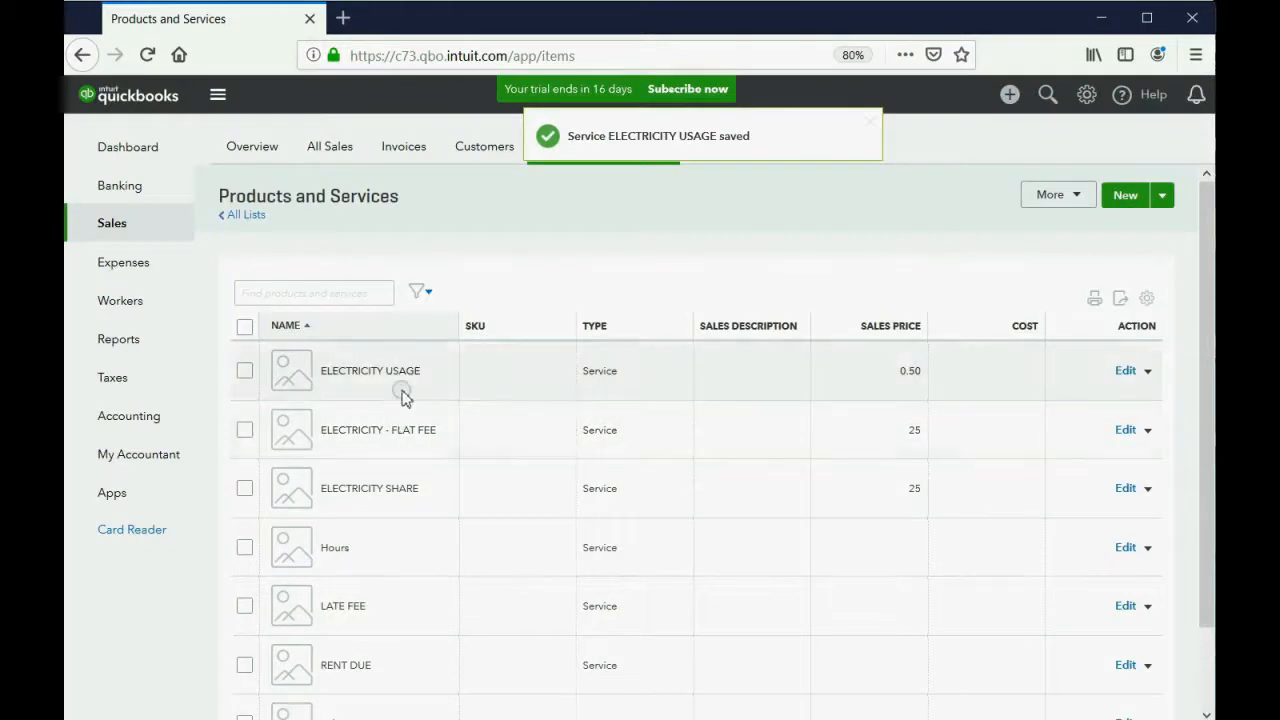
{"action": "mouse_move", "coordinate": [383, 420]}
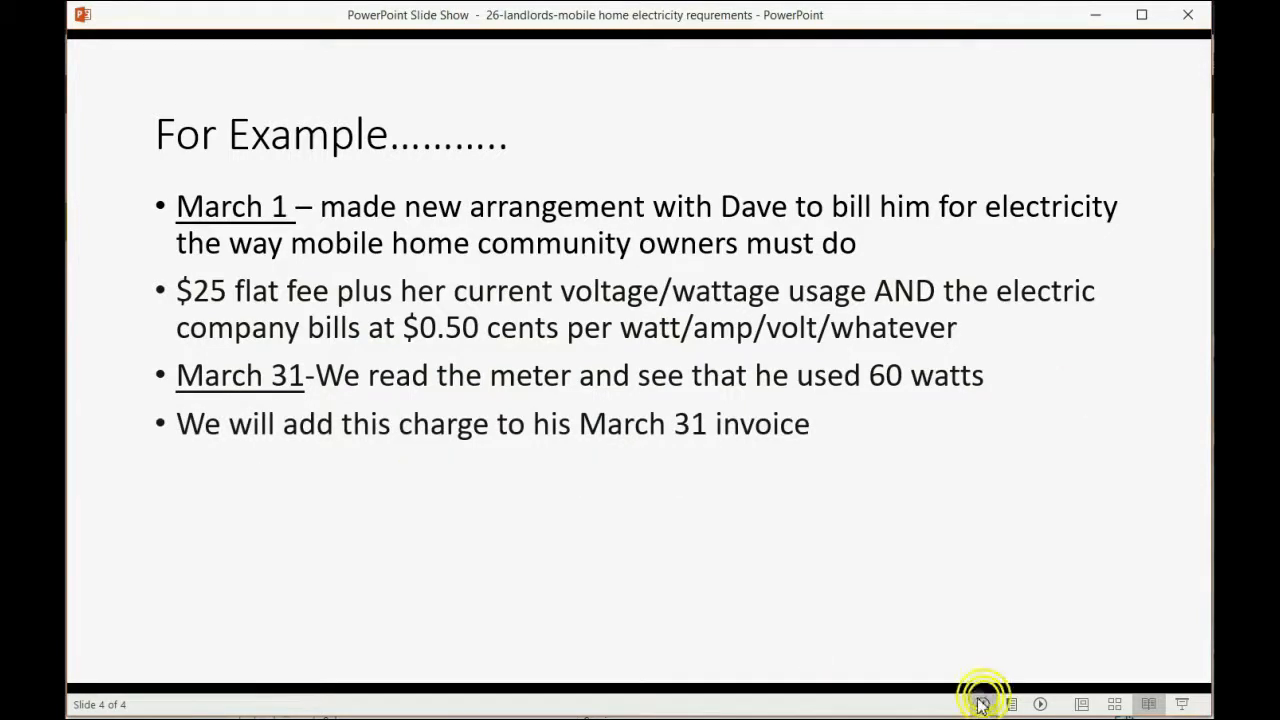
{"action": "mouse_move", "coordinate": [483, 441]}
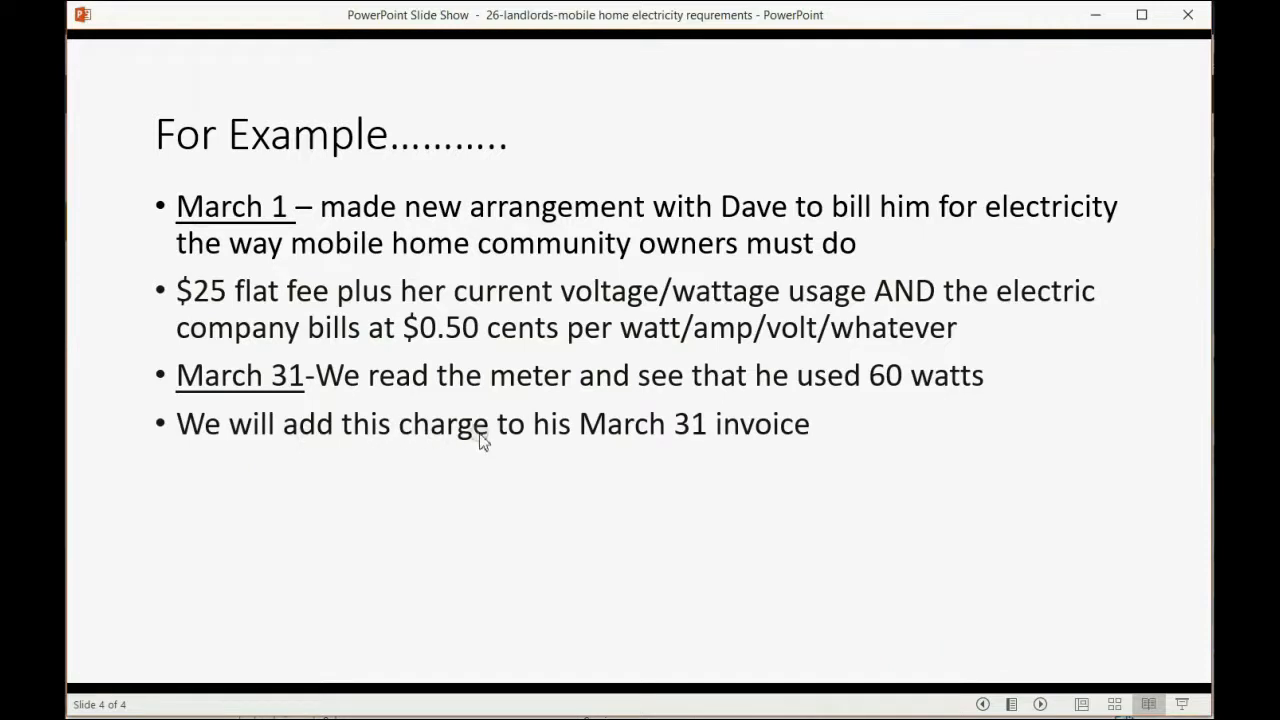
{"action": "mouse_move", "coordinate": [727, 428]}
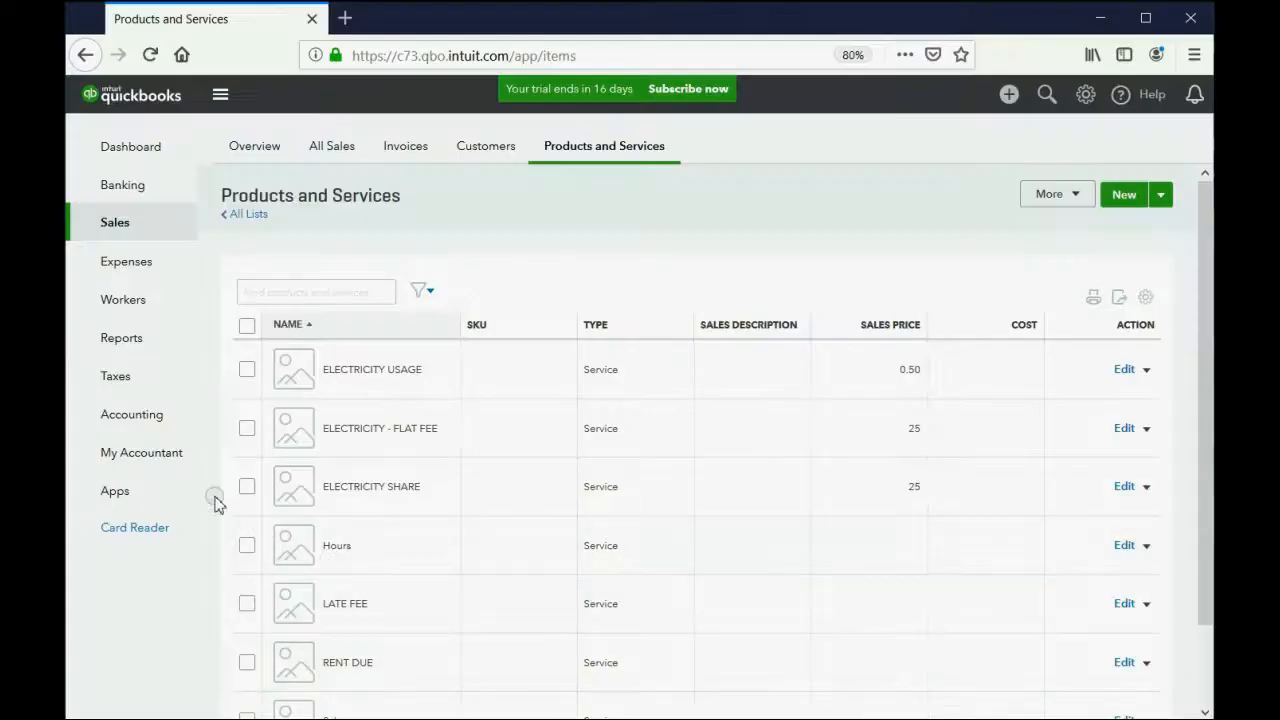
{"action": "left_click", "coordinate": [121, 337]}
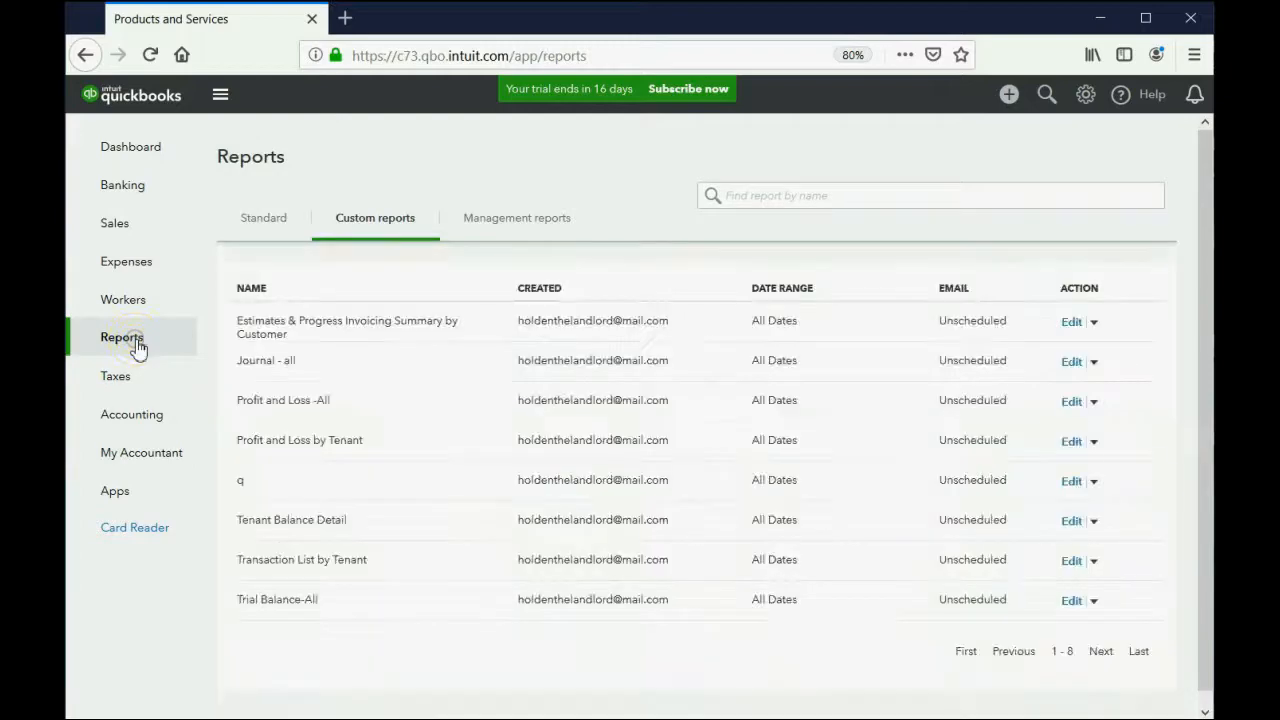
{"action": "left_click", "coordinate": [291, 519]}
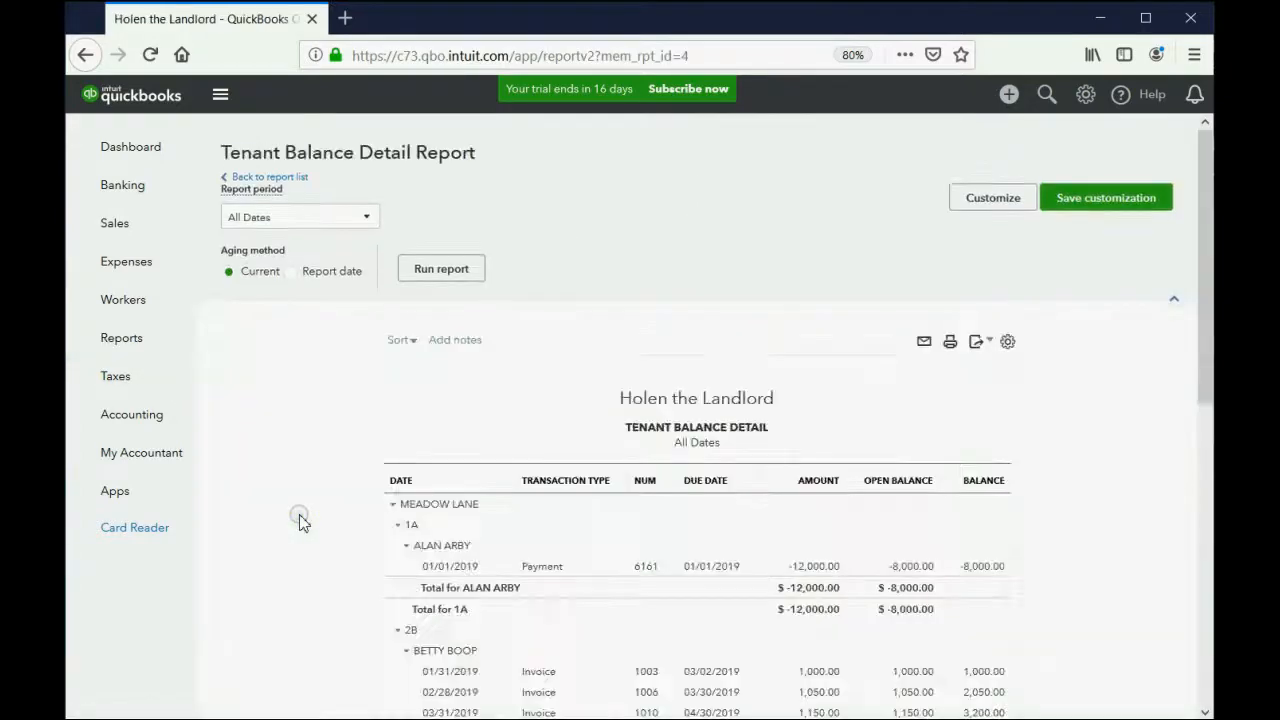
{"action": "scroll", "scroll_direction": "down", "scroll_amount": 3}
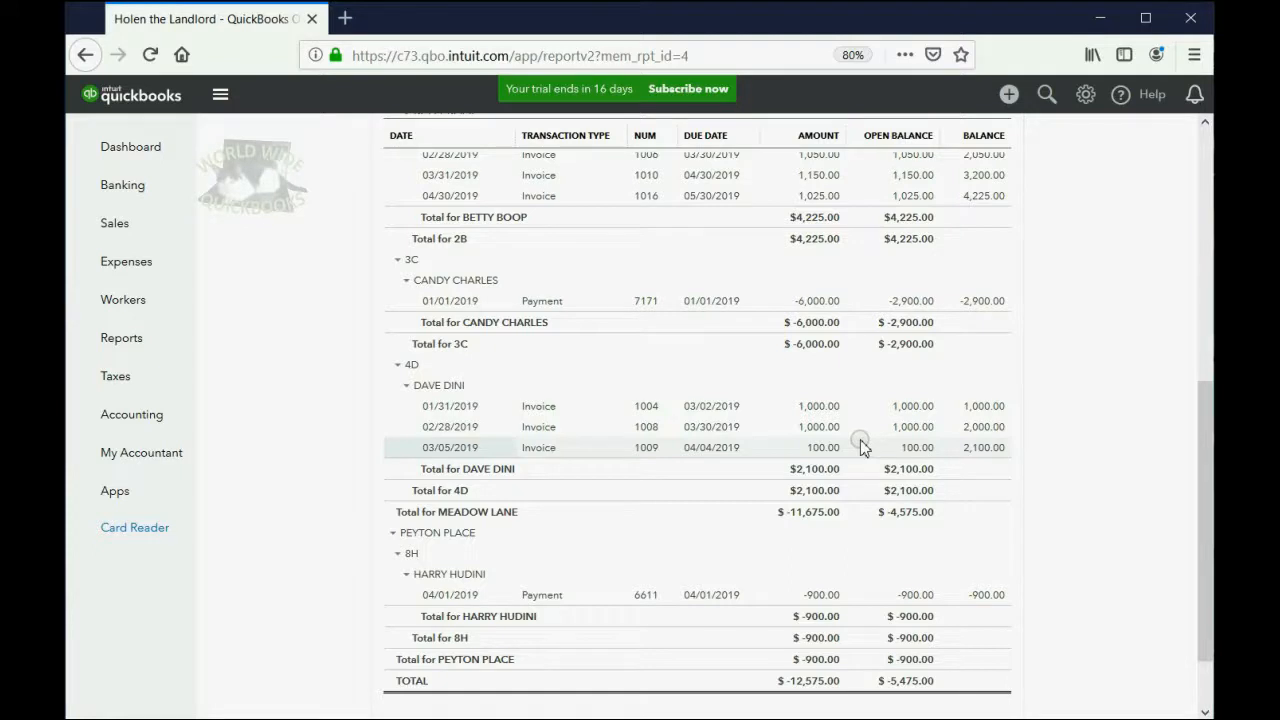
{"action": "left_click", "coordinate": [1009, 94]}
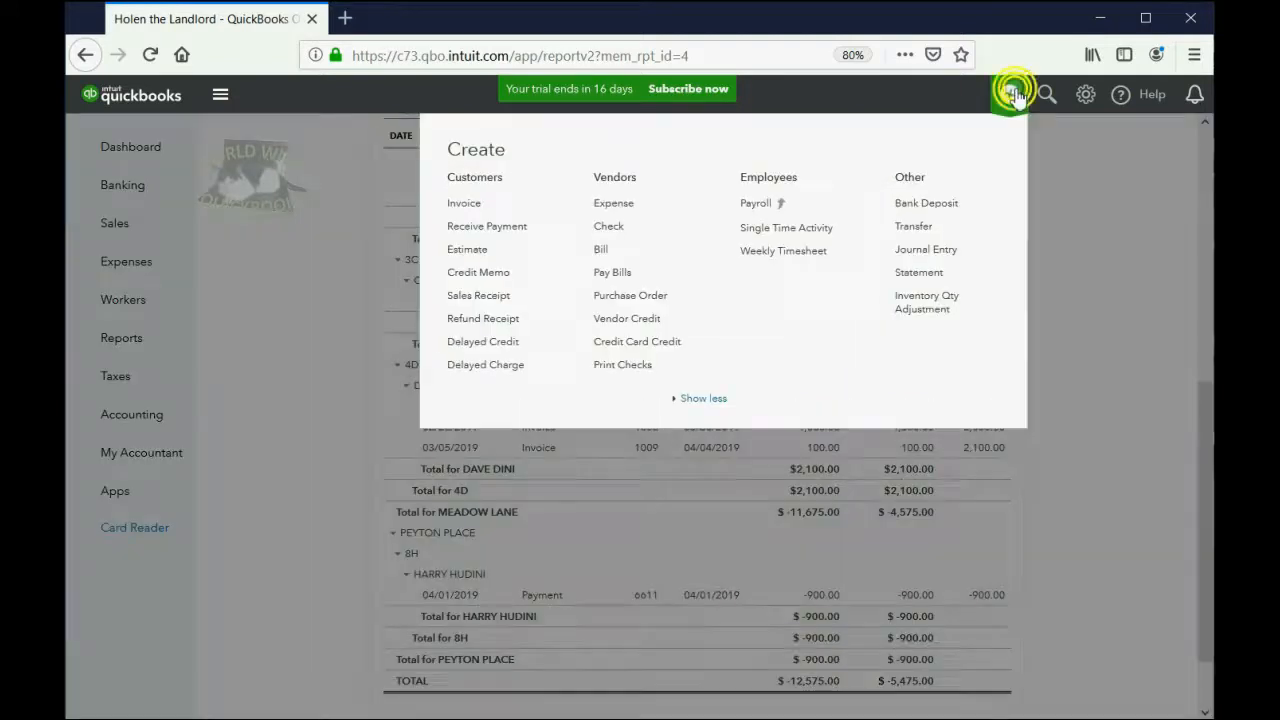
{"action": "mouse_move", "coordinate": [464, 203]}
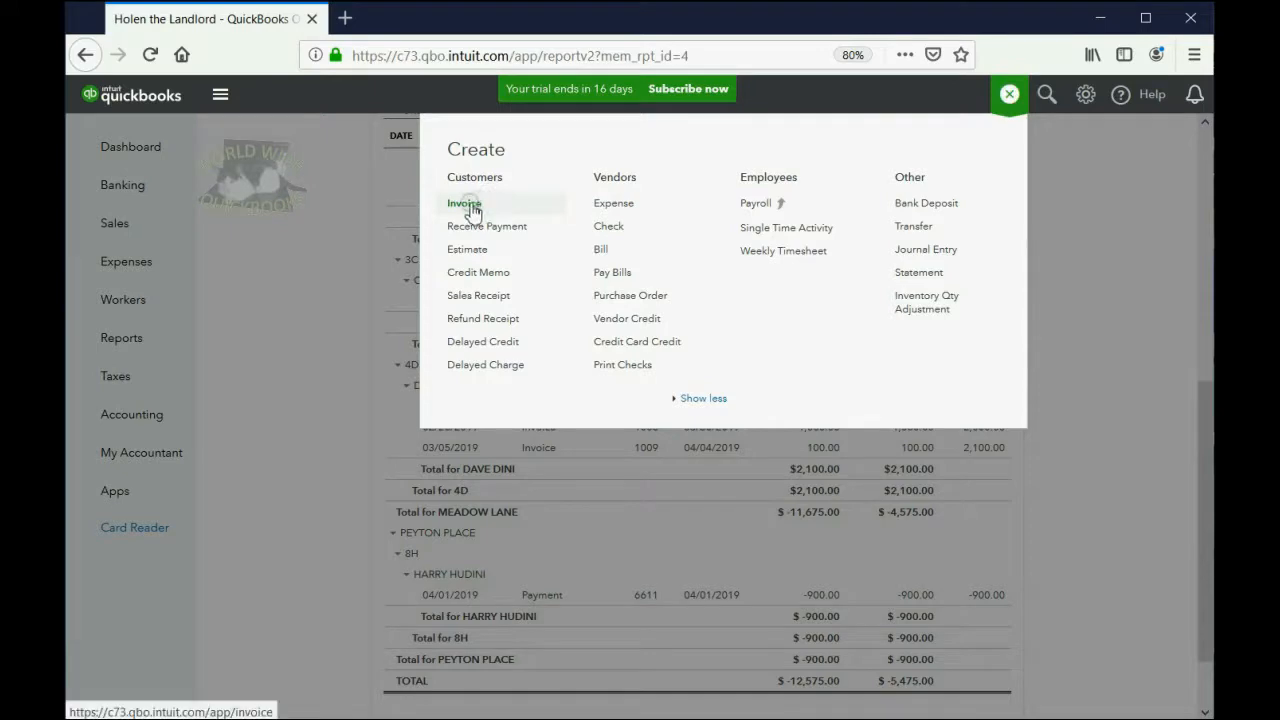
Start a new invoice dated March 31 for the unit 4D tenant
{"action": "left_click", "coordinate": [464, 203]}
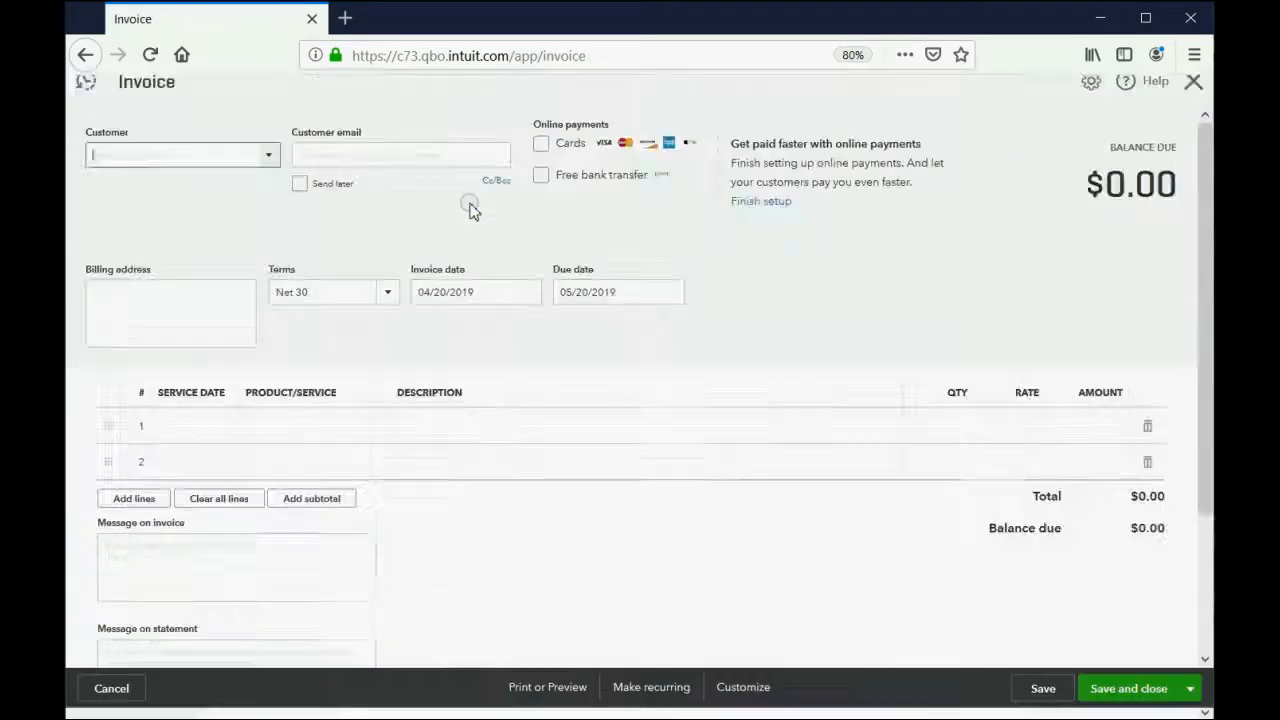
{"action": "left_click", "coordinate": [522, 305]}
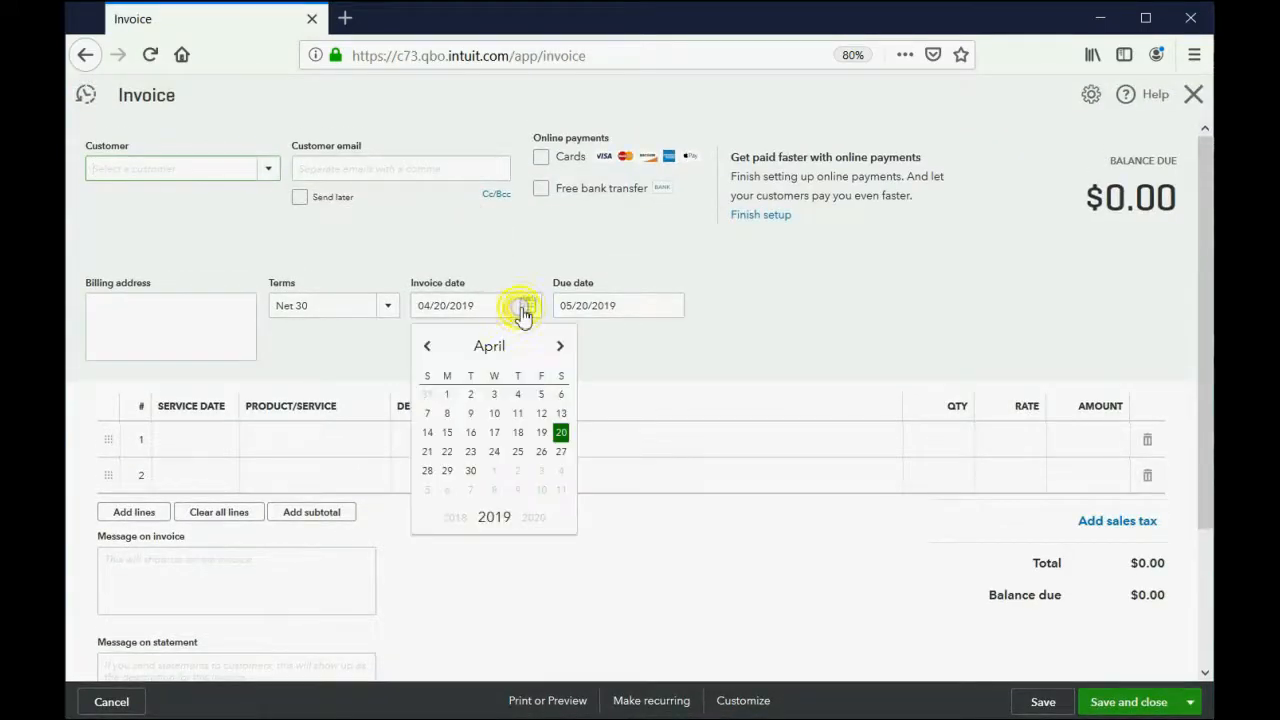
{"action": "left_click", "coordinate": [427, 346]}
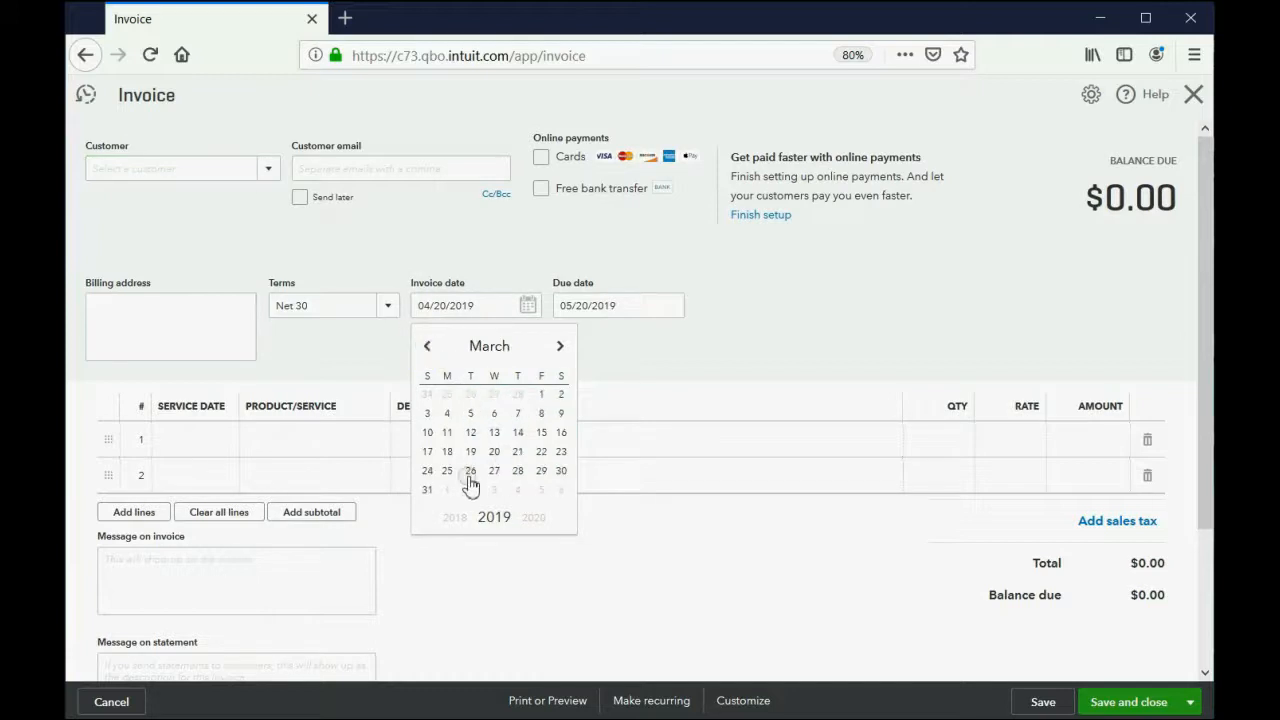
{"action": "left_click", "coordinate": [427, 489]}
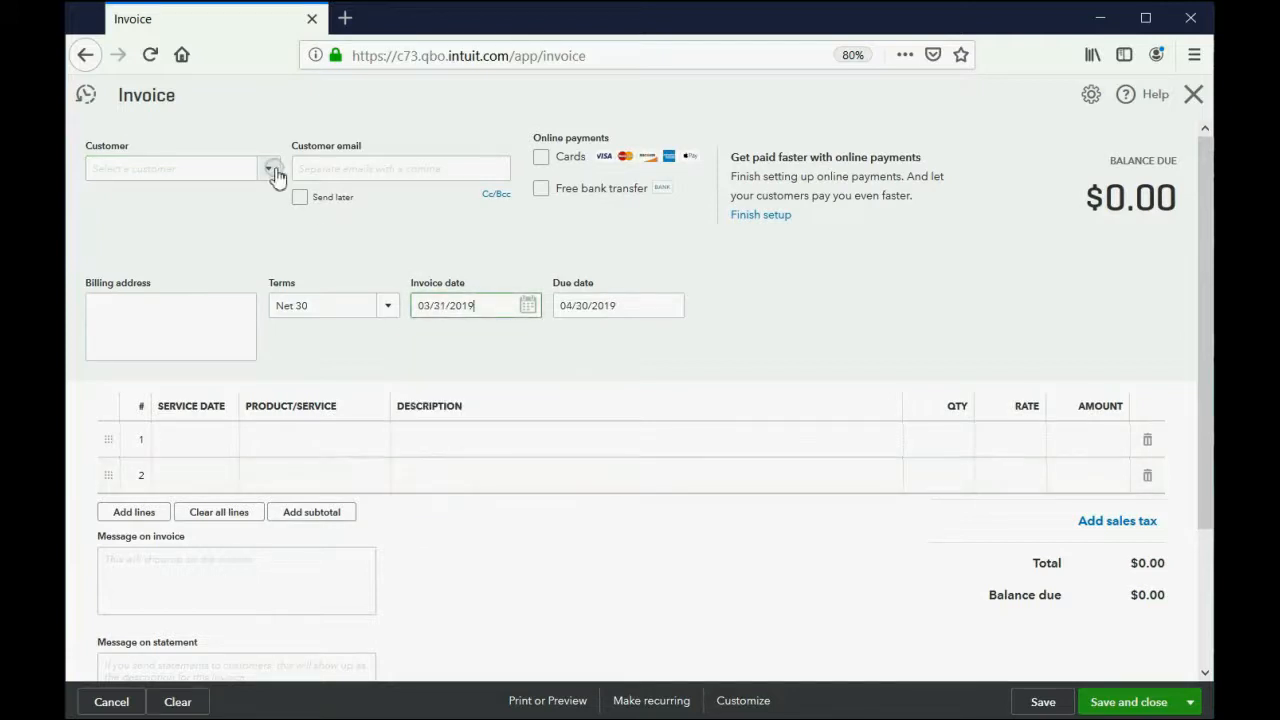
{"action": "left_click", "coordinate": [271, 168]}
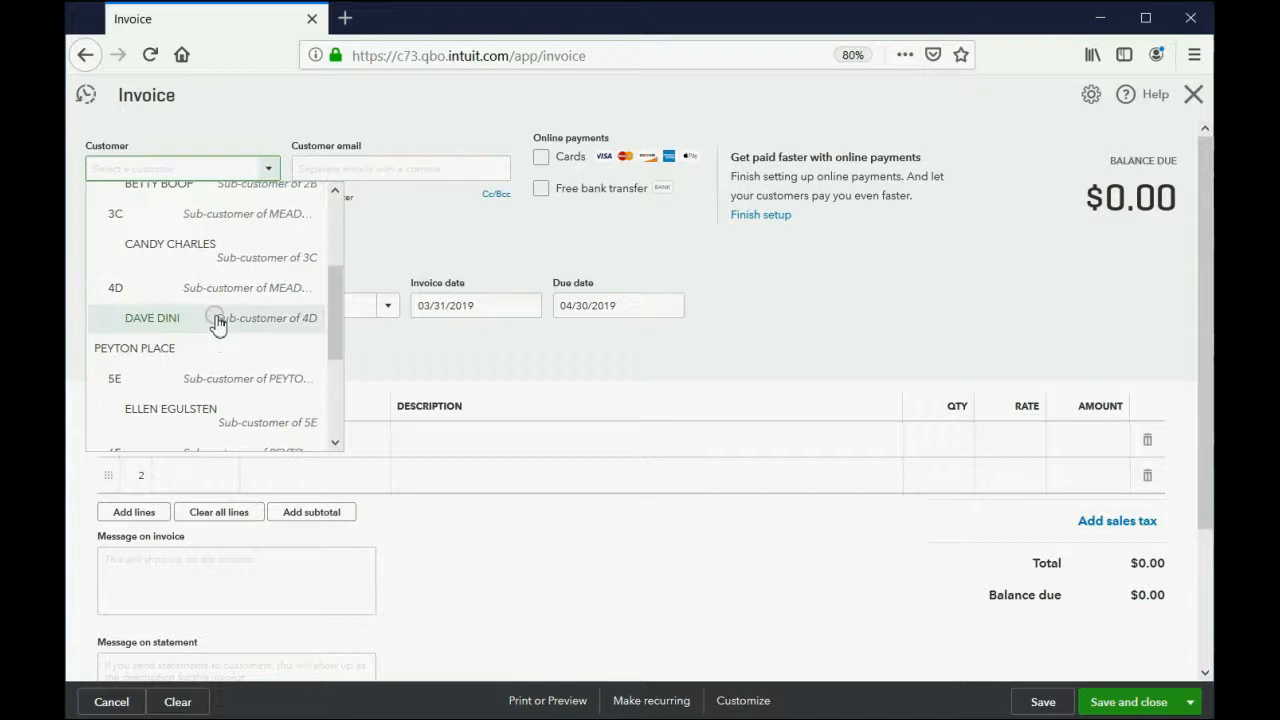
{"action": "left_click", "coordinate": [152, 318]}
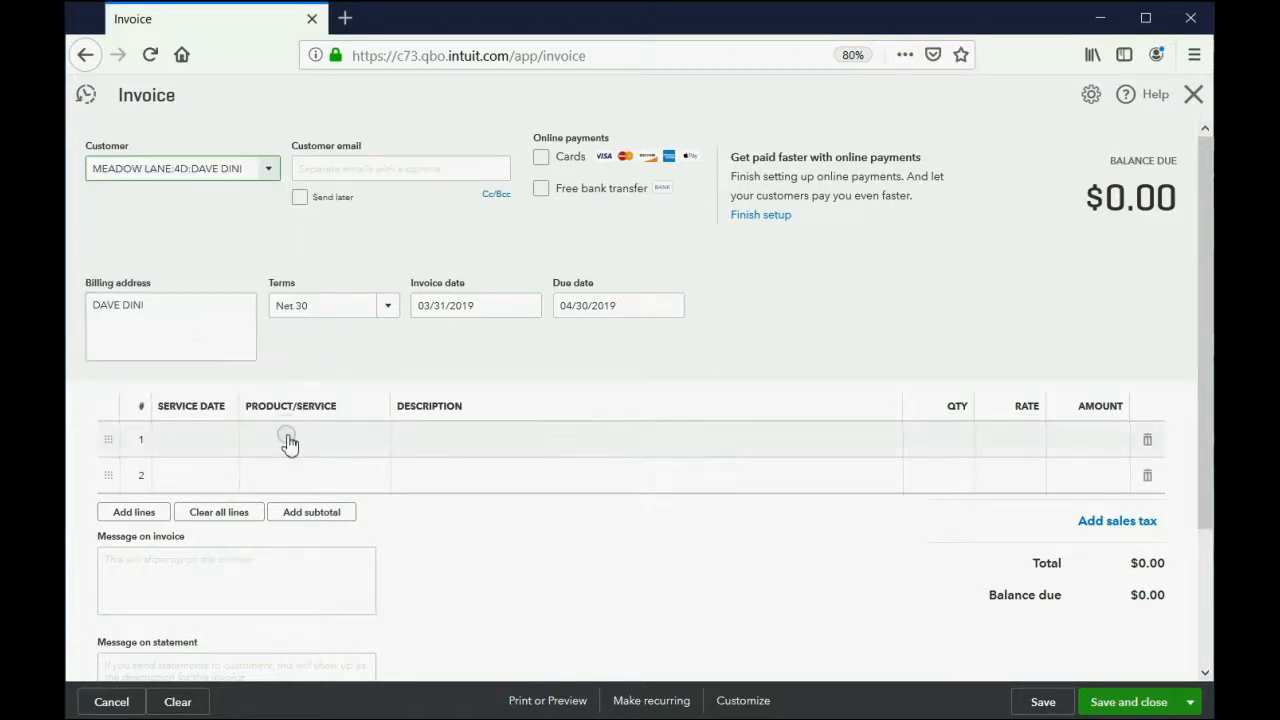
Add invoice lines: RENT DUE 1,000, ELECTRICITY - FLAT FEE, and ELECTRICITY USAGE quantity 60
{"action": "left_click", "coordinate": [310, 443]}
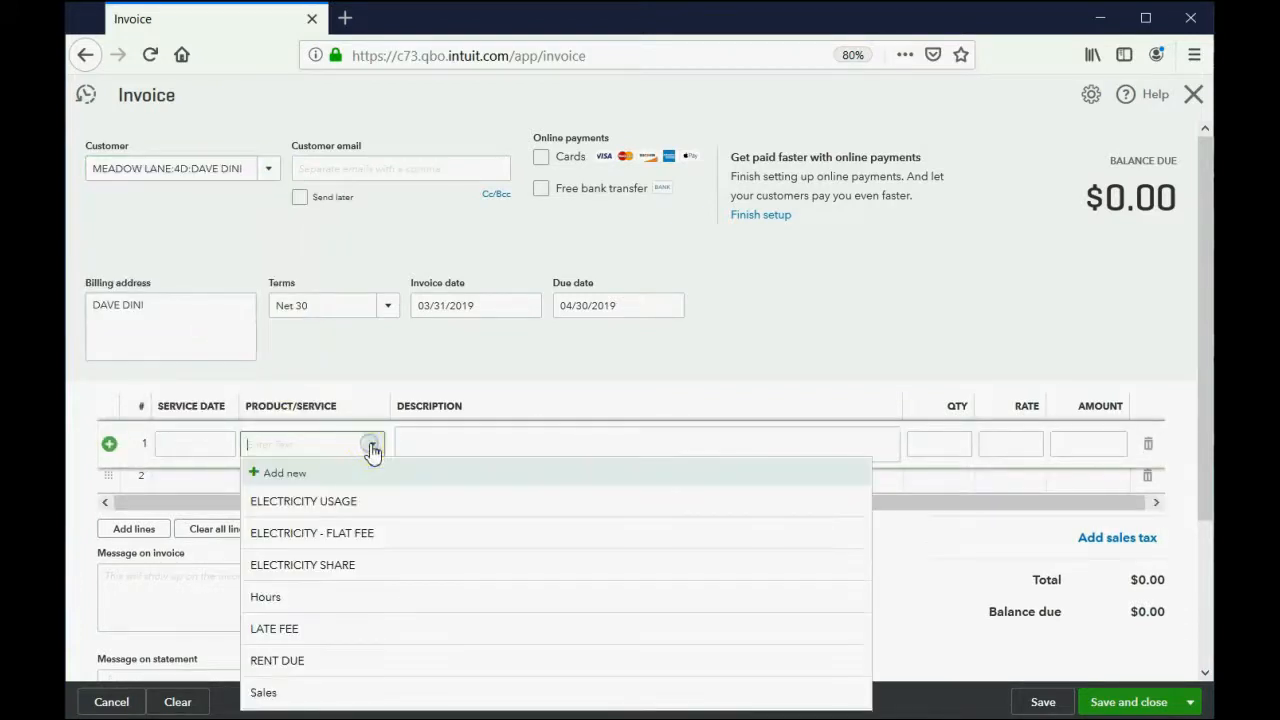
{"action": "mouse_move", "coordinate": [325, 637]}
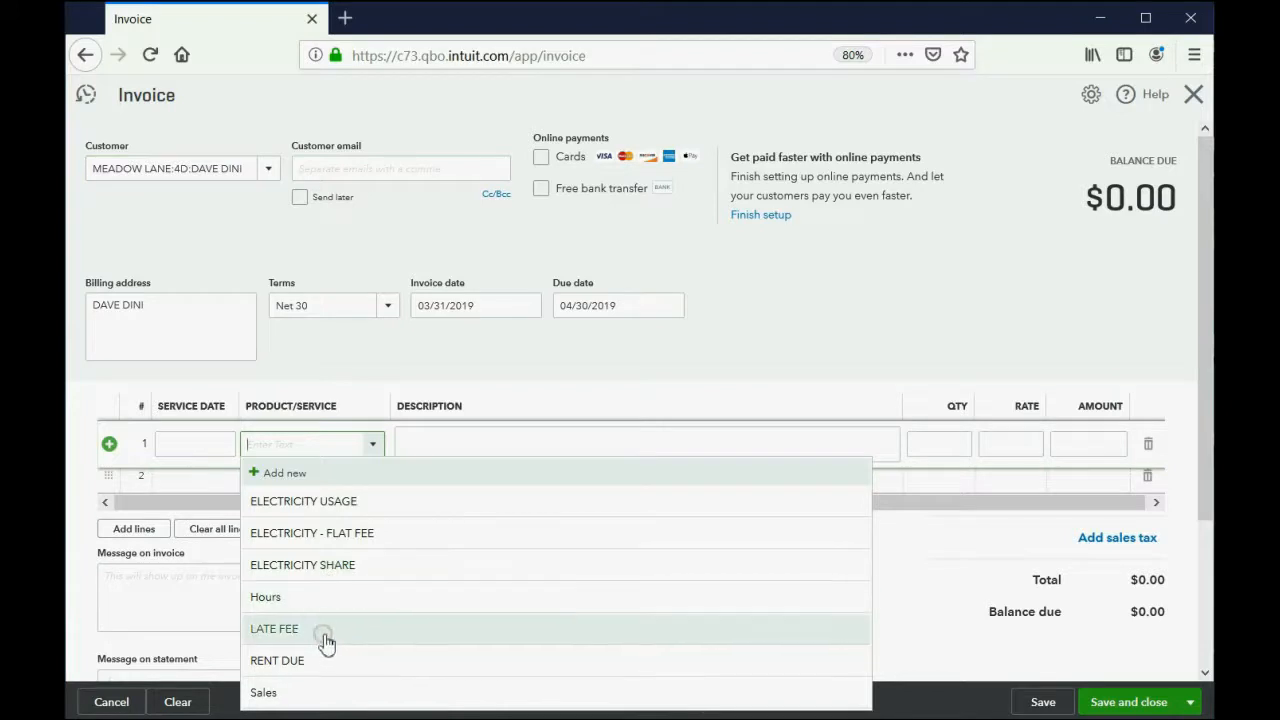
{"action": "left_click", "coordinate": [277, 660]}
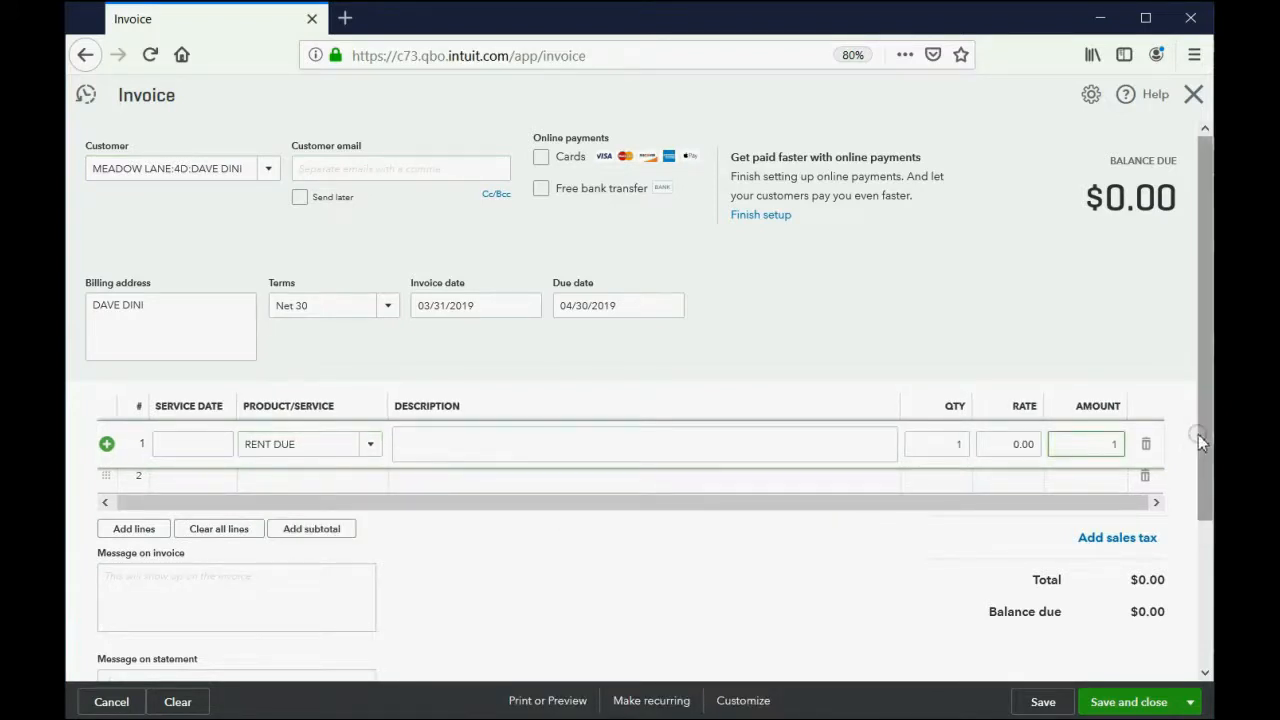
{"action": "type", "text": "1000"}
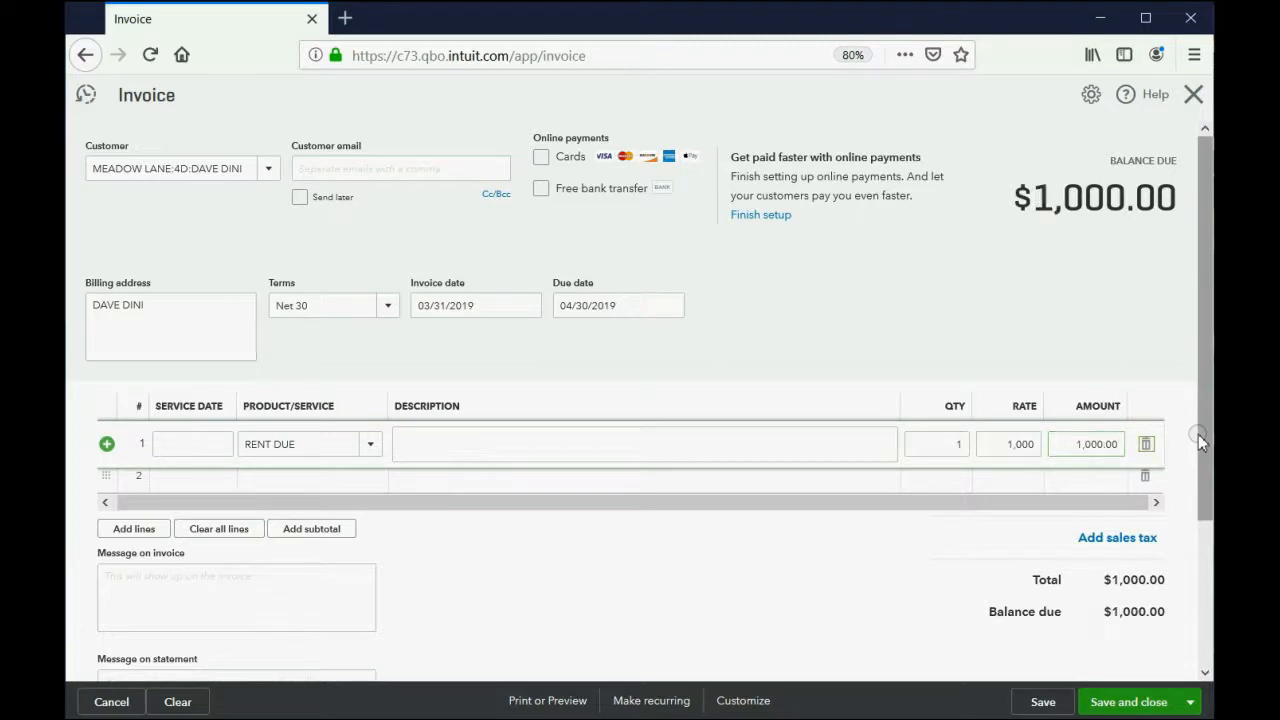
{"action": "mouse_move", "coordinate": [378, 490]}
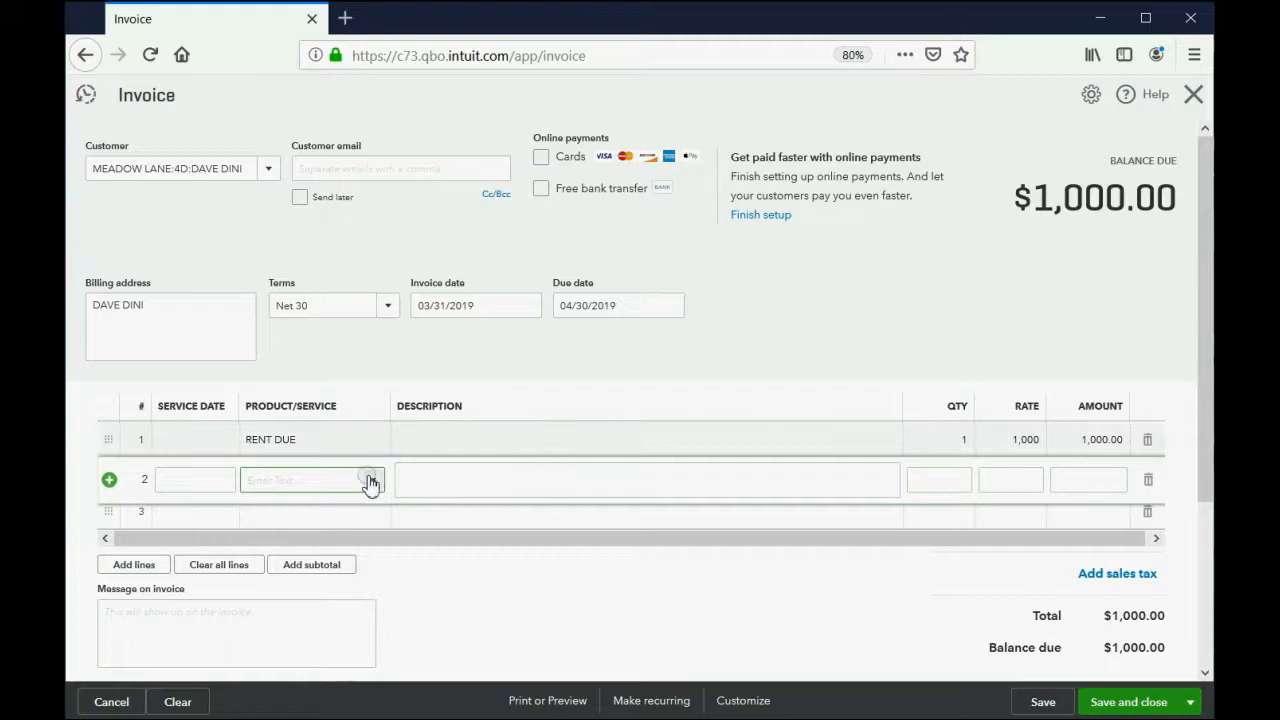
{"action": "left_click", "coordinate": [371, 480]}
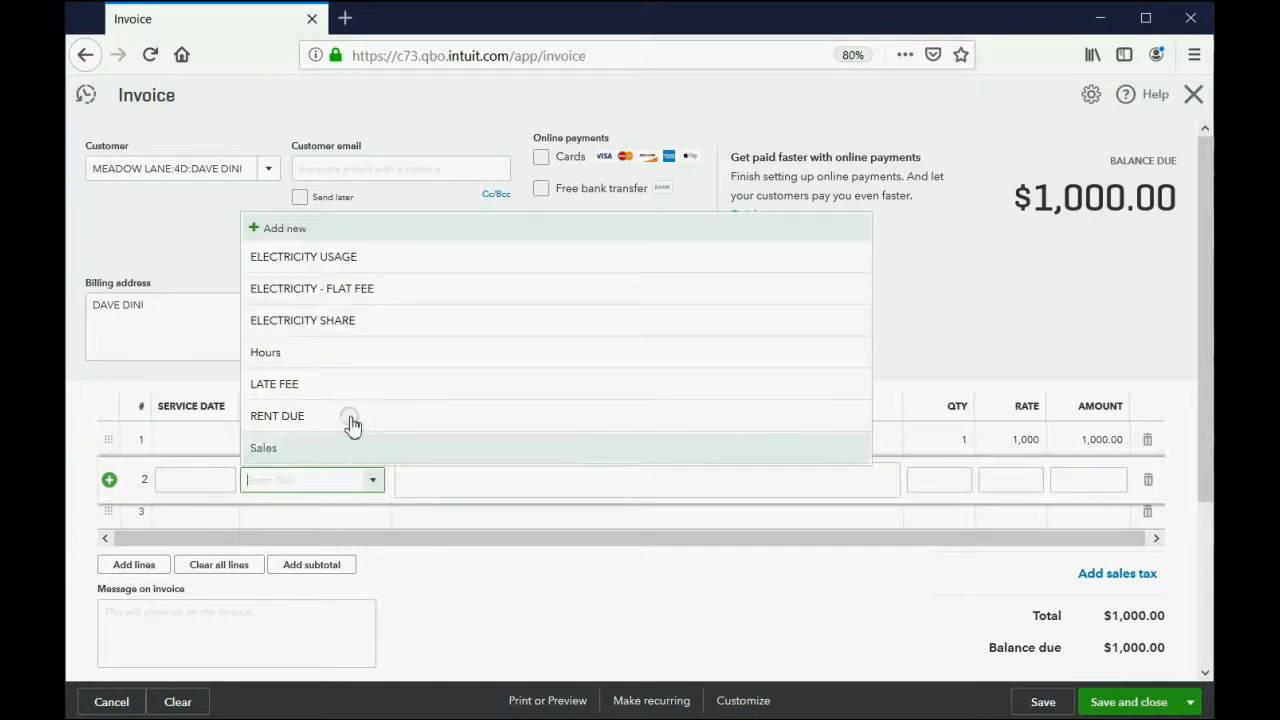
{"action": "left_click", "coordinate": [312, 288]}
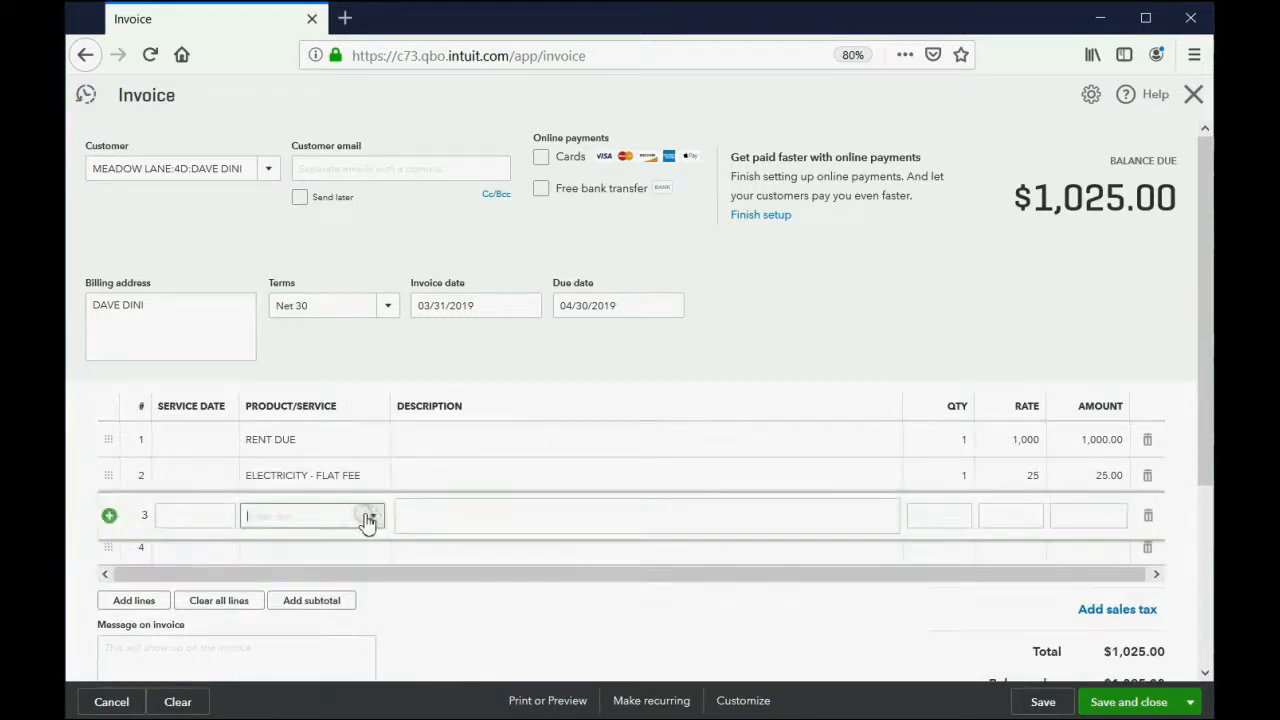
{"action": "left_click", "coordinate": [369, 515]}
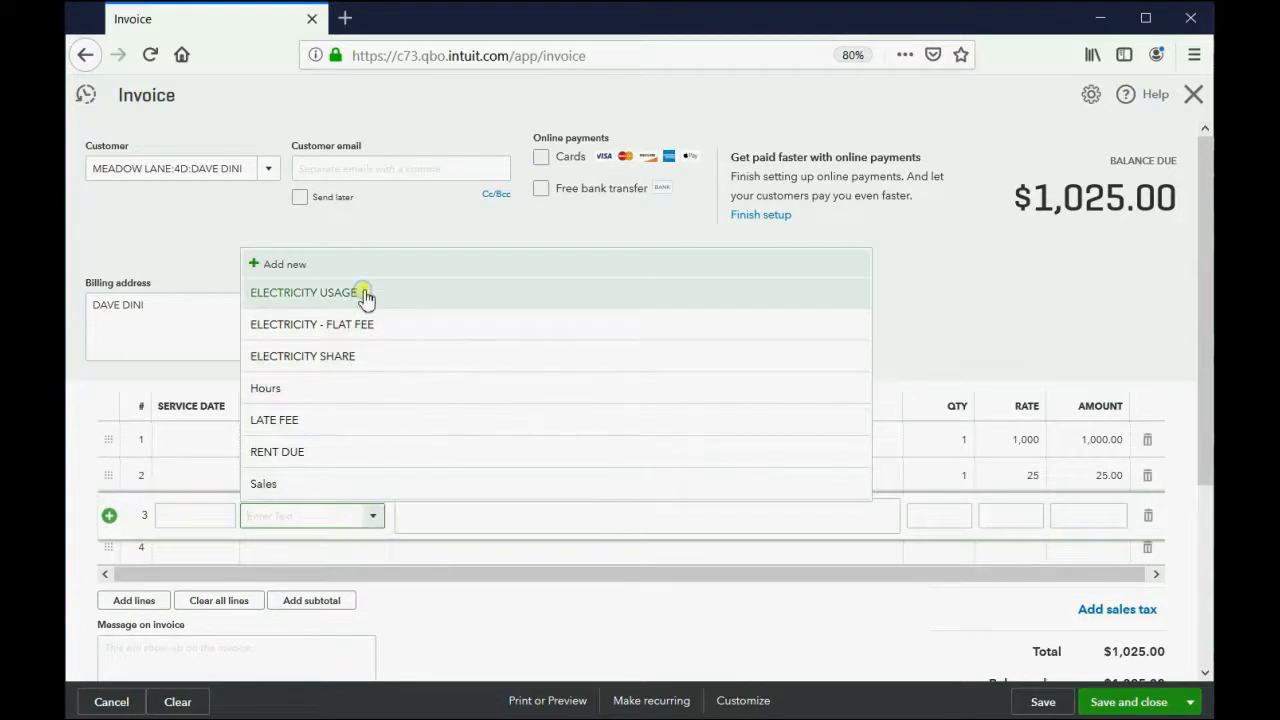
{"action": "left_click", "coordinate": [304, 292]}
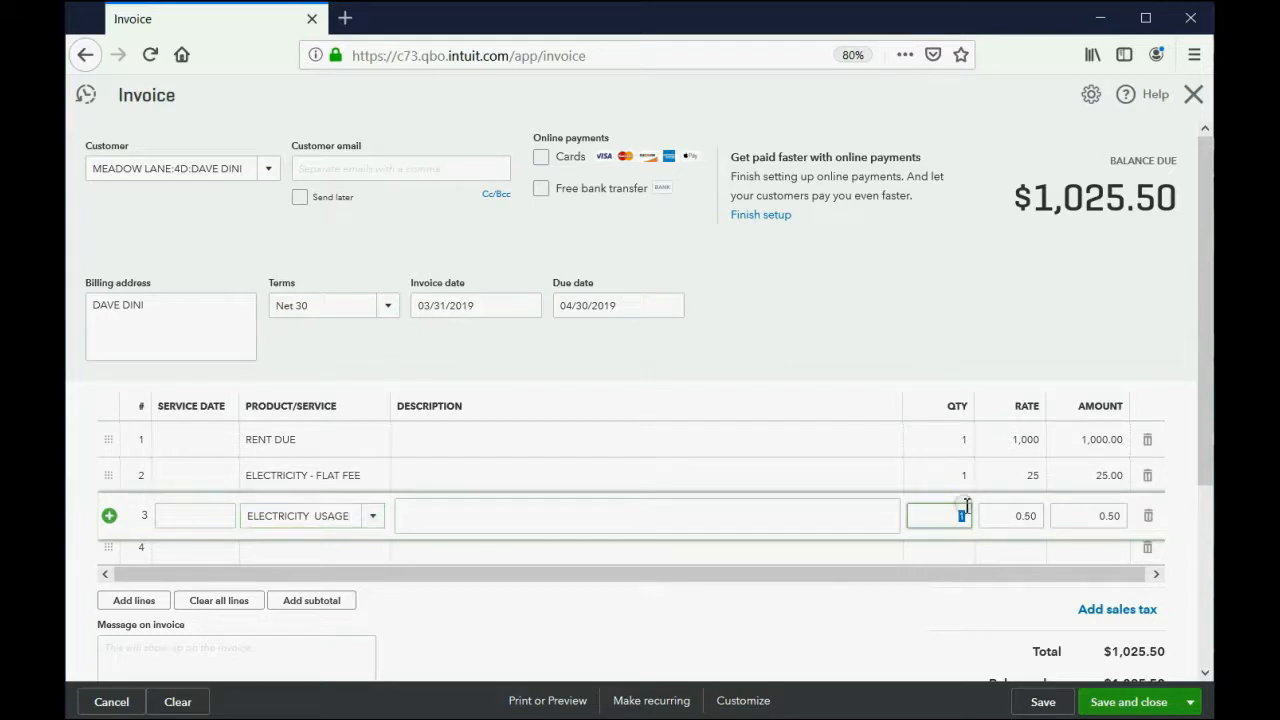
{"action": "type", "text": "60"}
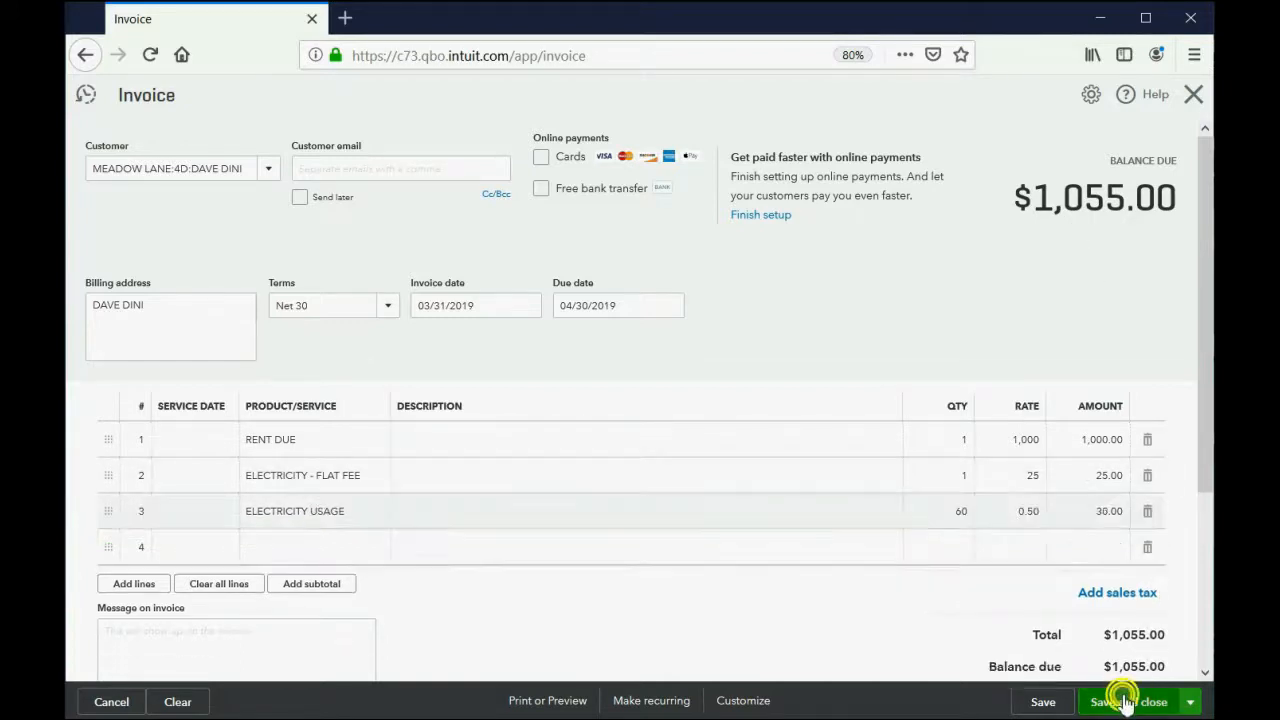
{"action": "left_click", "coordinate": [1128, 701]}
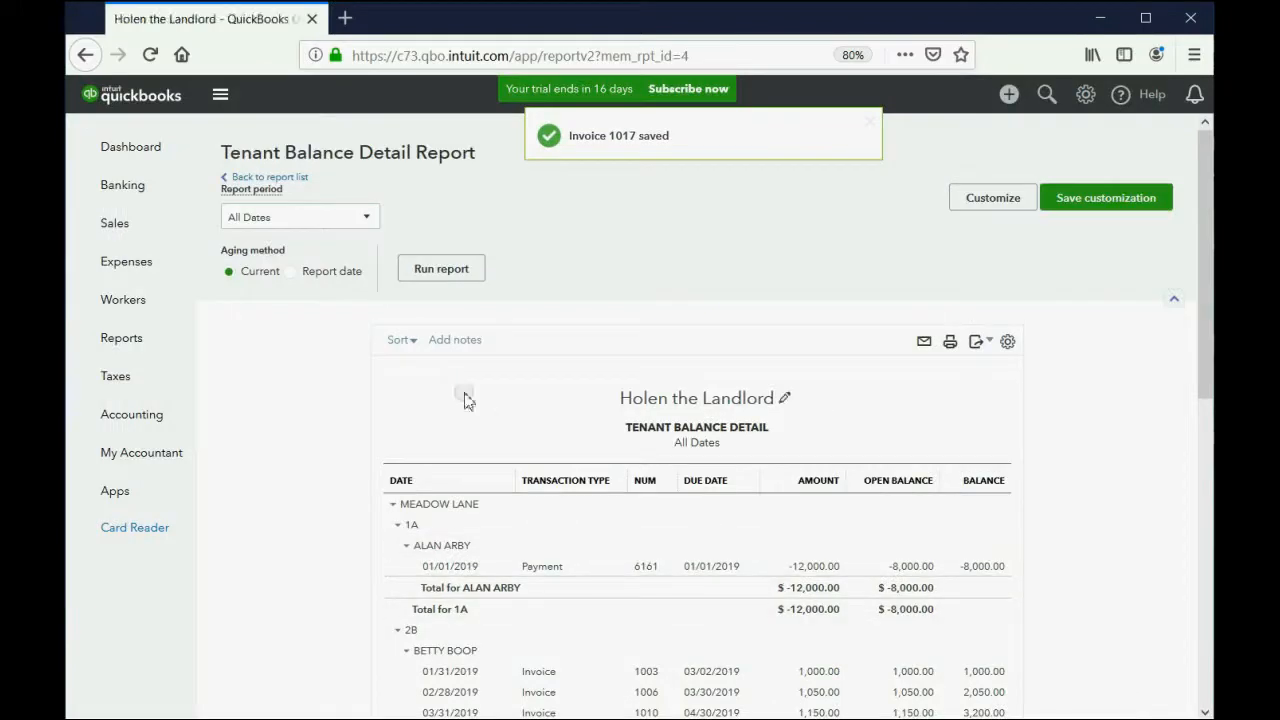
{"action": "scroll", "scroll_direction": "down", "scroll_amount": 3}
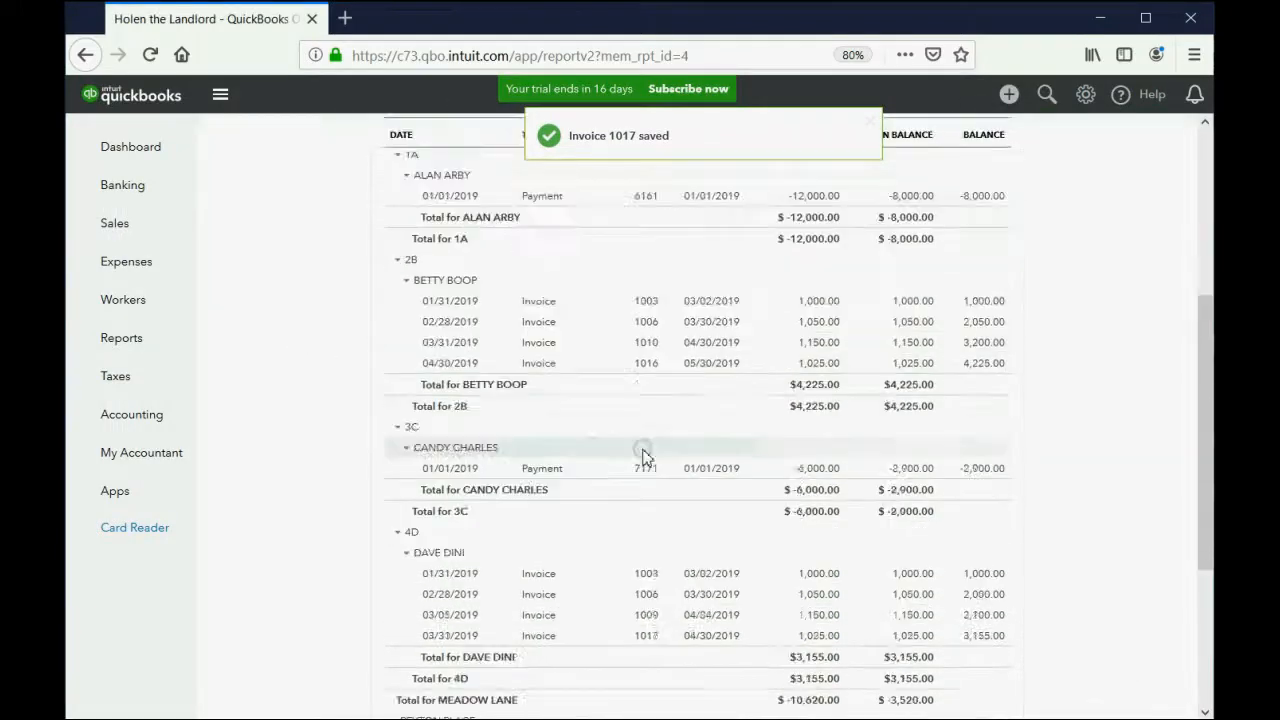
{"action": "scroll", "scroll_direction": "down", "scroll_amount": 3}
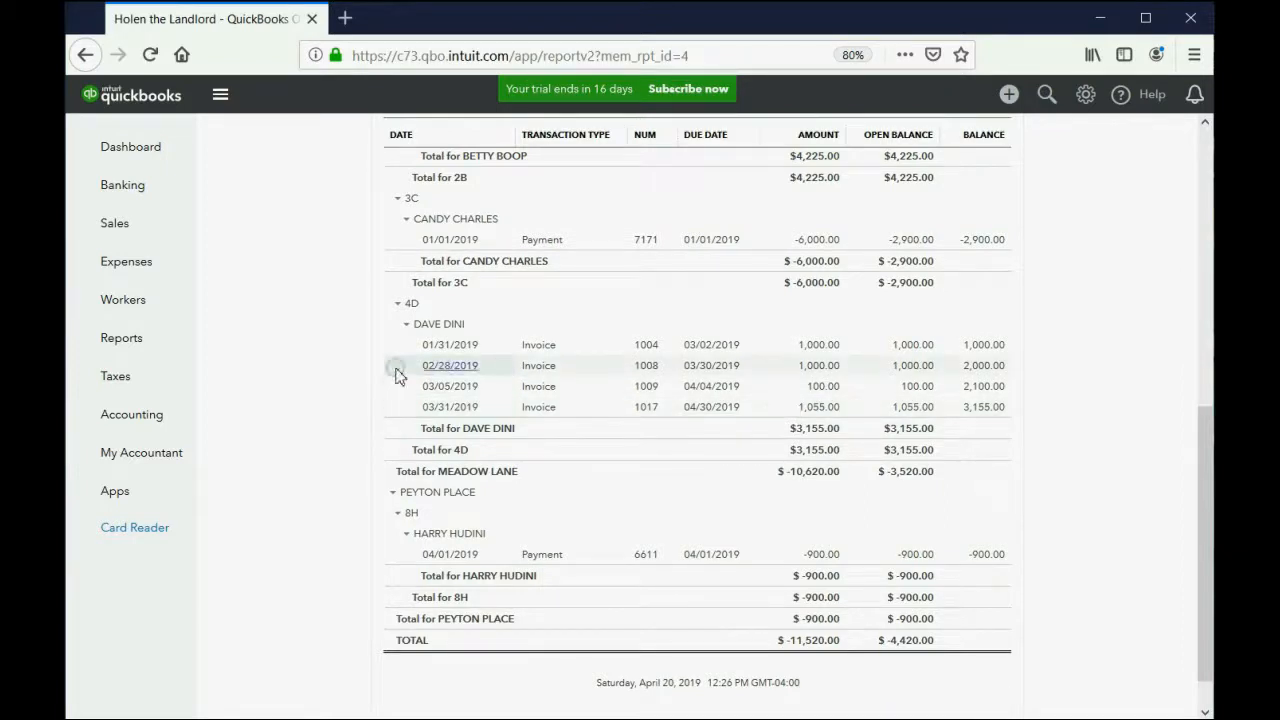
Open the all-dates Trial Balance showing Electric Cost Payable at $55
{"action": "left_click", "coordinate": [121, 337]}
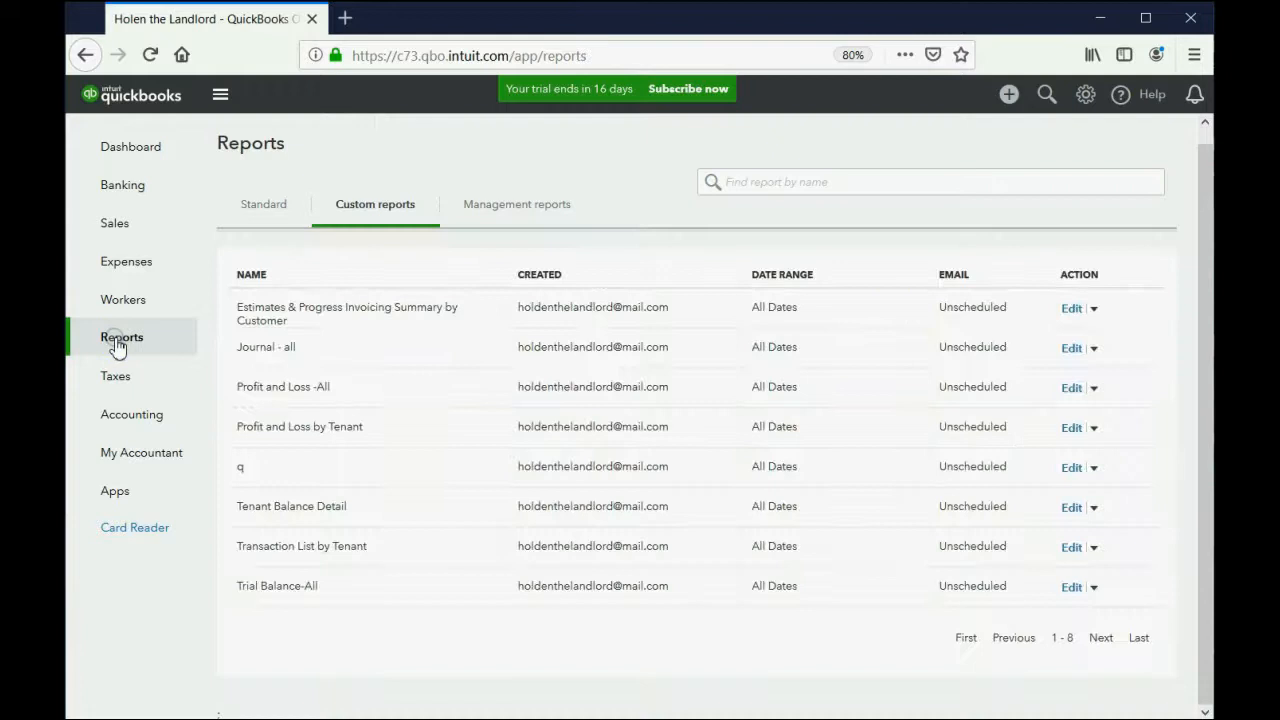
{"action": "left_click", "coordinate": [277, 585]}
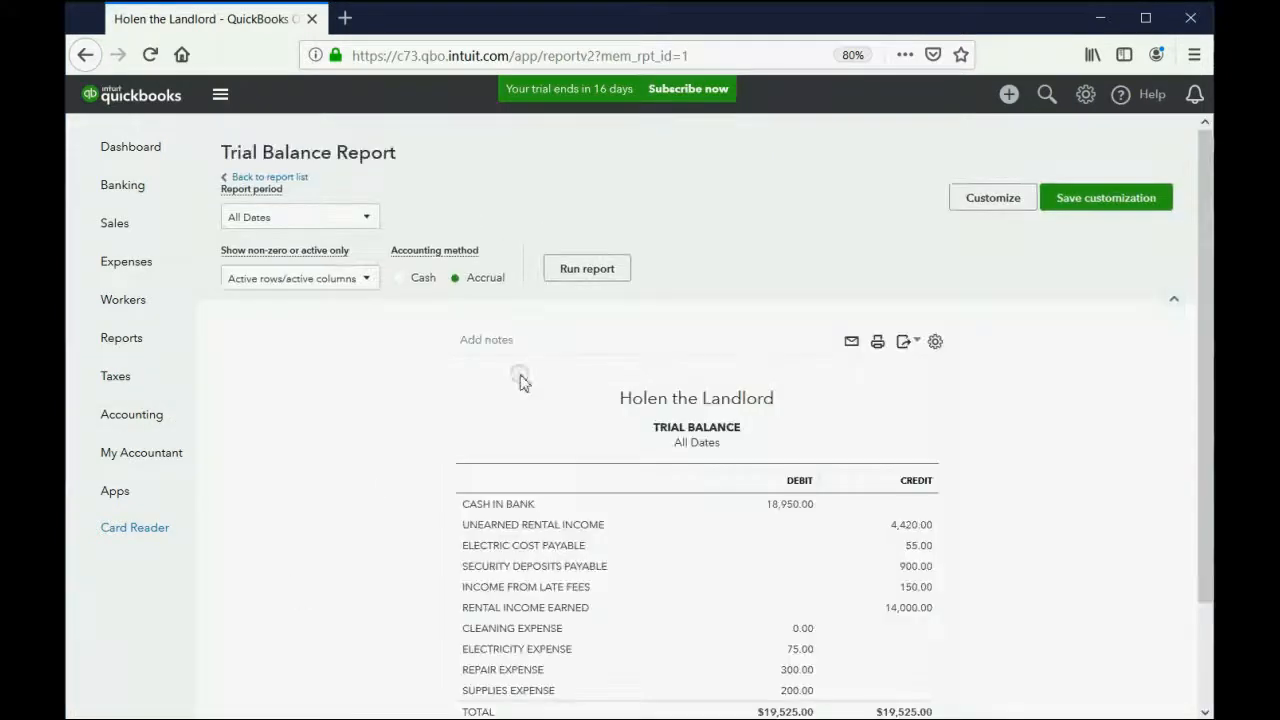
{"action": "scroll", "scroll_direction": "down", "scroll_amount": 3}
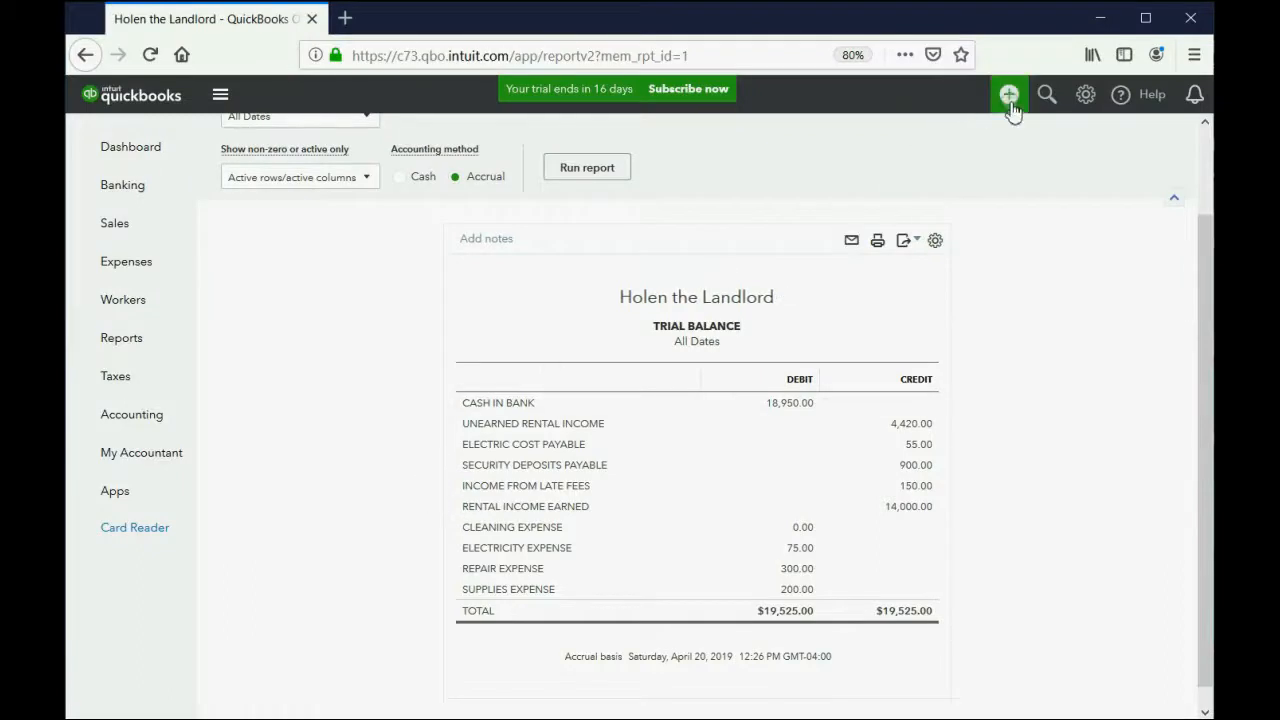
Write check #9 to CON EDISON with a $55 line charged to ELECTRIC COST PAYABLE
{"action": "left_click", "coordinate": [1008, 94]}
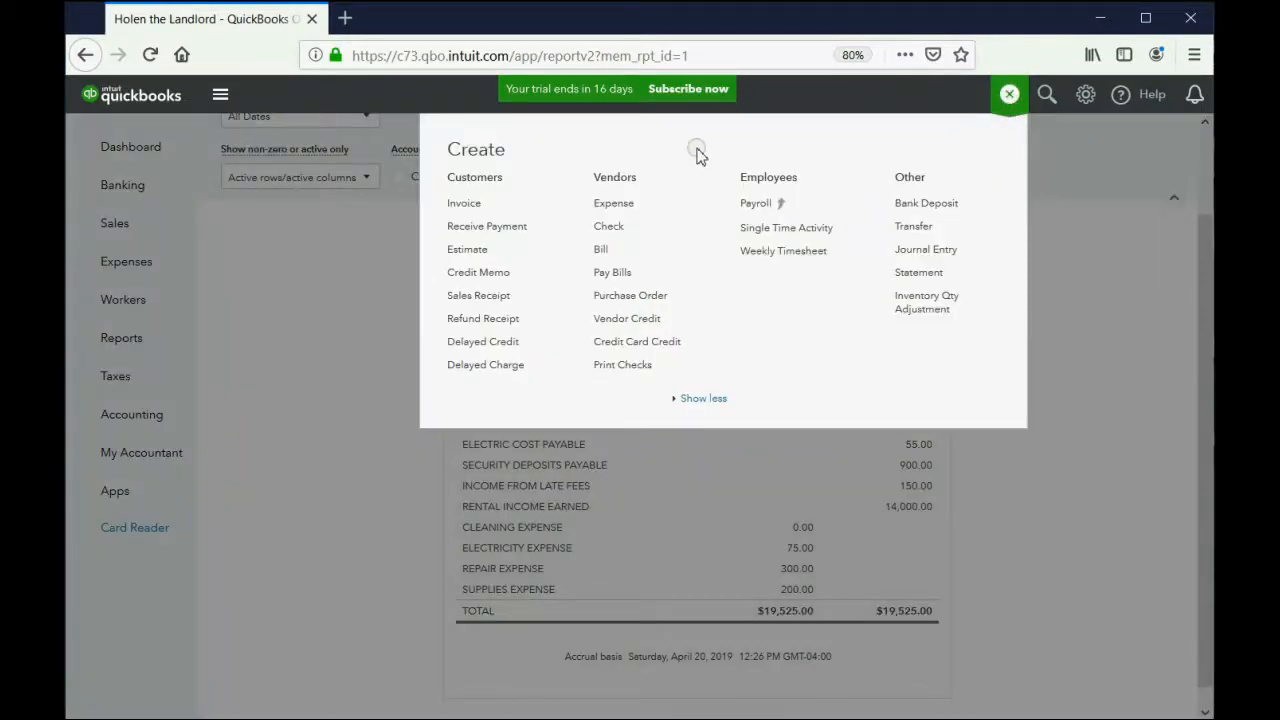
{"action": "left_click", "coordinate": [608, 225]}
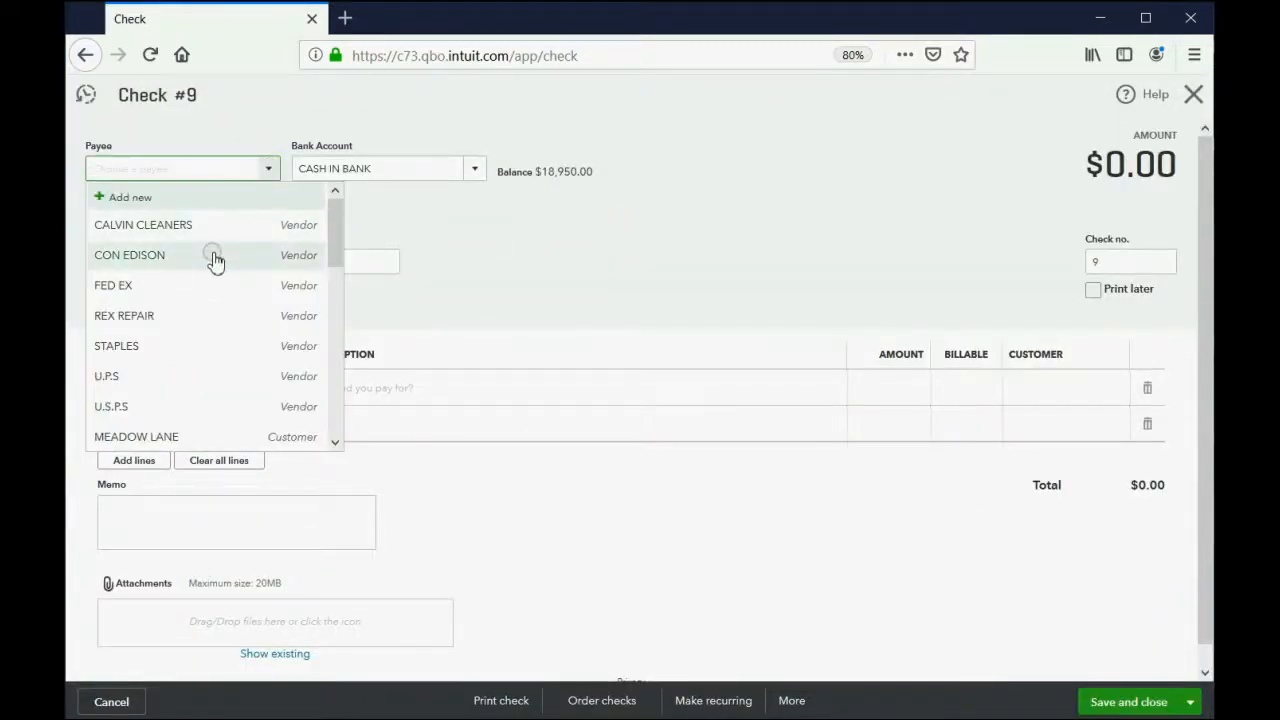
{"action": "left_click", "coordinate": [129, 255]}
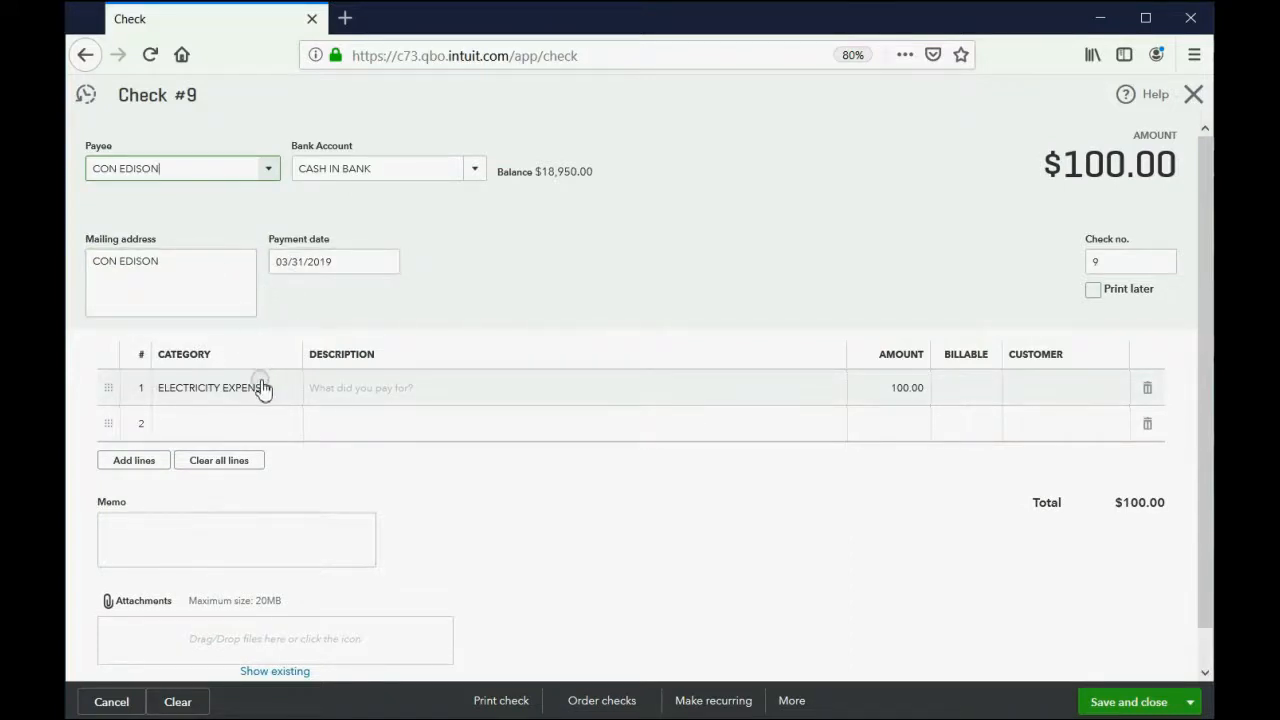
{"action": "left_click", "coordinate": [900, 387]}
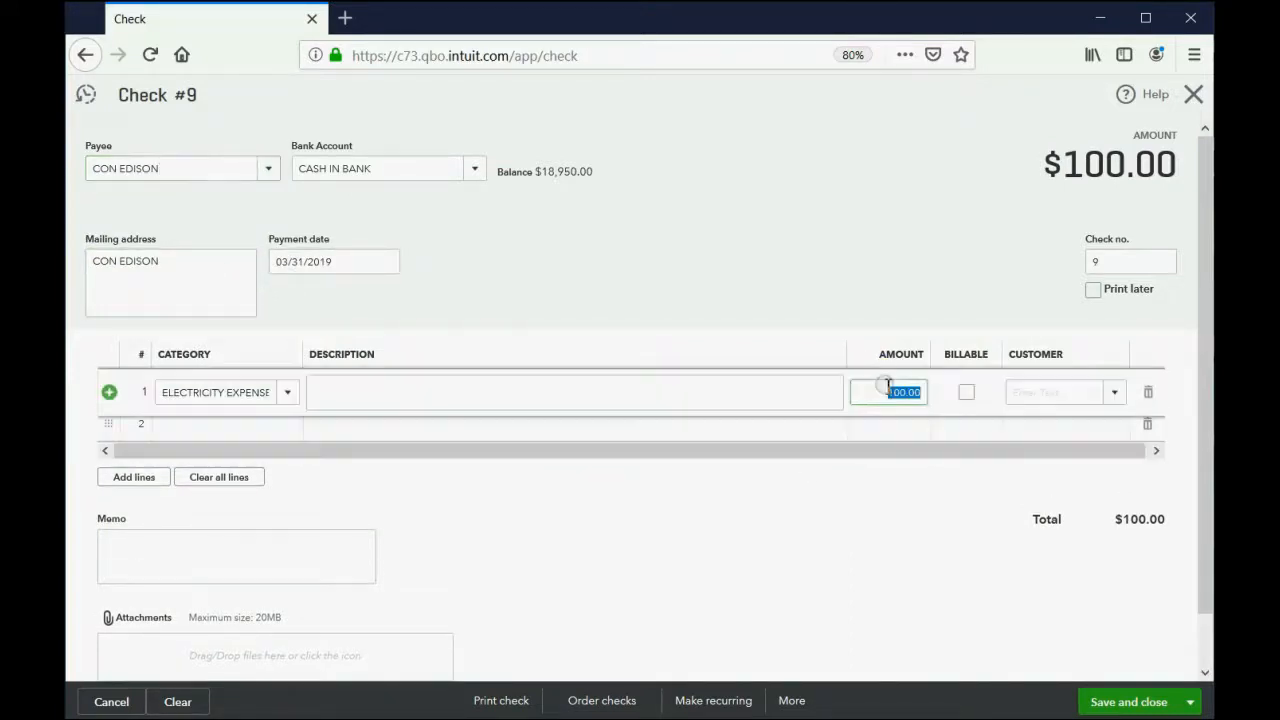
{"action": "type", "text": "55"}
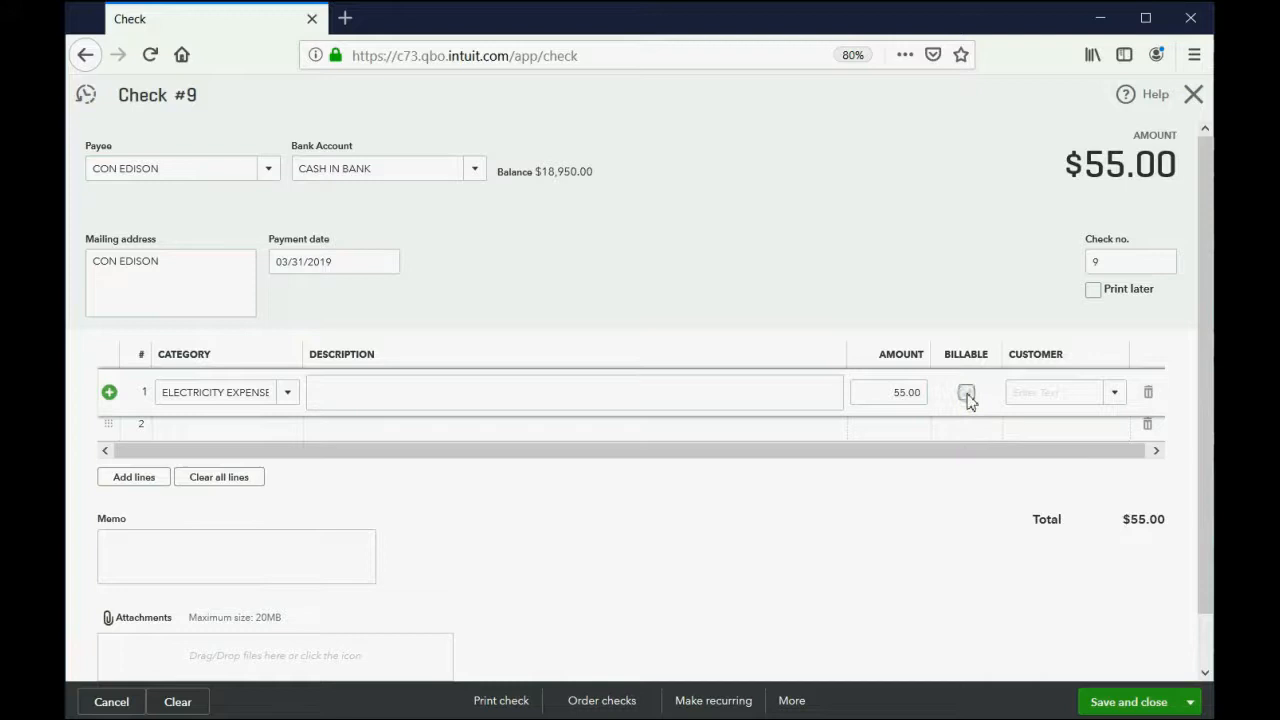
{"action": "left_click", "coordinate": [965, 392]}
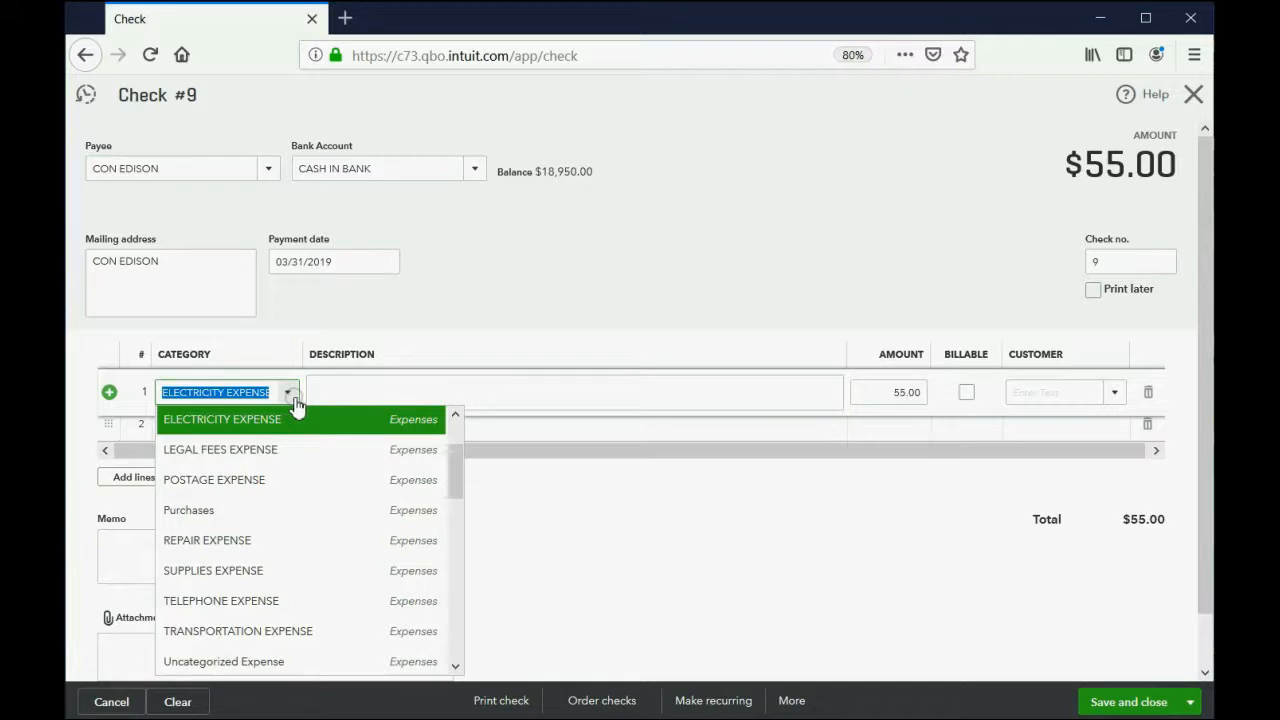
{"action": "scroll", "scroll_direction": "down", "scroll_amount": 3}
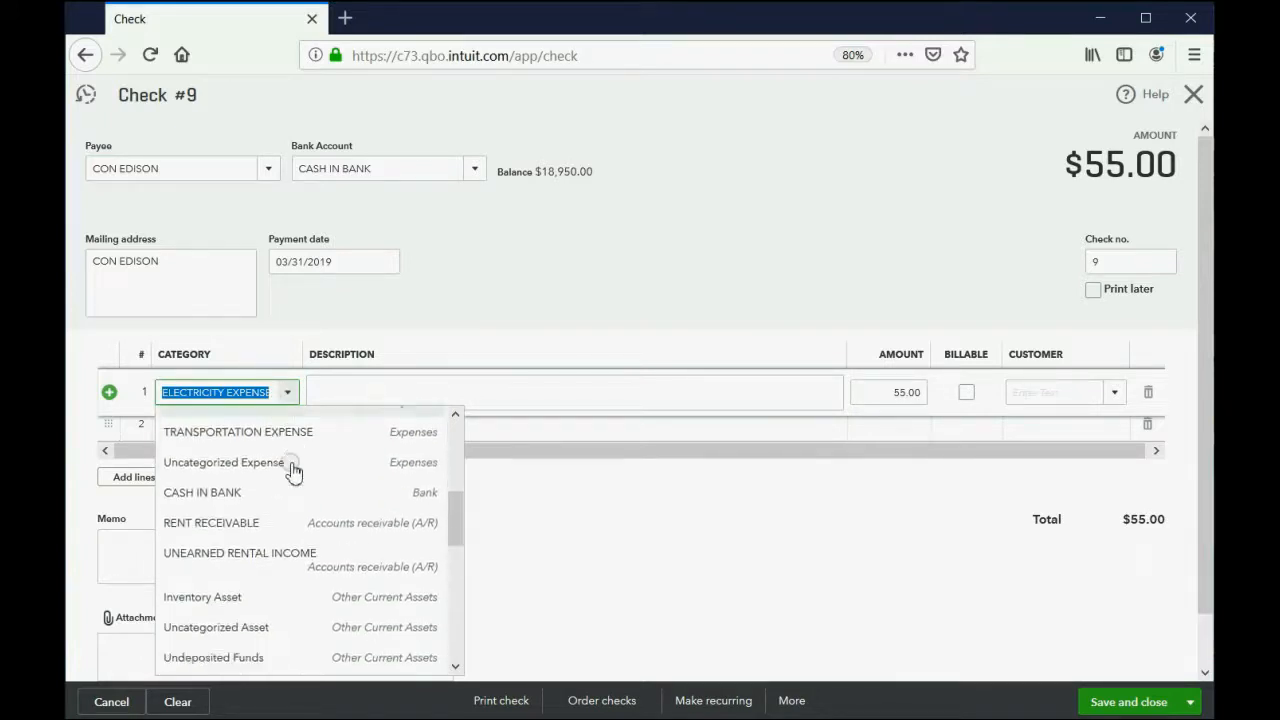
{"action": "scroll", "scroll_direction": "down", "scroll_amount": 3}
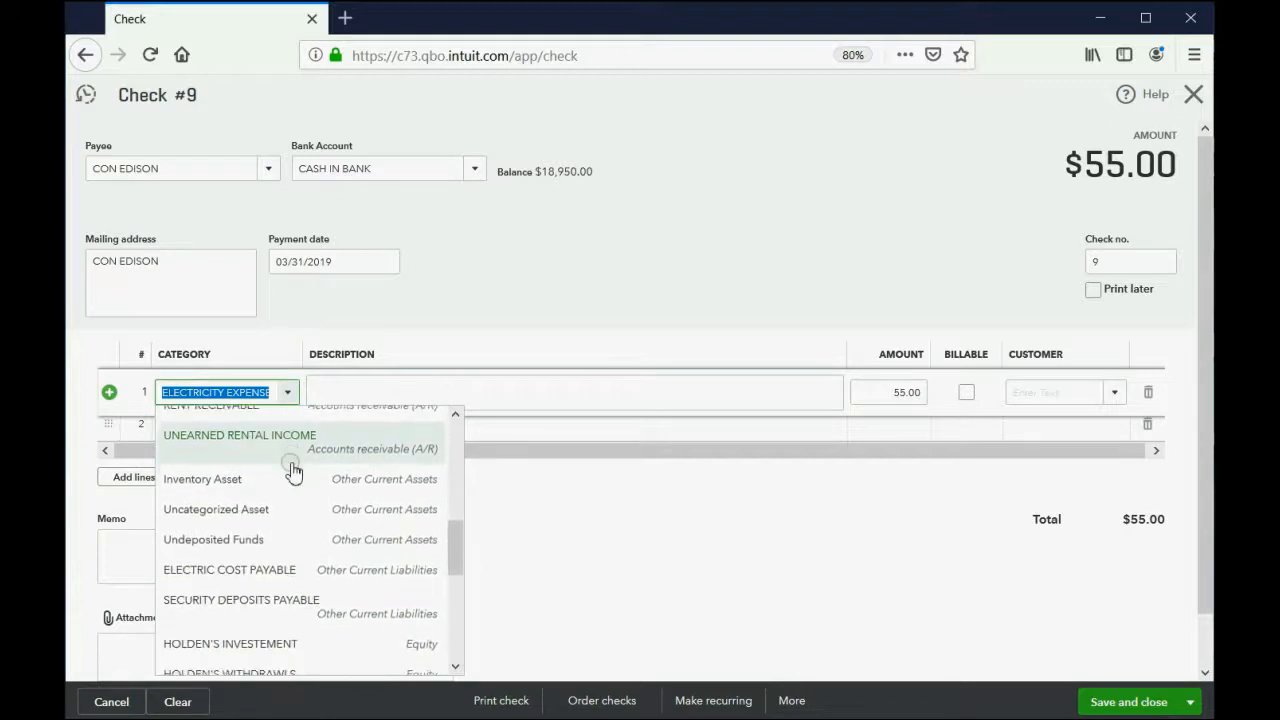
{"action": "left_click", "coordinate": [229, 569]}
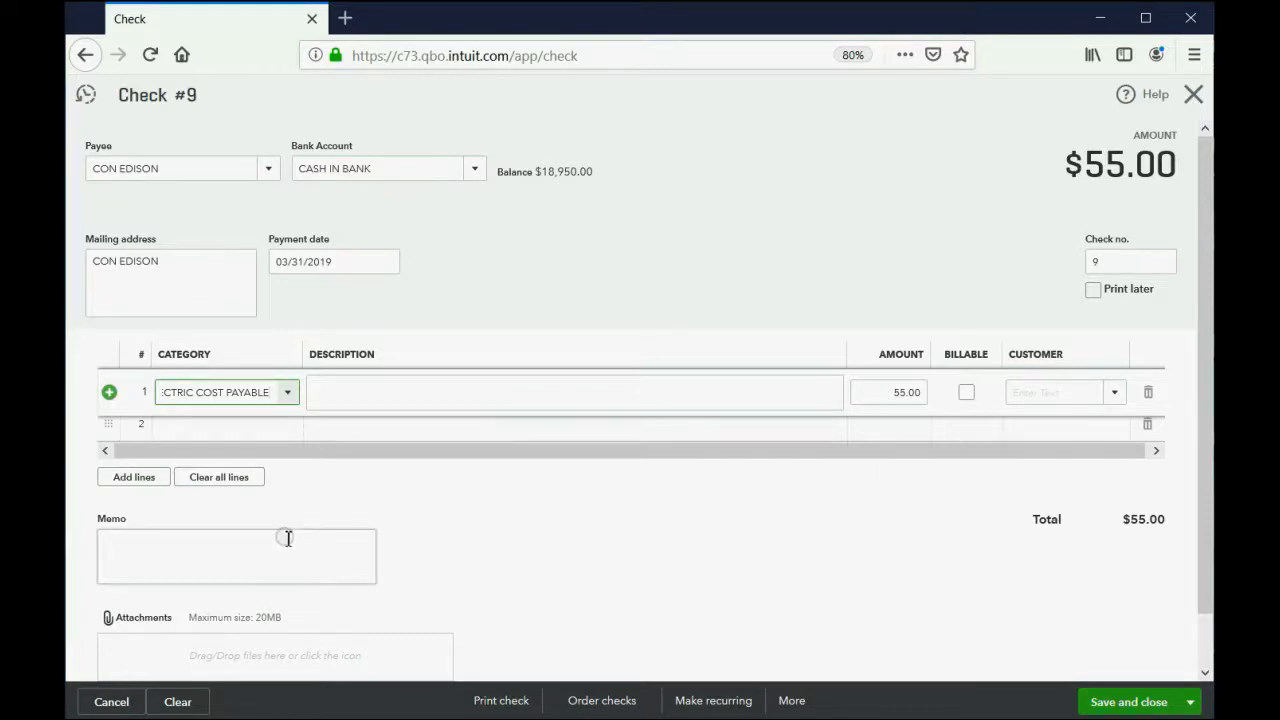
{"action": "mouse_move", "coordinate": [287, 540]}
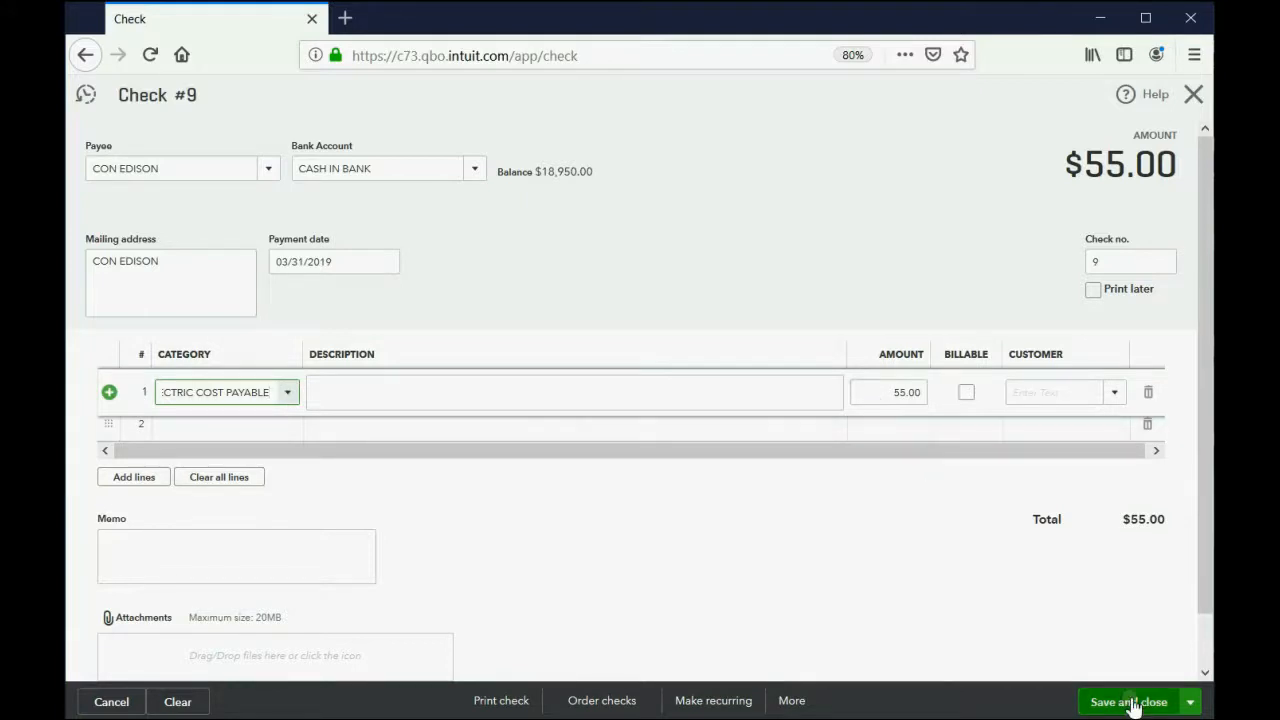
Save check 9 and confirm Electric Cost Payable shows 0.00 on the Trial Balance
{"action": "left_click", "coordinate": [1128, 701]}
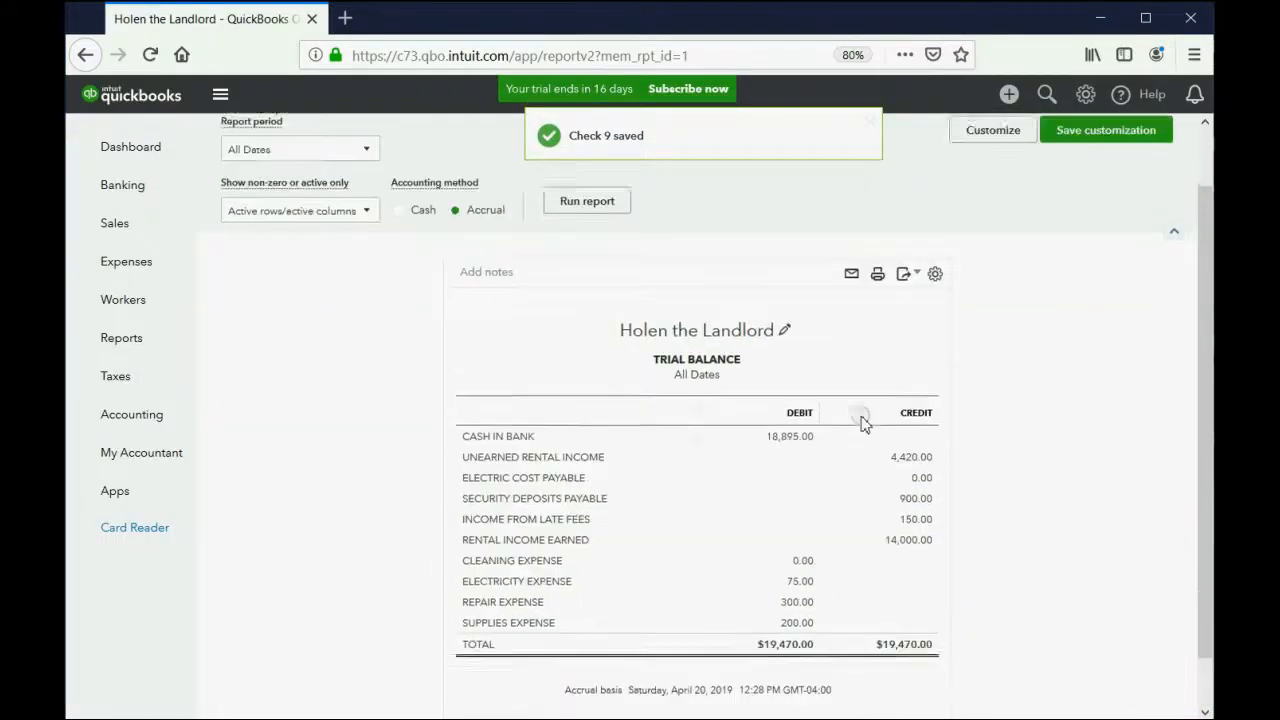
{"action": "scroll", "scroll_direction": "down", "scroll_amount": 3}
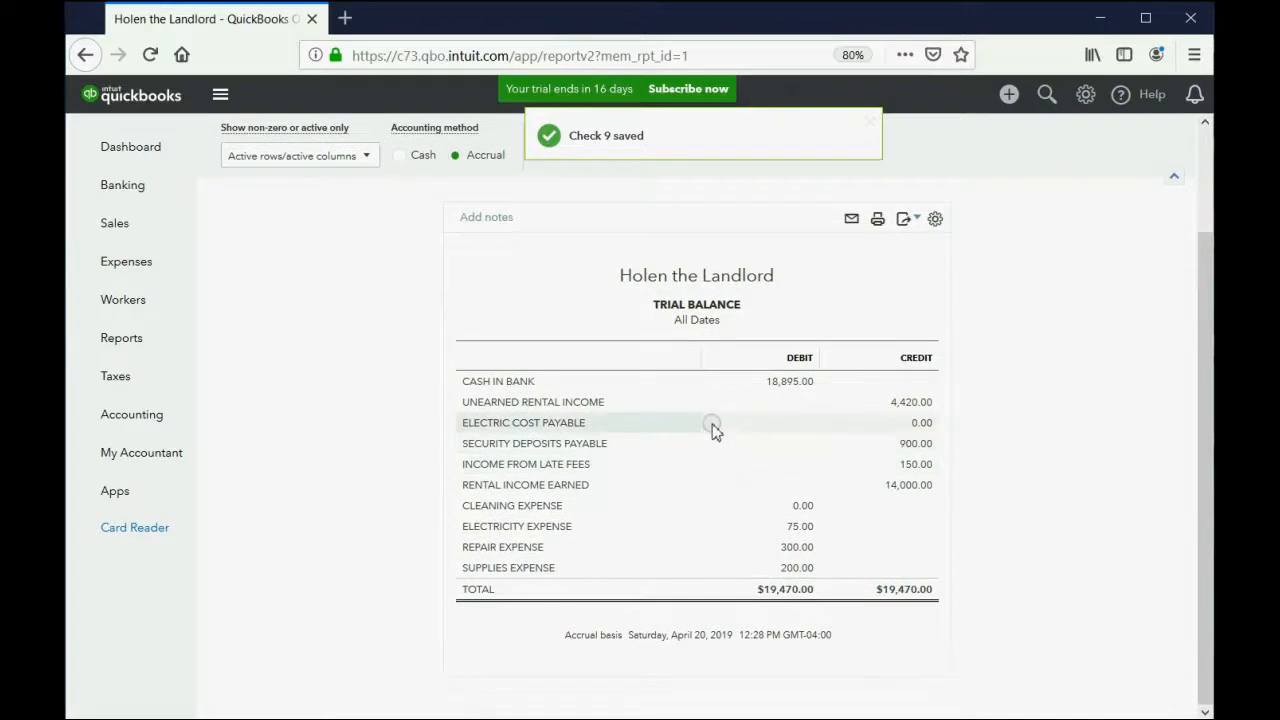